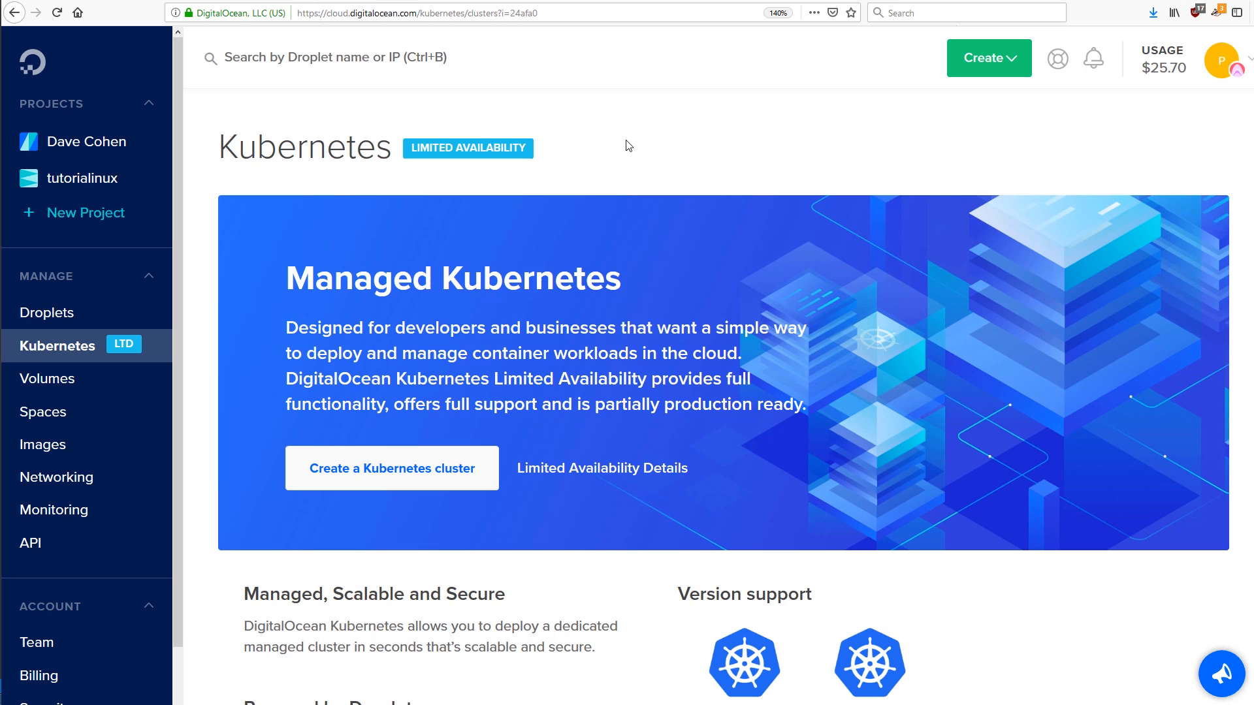
pyautogui.moveTo(584, 176)
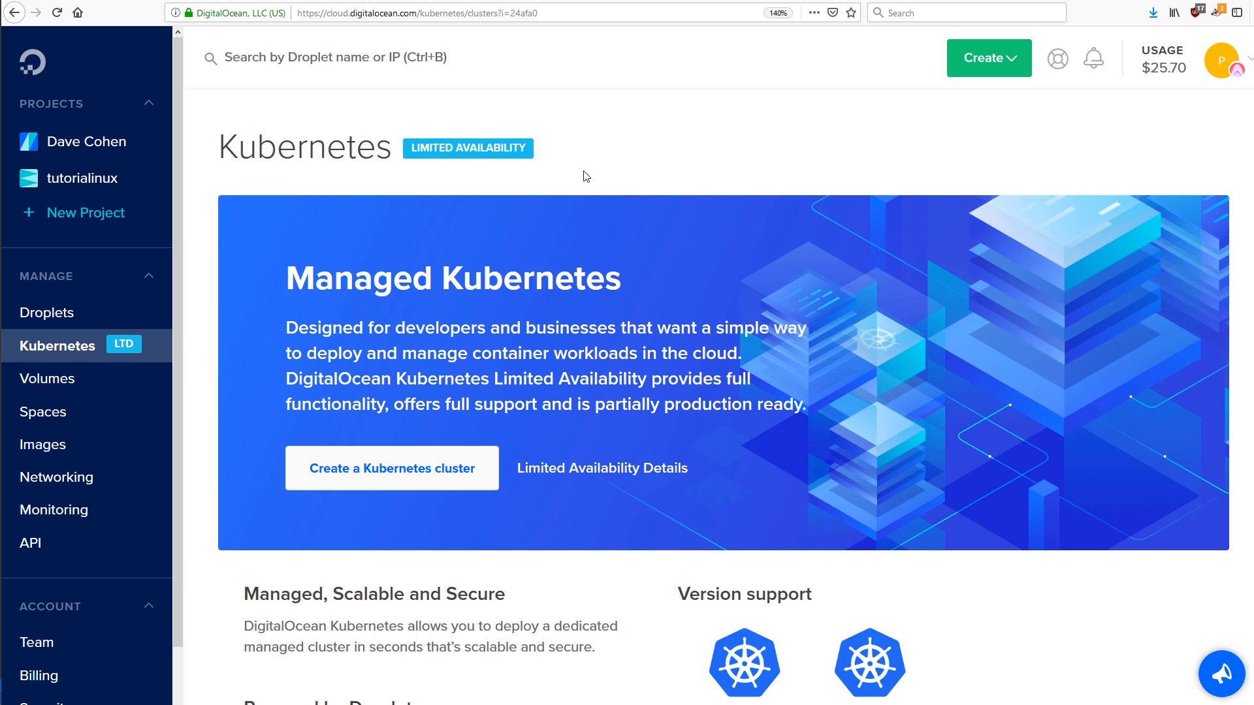
# Reload the Kubernetes overview page before switching to the setup notes
pyautogui.click(56, 345)
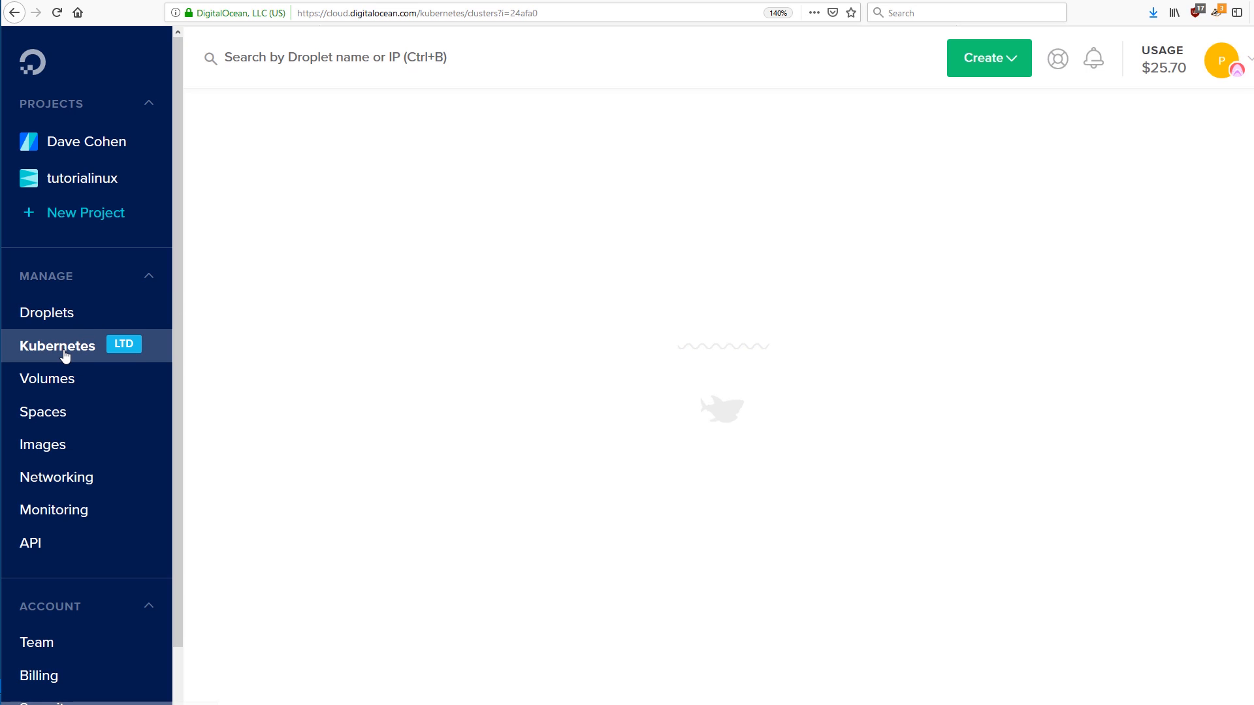
pyautogui.click(57, 345)
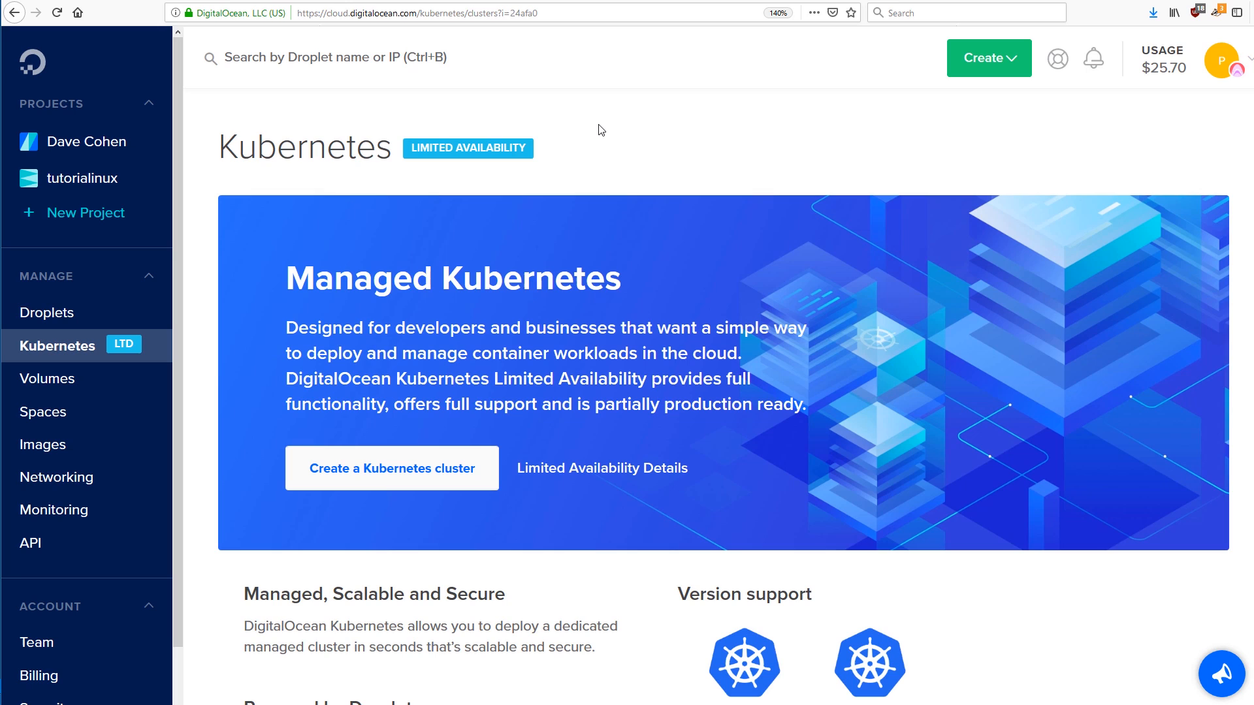
pyautogui.moveTo(611, 148)
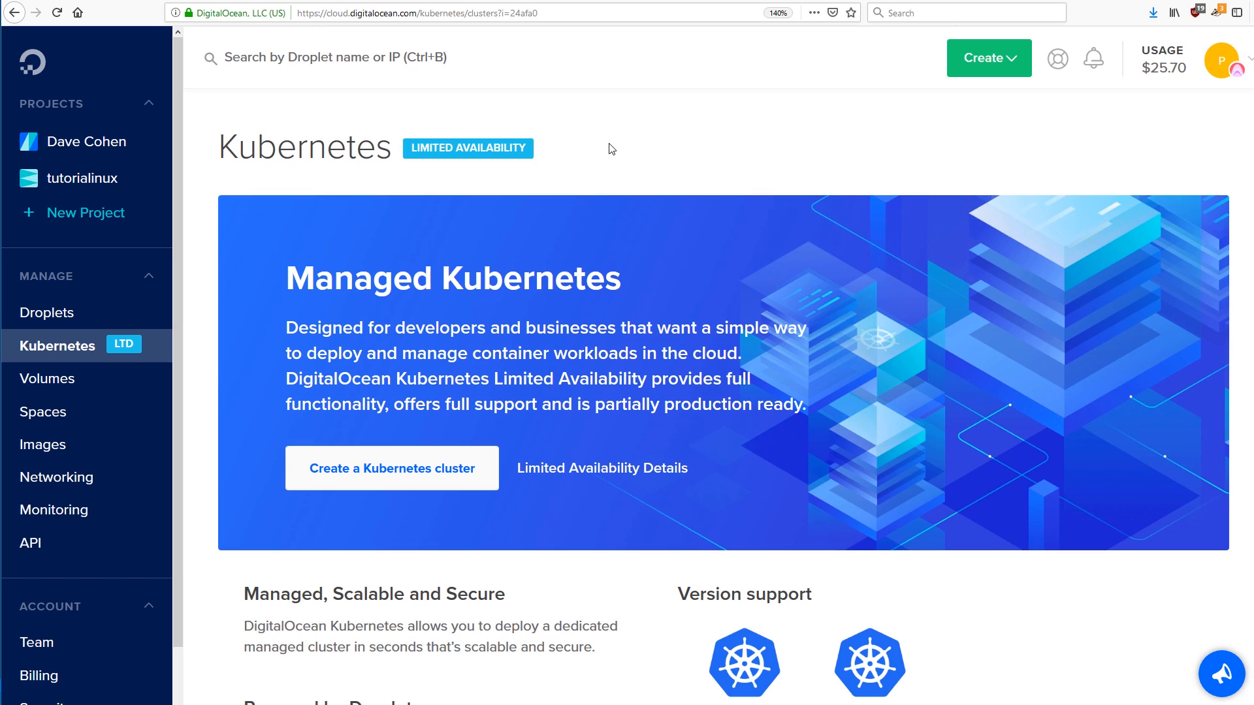
pyautogui.moveTo(437, 486)
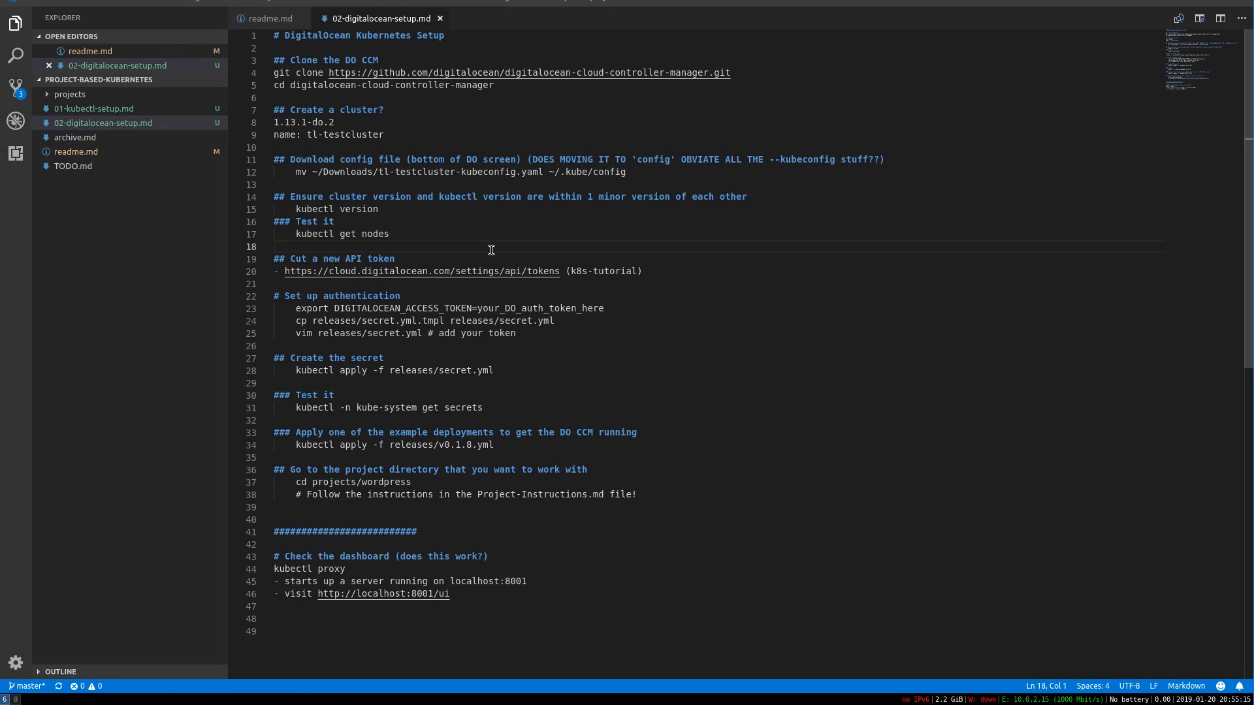
pyautogui.moveTo(526, 133)
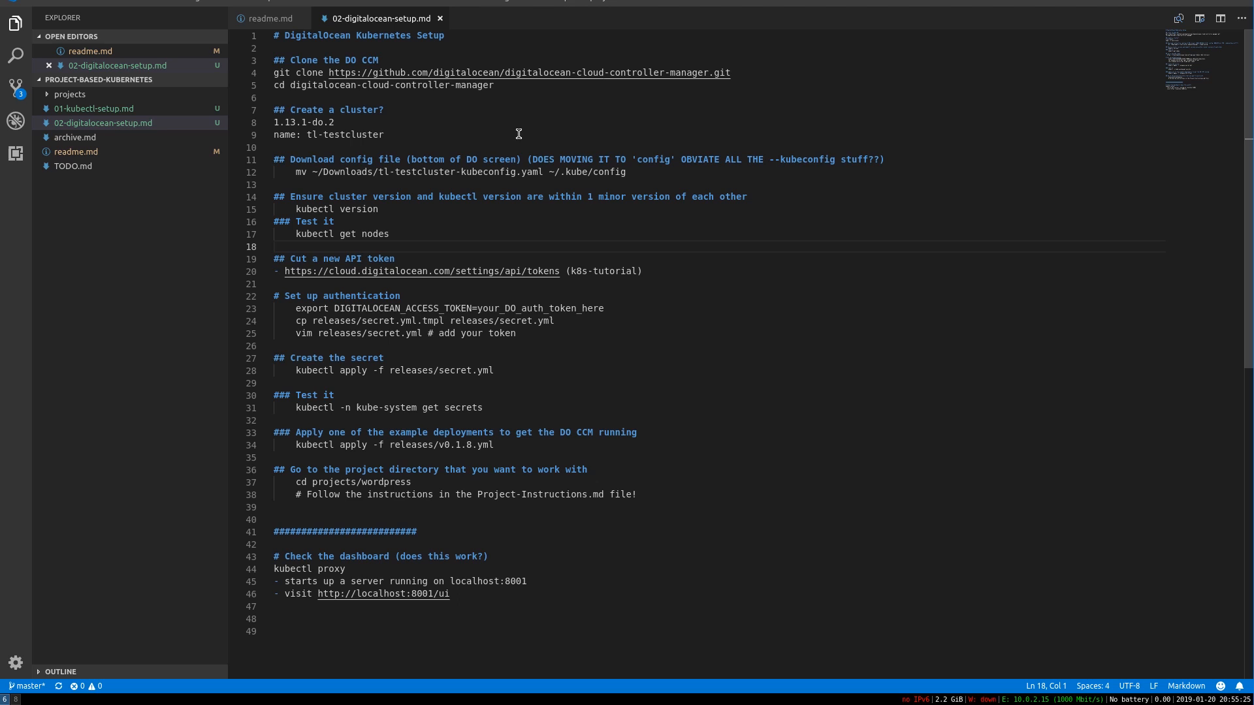
pyautogui.moveTo(103, 123)
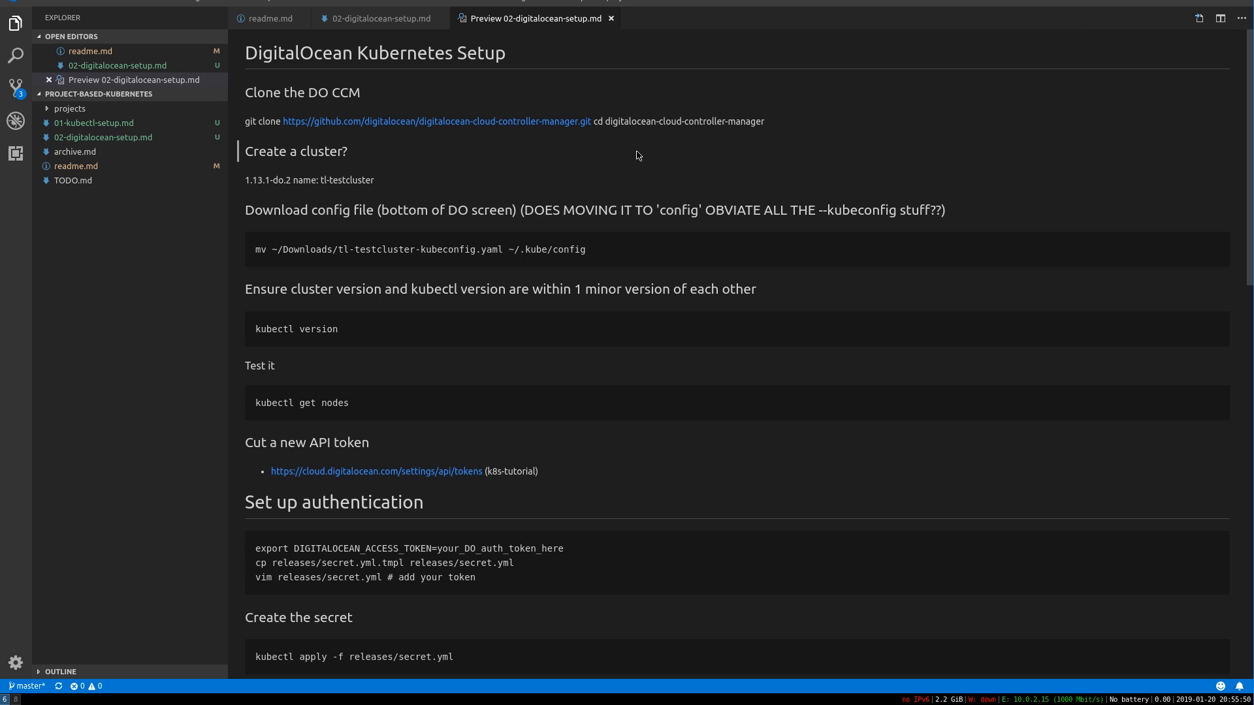
pyautogui.moveTo(661, 163)
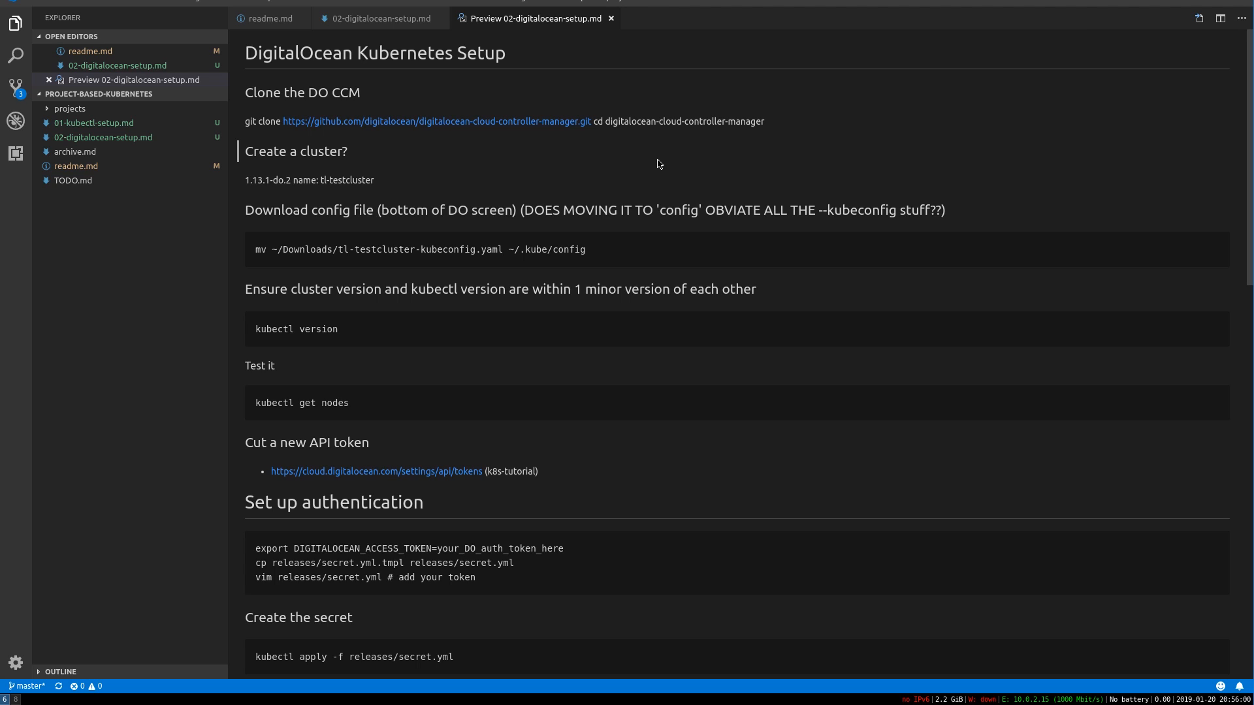
pyautogui.moveTo(655, 165)
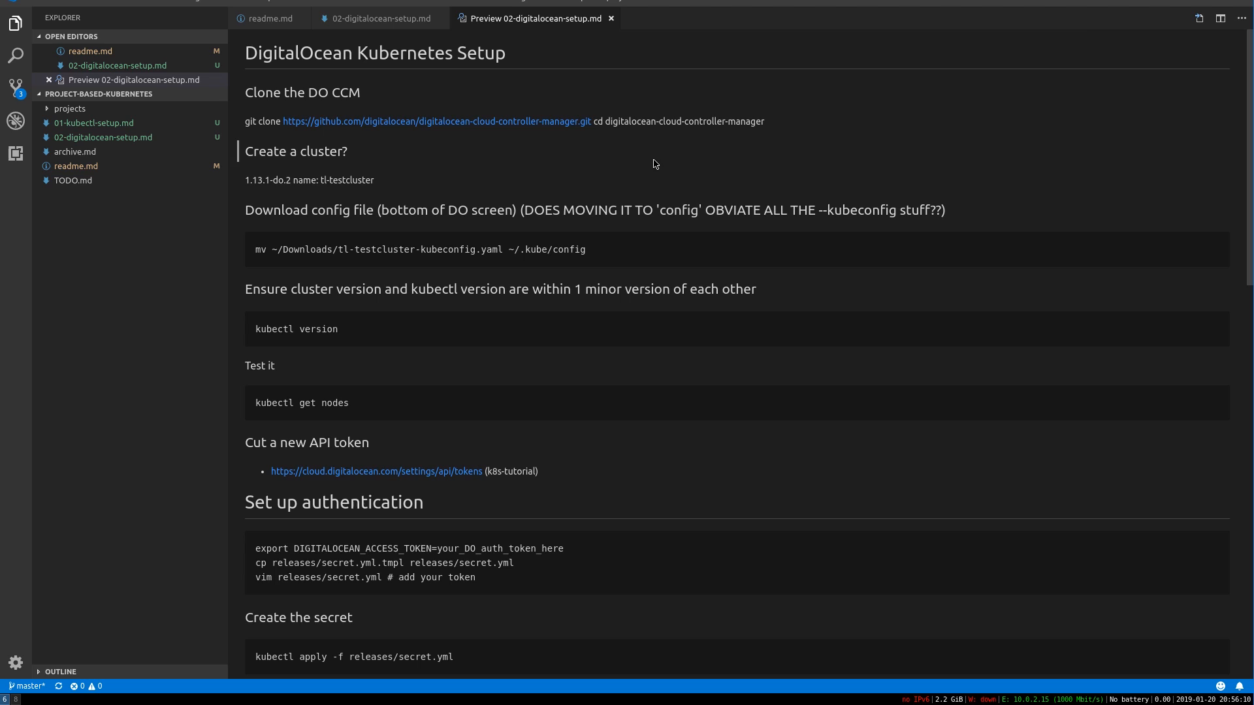
pyautogui.moveTo(533, 137)
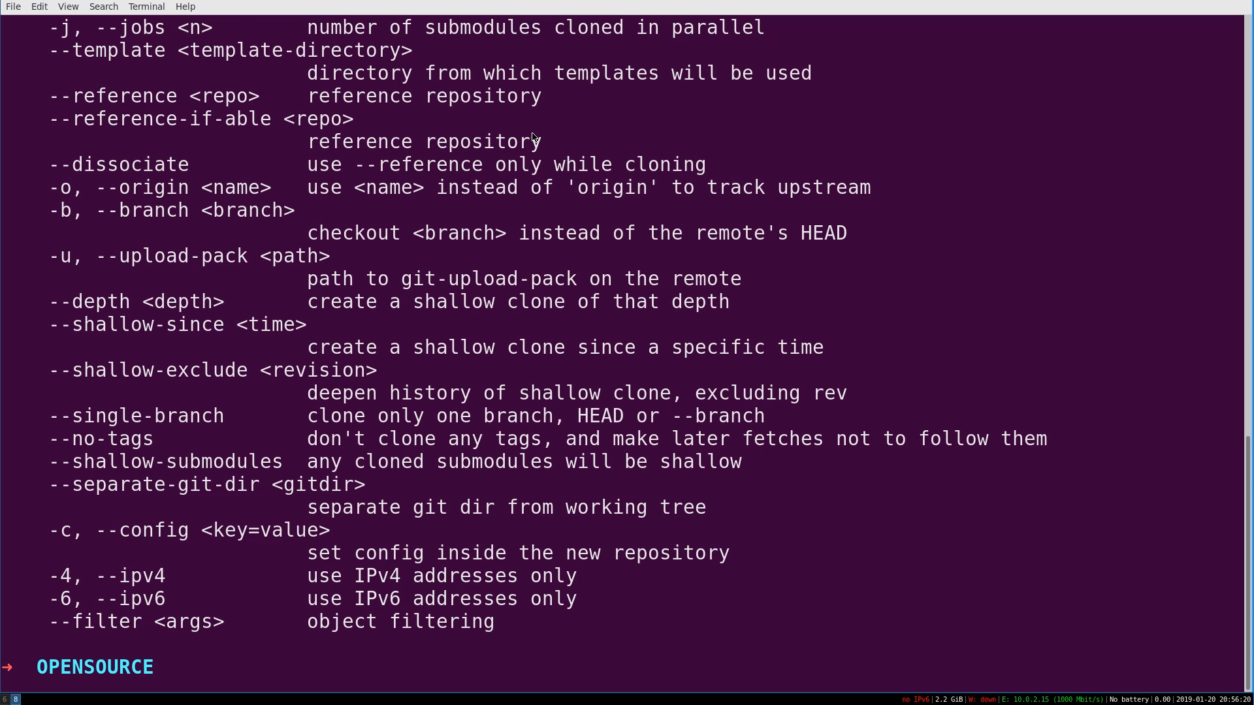
# Clone digitalocean-cloud-controller-manager (already exists), enter the folder and run git pull
pyautogui.write('git clone https://github.com/digitalocean/digitalocean-cloud-controller-manager.git cd digitalocean-cloud-controller-manager')
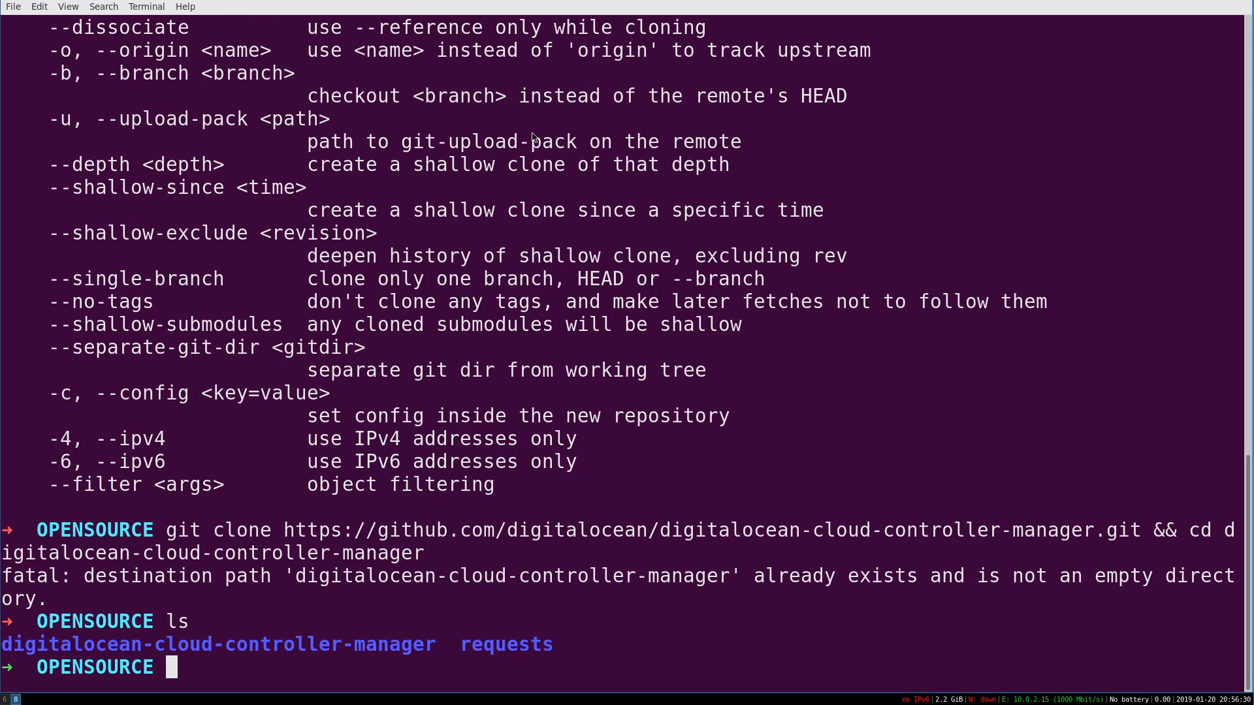
pyautogui.write('cd digitalocean-cloud-controller-manager')
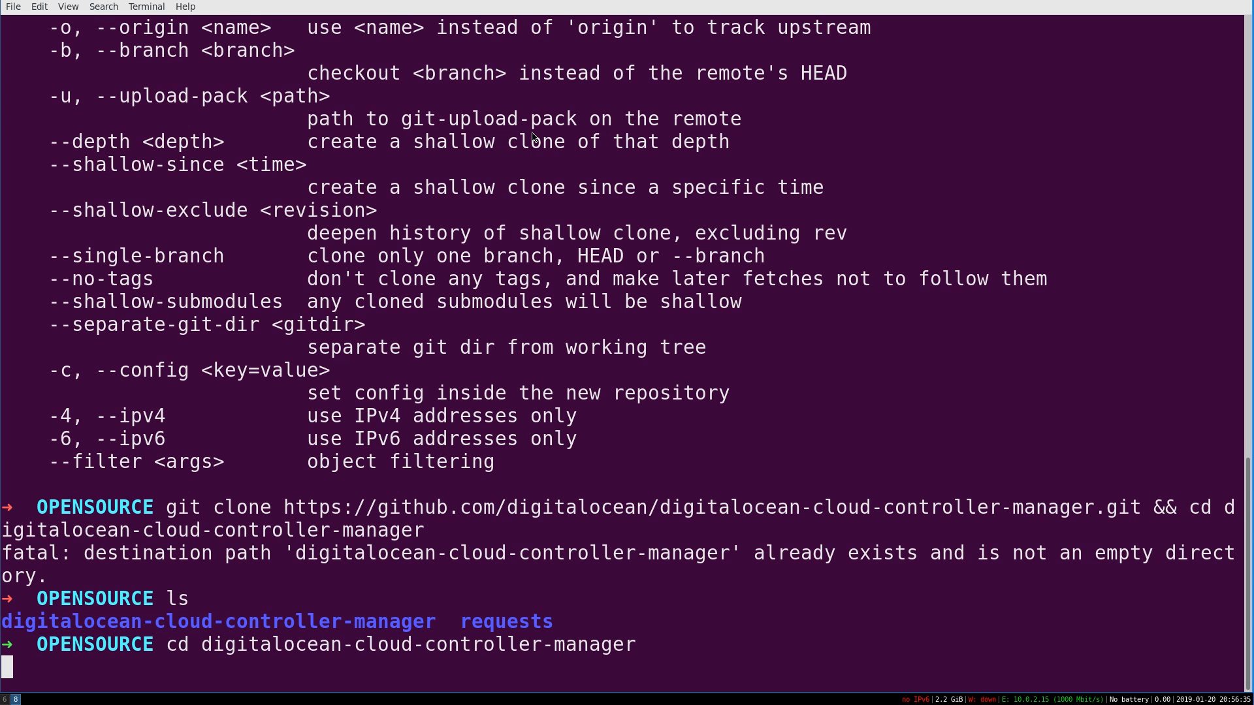
pyautogui.write('git pull')
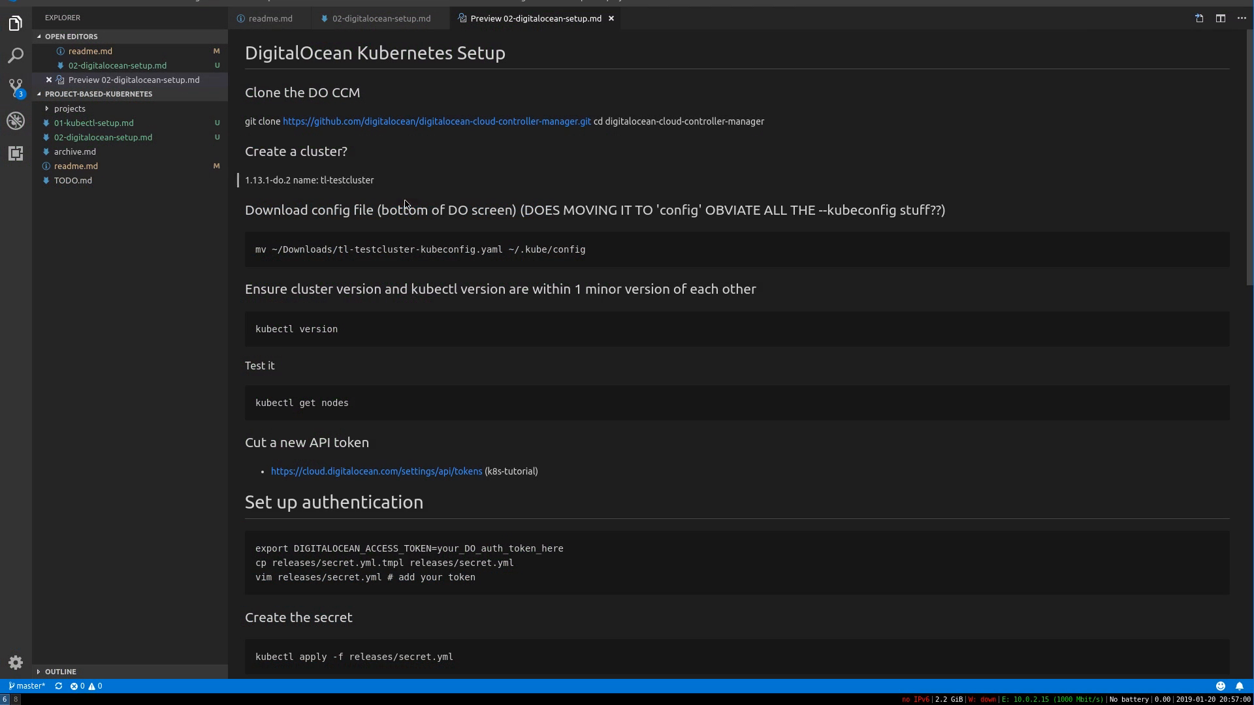
pyautogui.moveTo(391, 183)
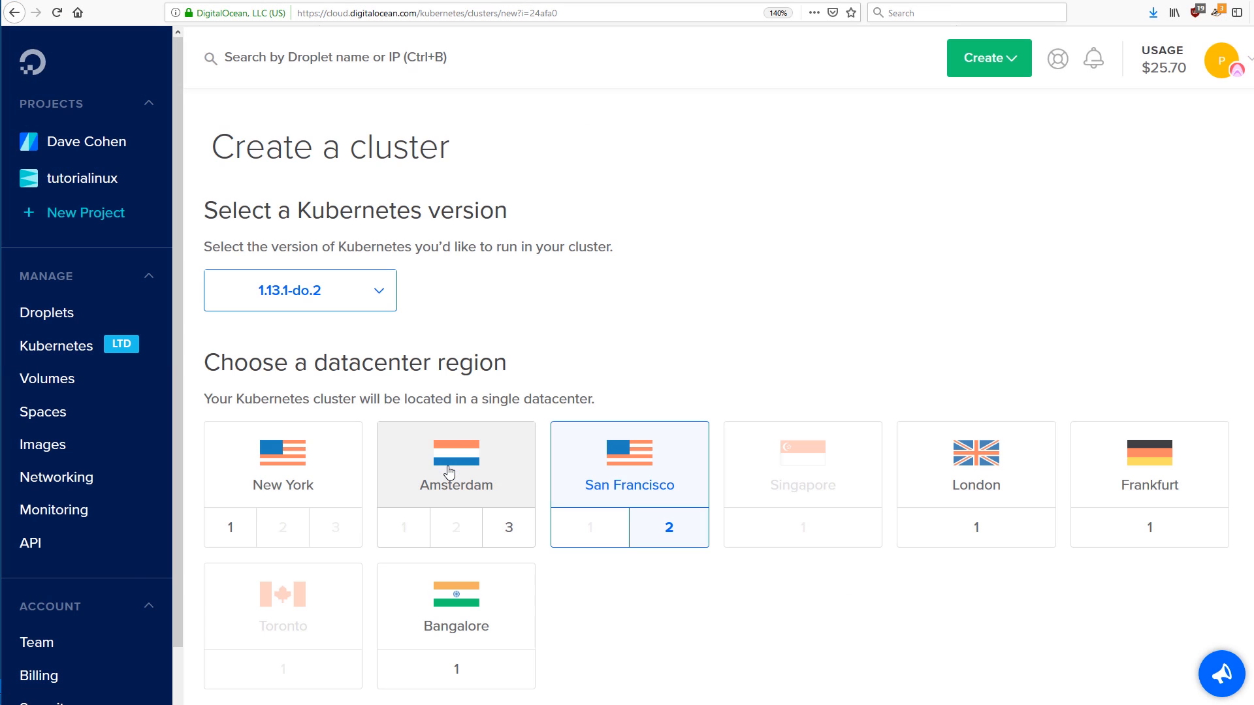
# Choose the New York datacenter and keep the 3 Standard Nodes pool
pyautogui.click(299, 290)
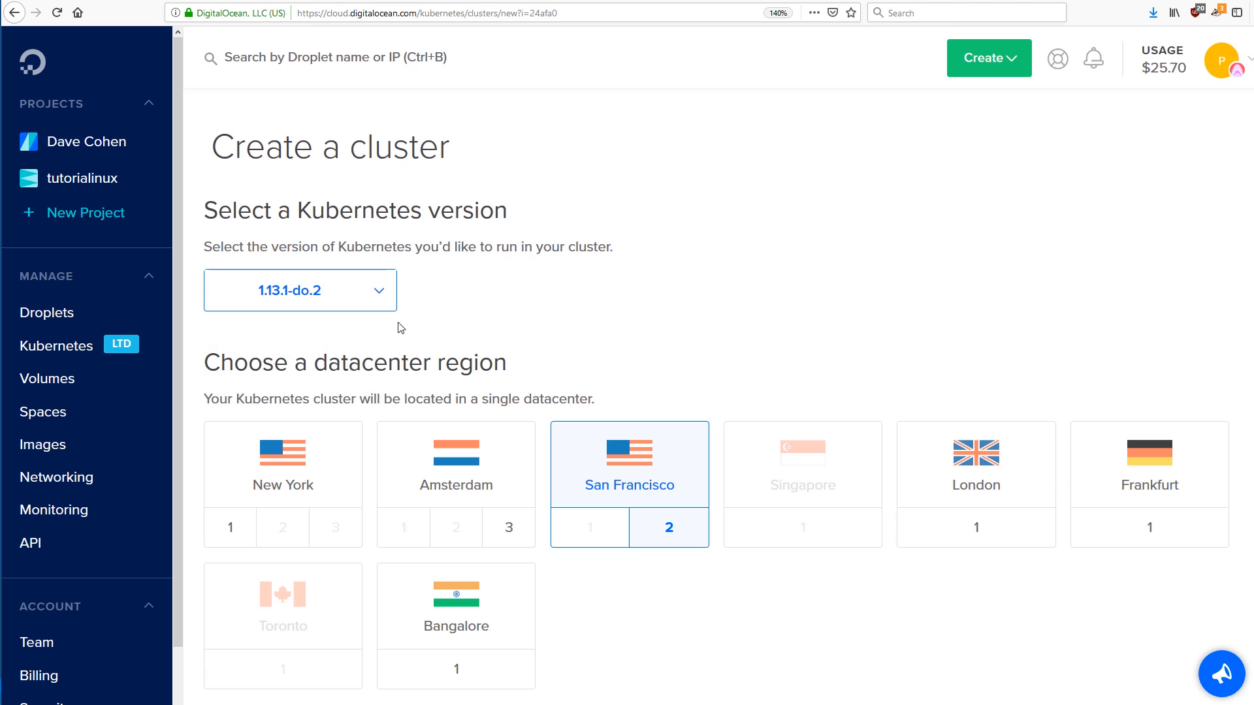
pyautogui.moveTo(494, 311)
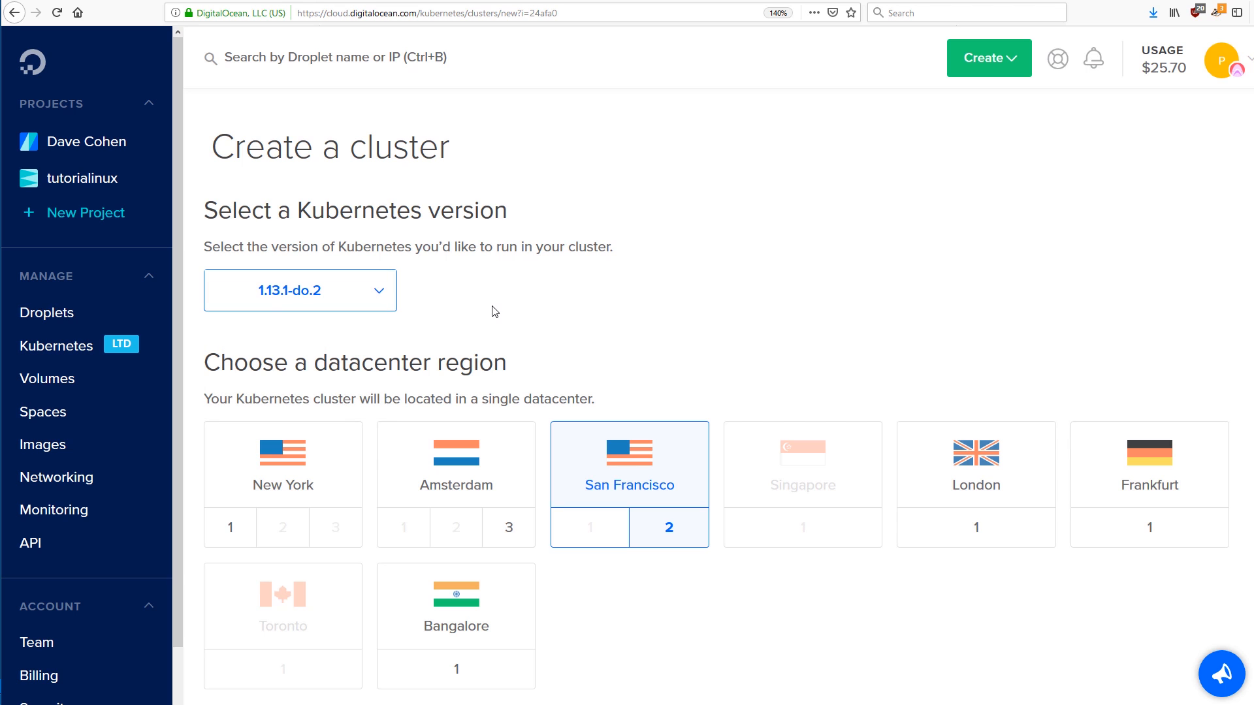
pyautogui.click(282, 464)
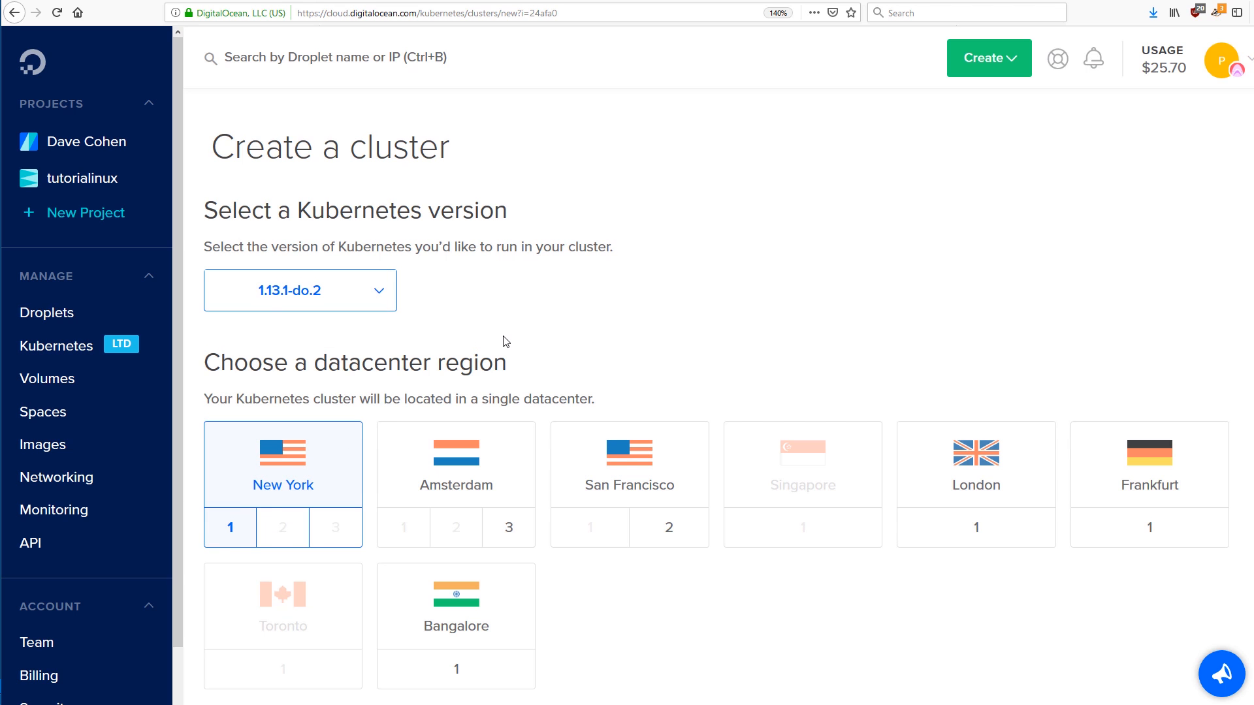
pyautogui.scroll(-3)
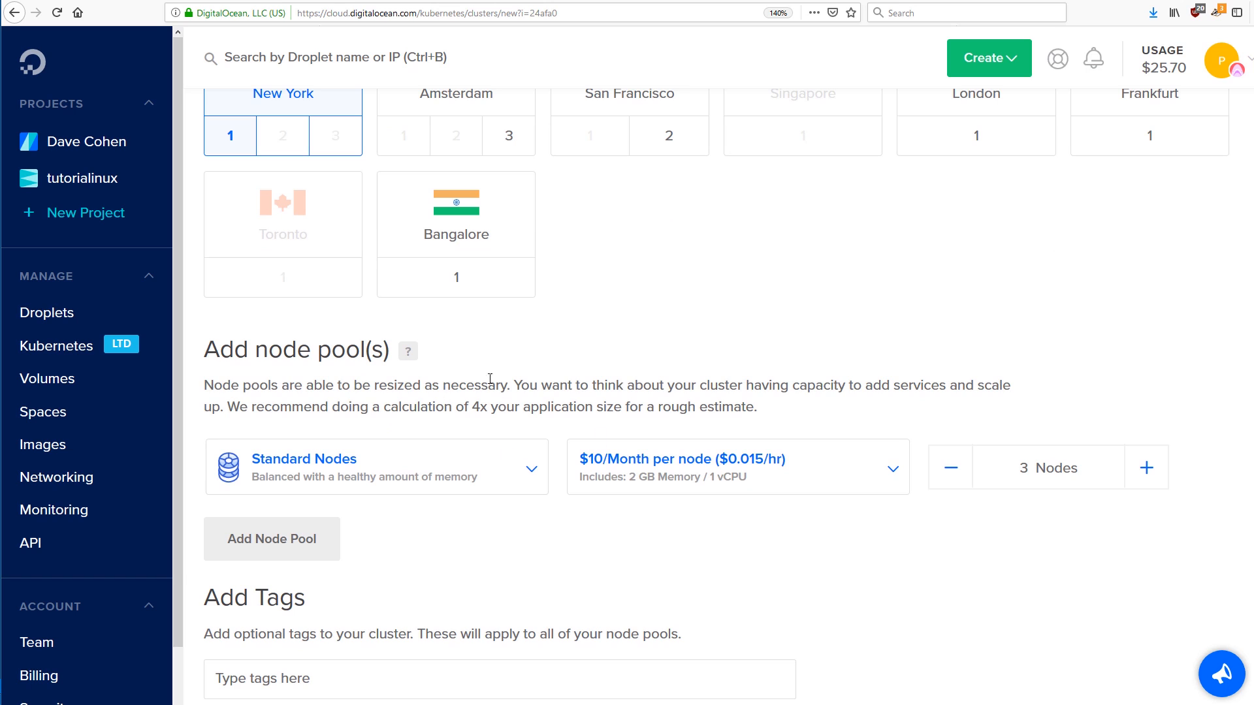
pyautogui.moveTo(461, 387)
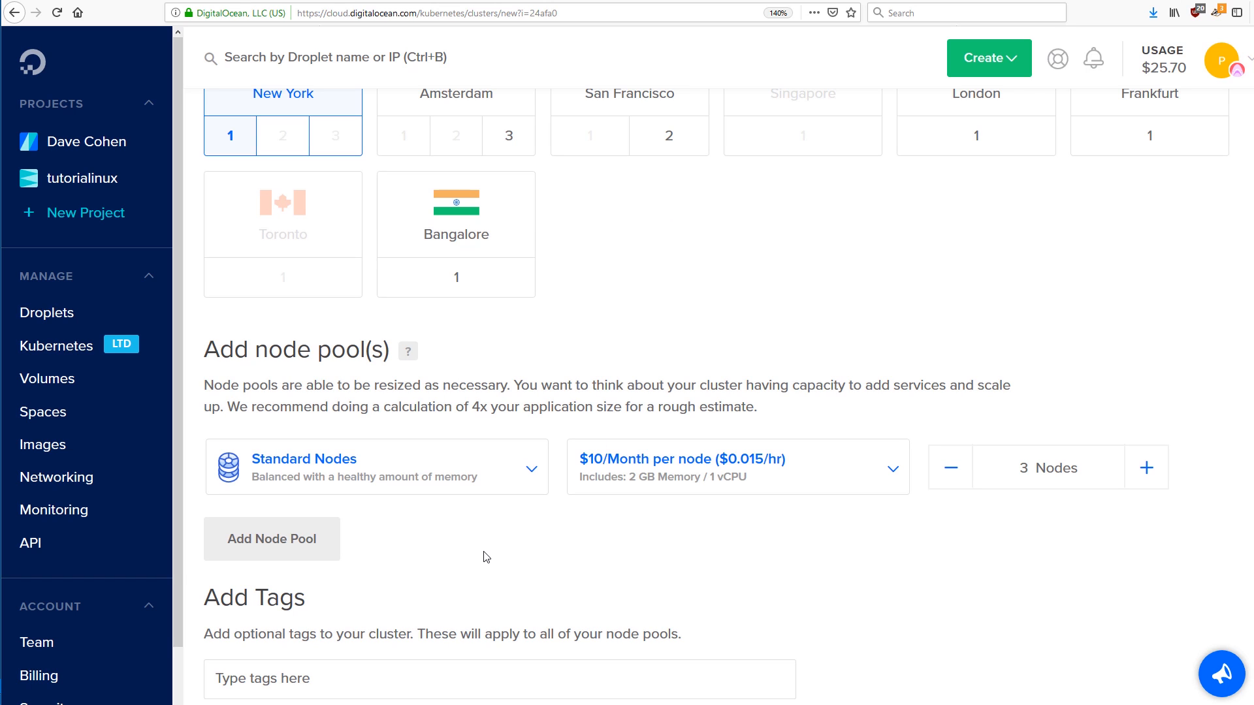
pyautogui.scroll(-3)
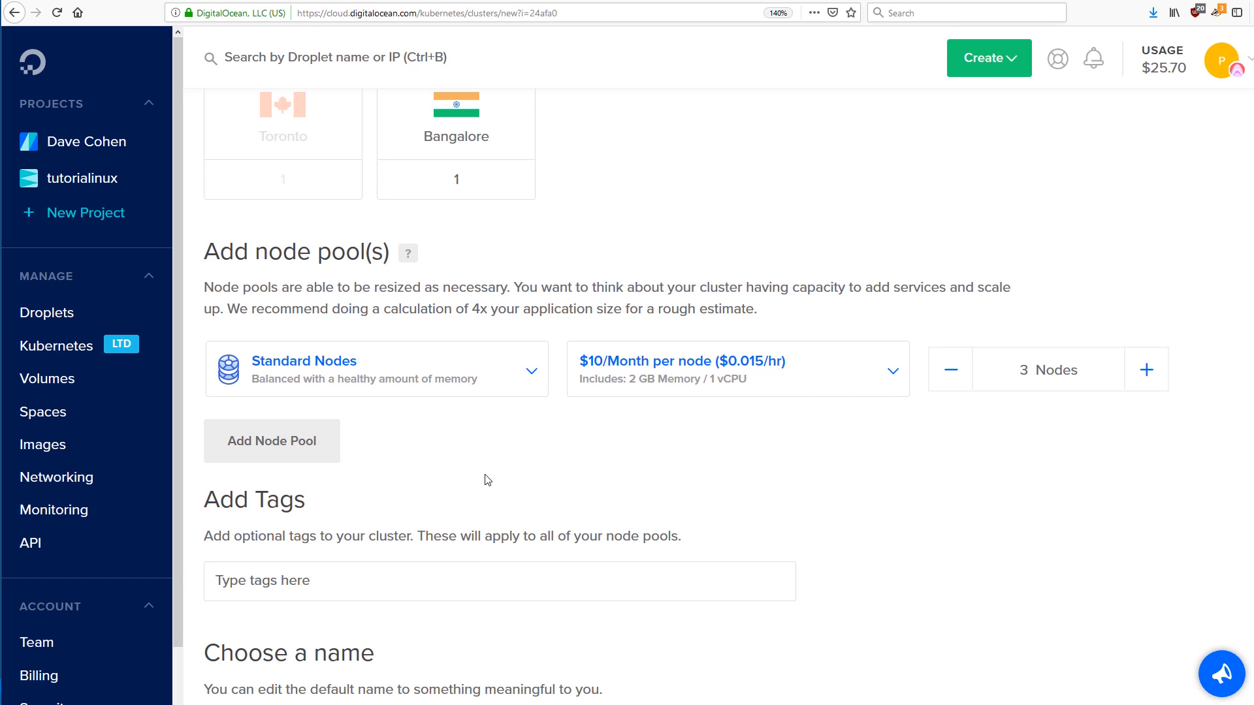
pyautogui.moveTo(475, 481)
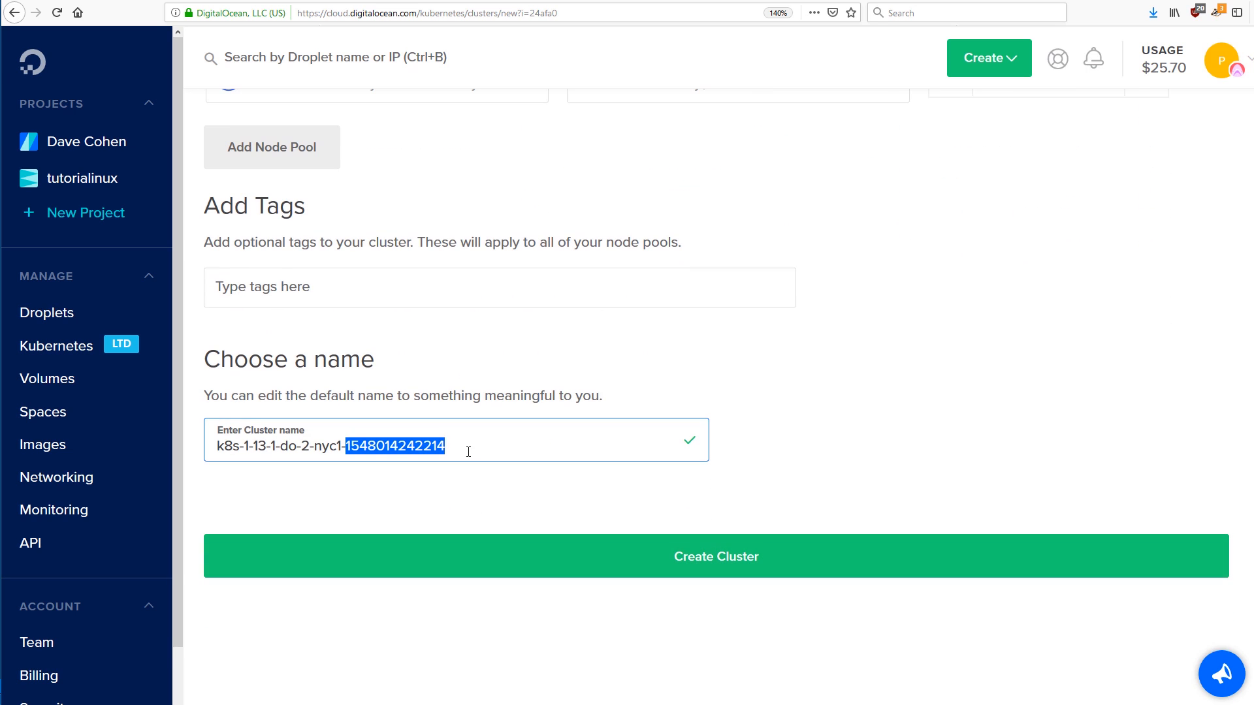
# Name the cluster tl-testcluster and start its creation
pyautogui.write('tl-testclus')
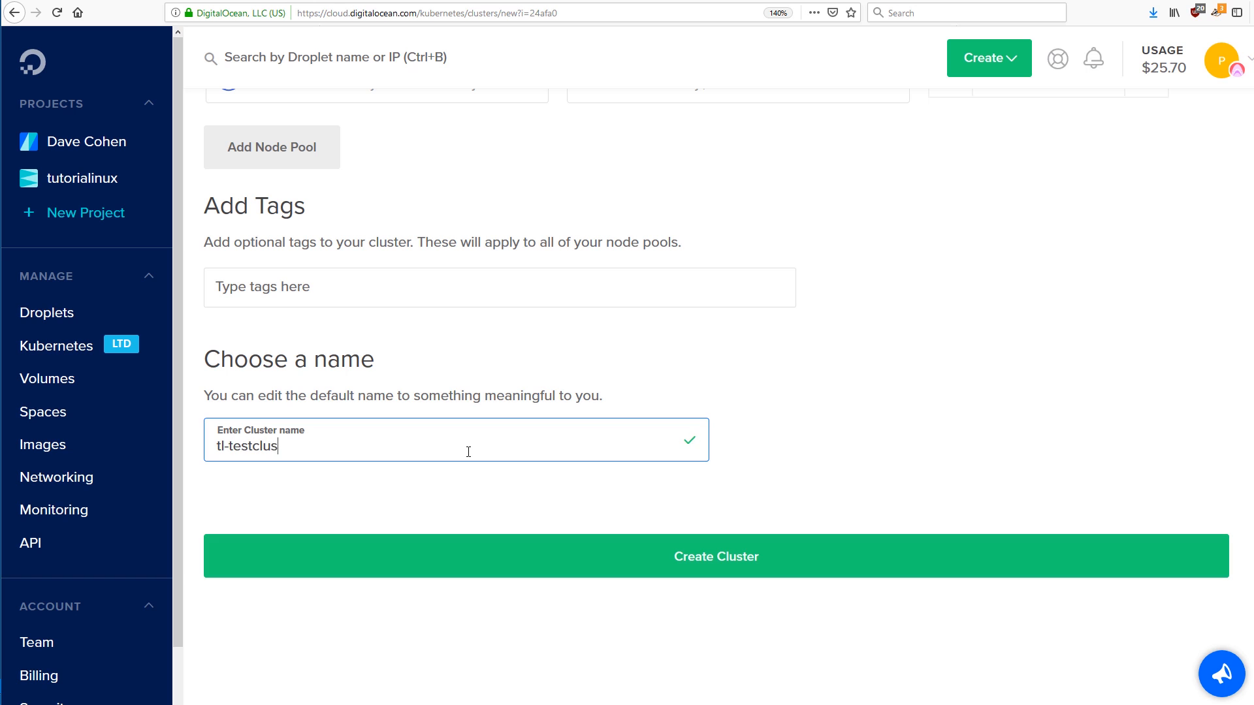
pyautogui.write('ter')
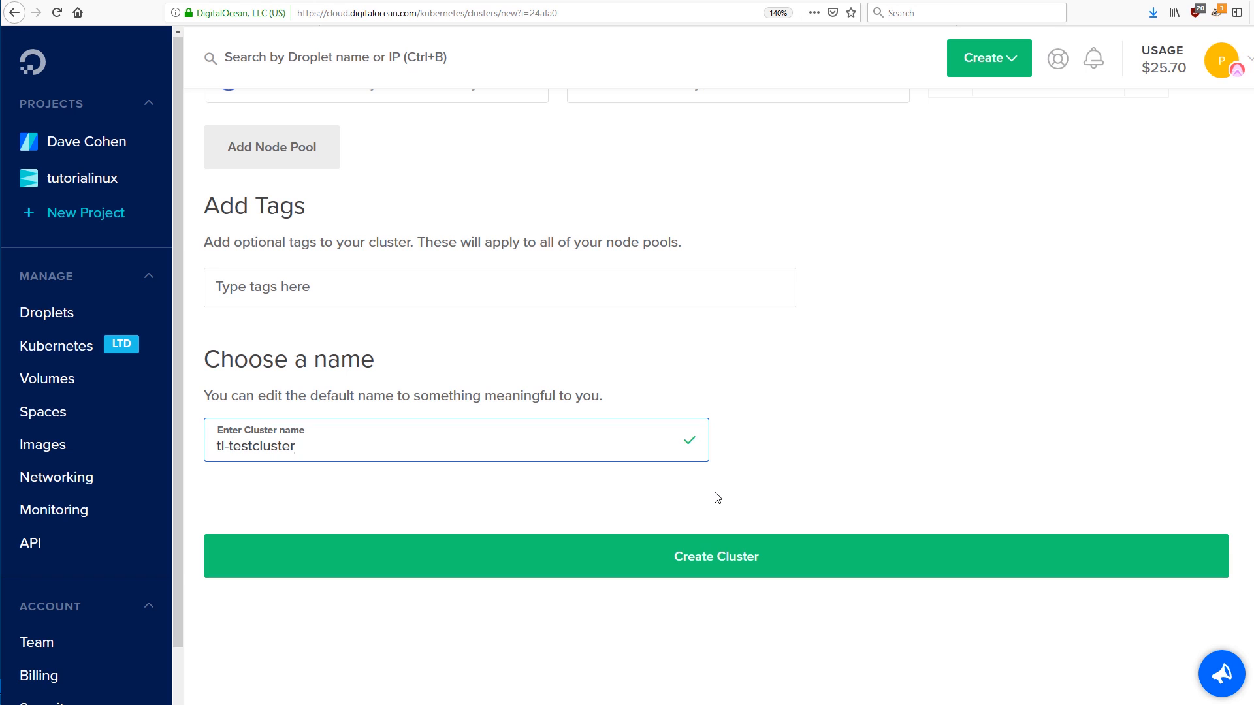
pyautogui.click(715, 556)
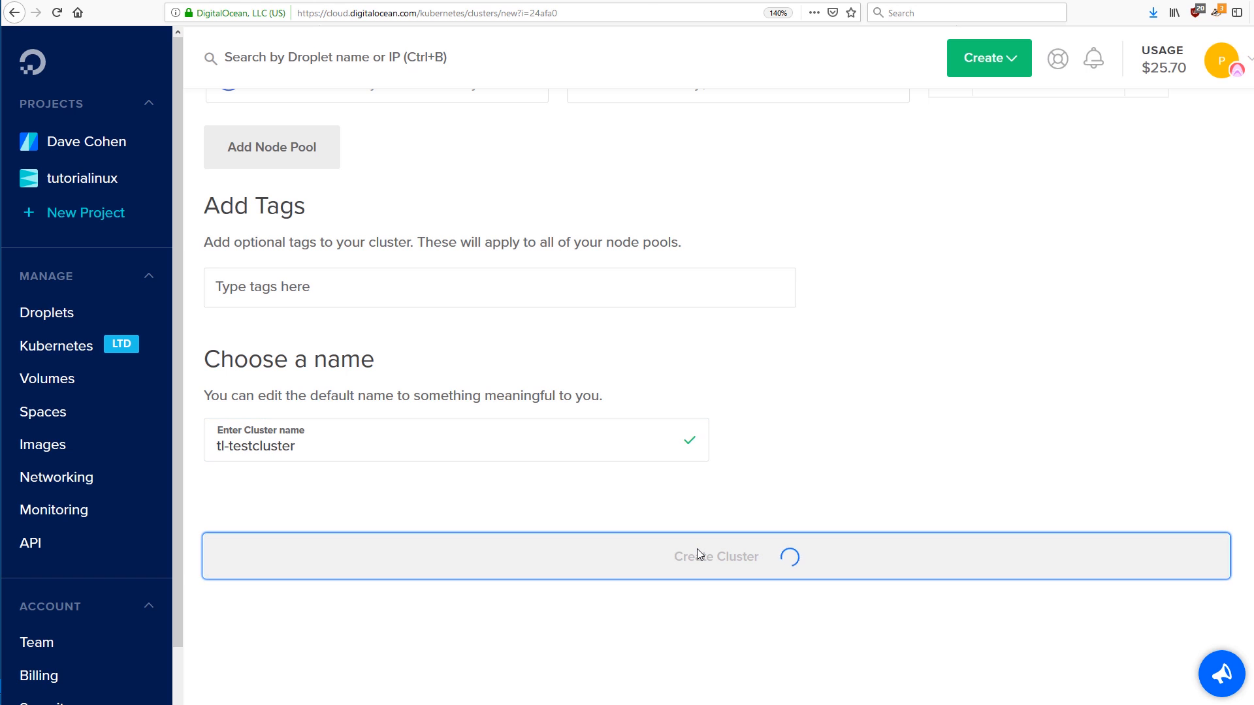
# Start the Download Config File action for the new cluster's kubeconfig
pyautogui.click(717, 556)
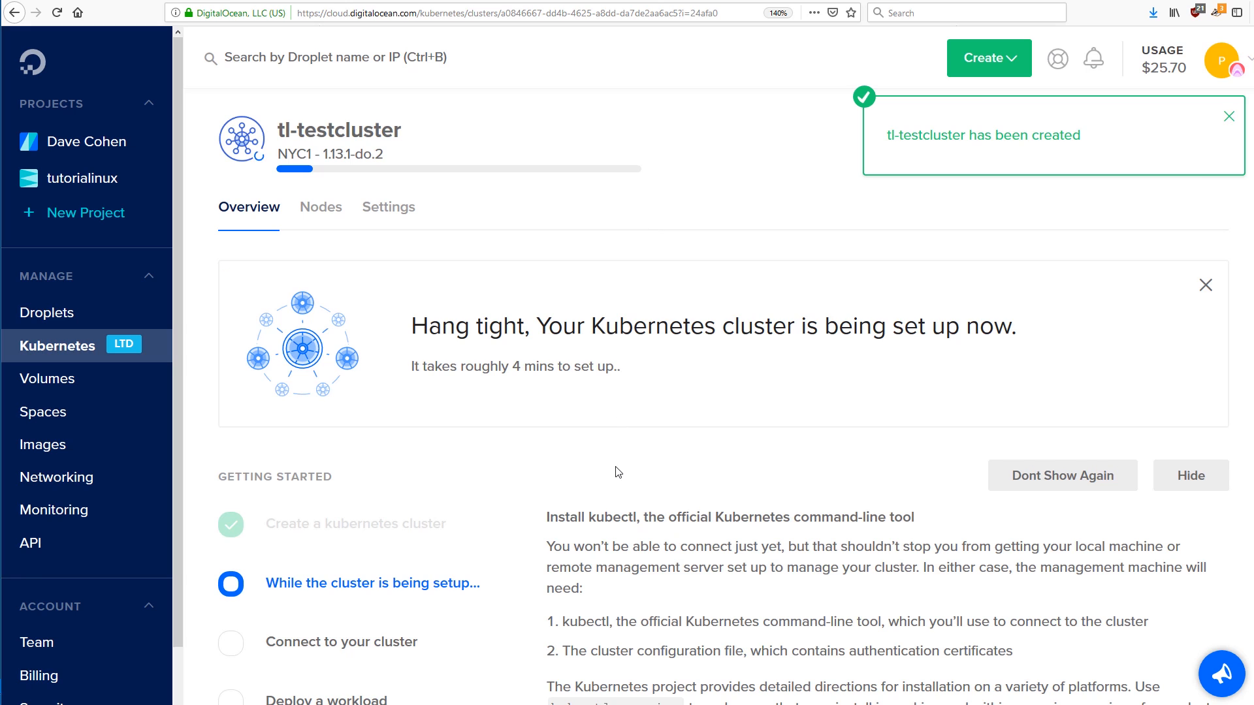
pyautogui.moveTo(648, 304)
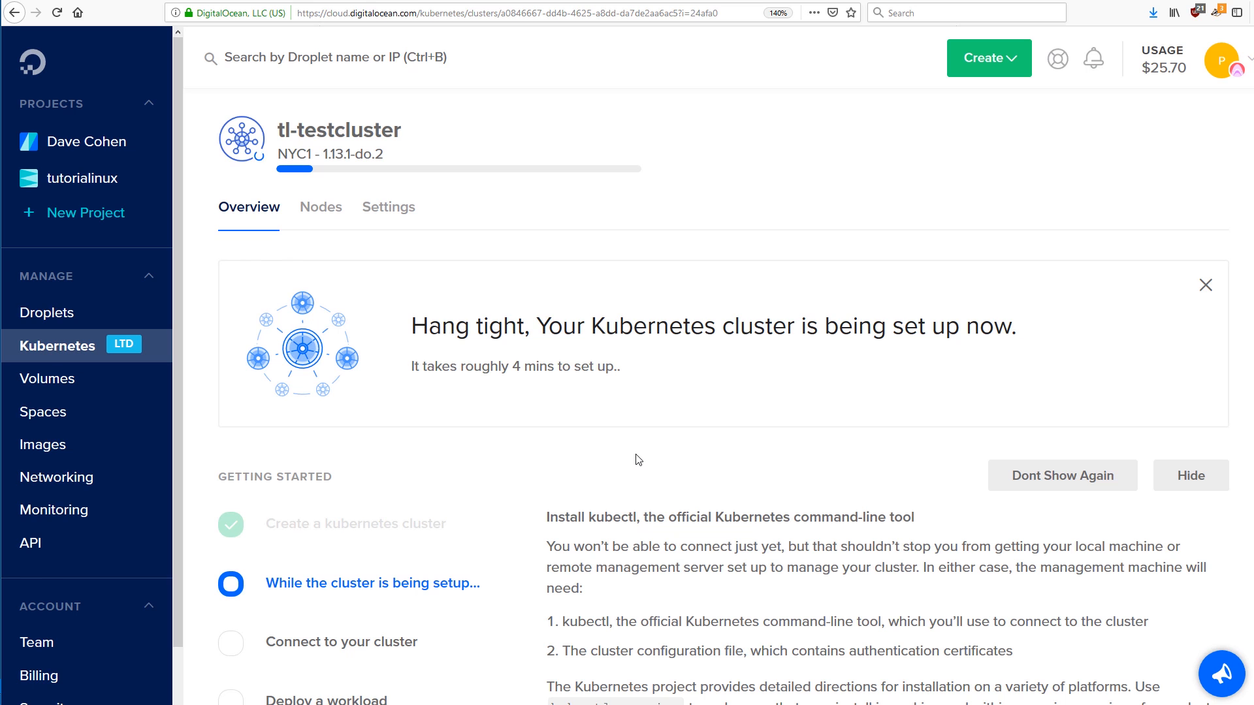
pyautogui.scroll(-3)
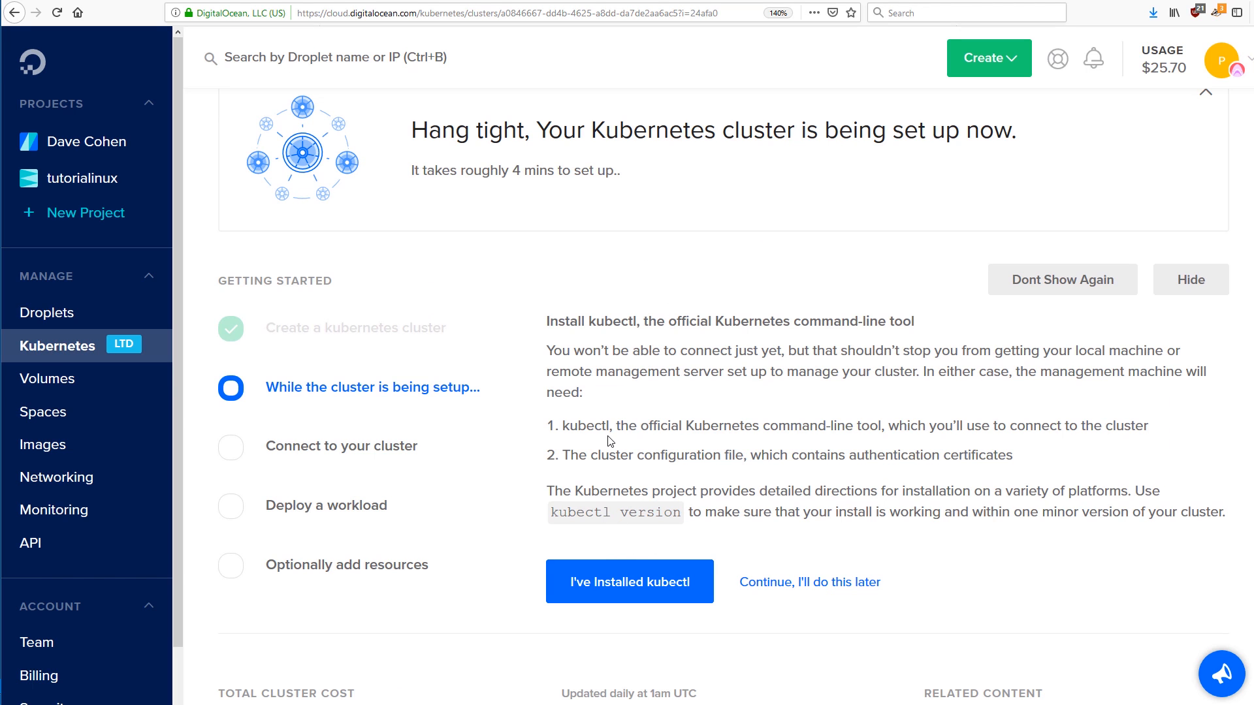
pyautogui.scroll(-3)
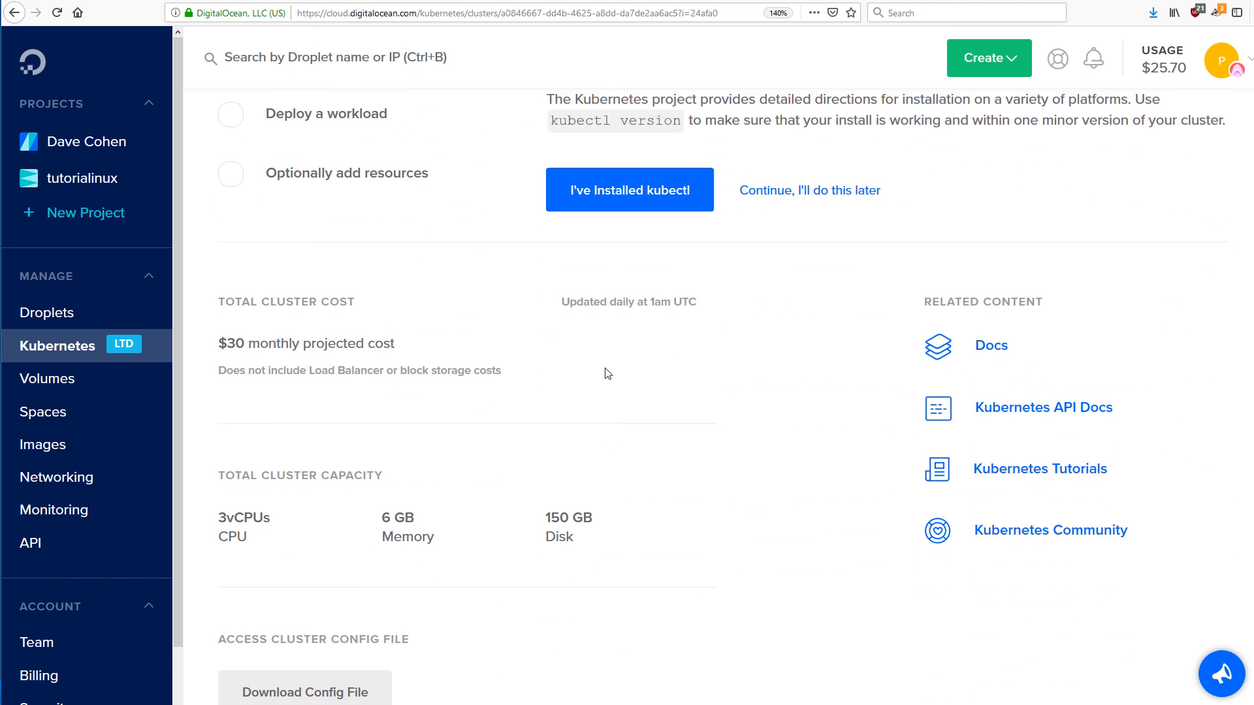
pyautogui.scroll(-3)
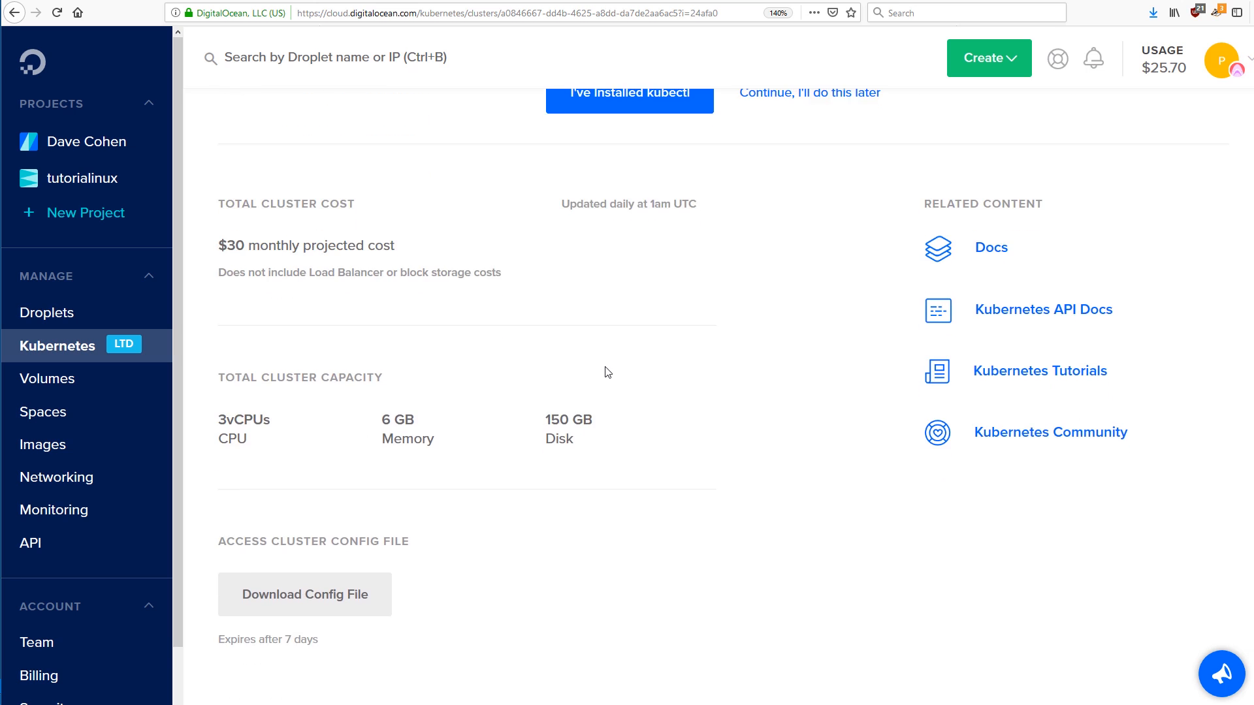
pyautogui.scroll(-3)
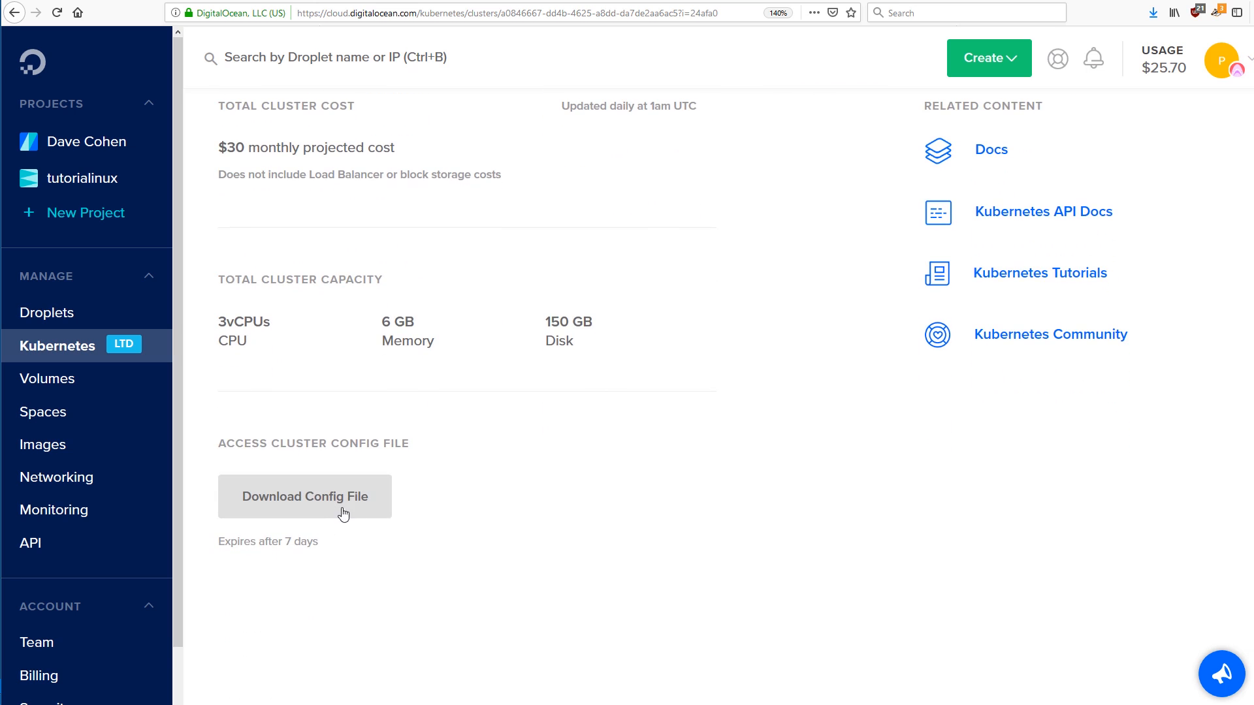
pyautogui.click(305, 496)
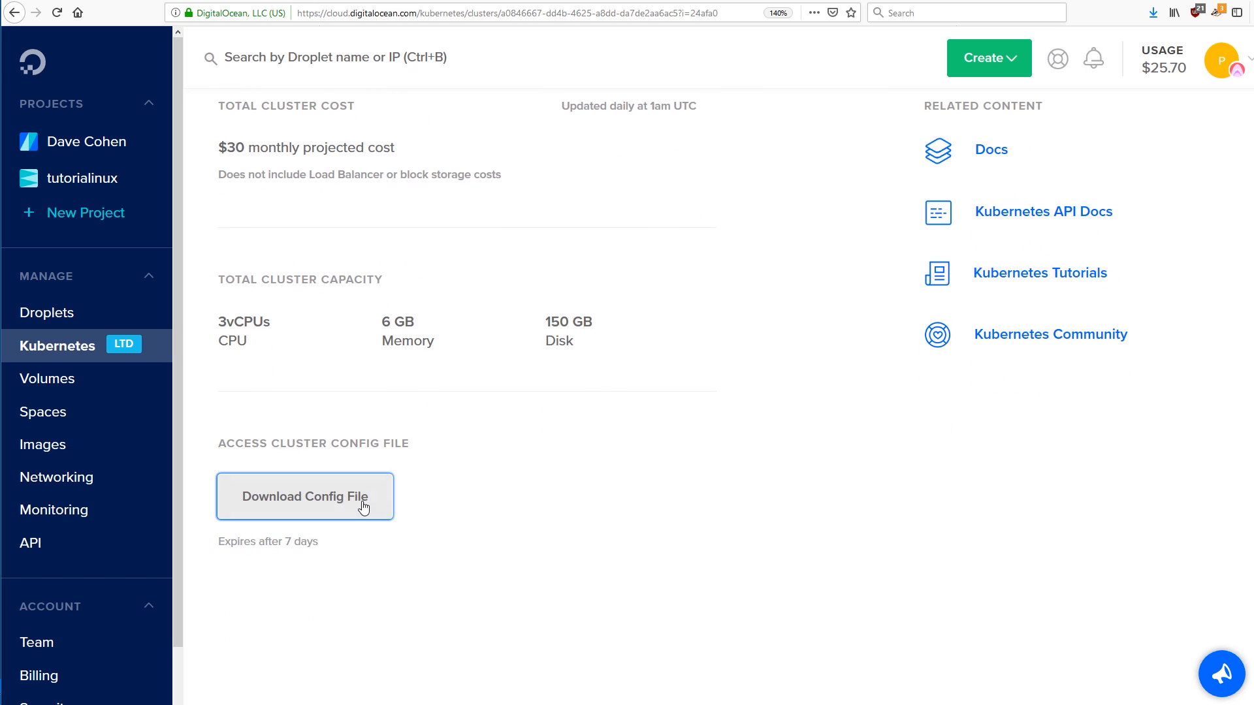
pyautogui.click(304, 496)
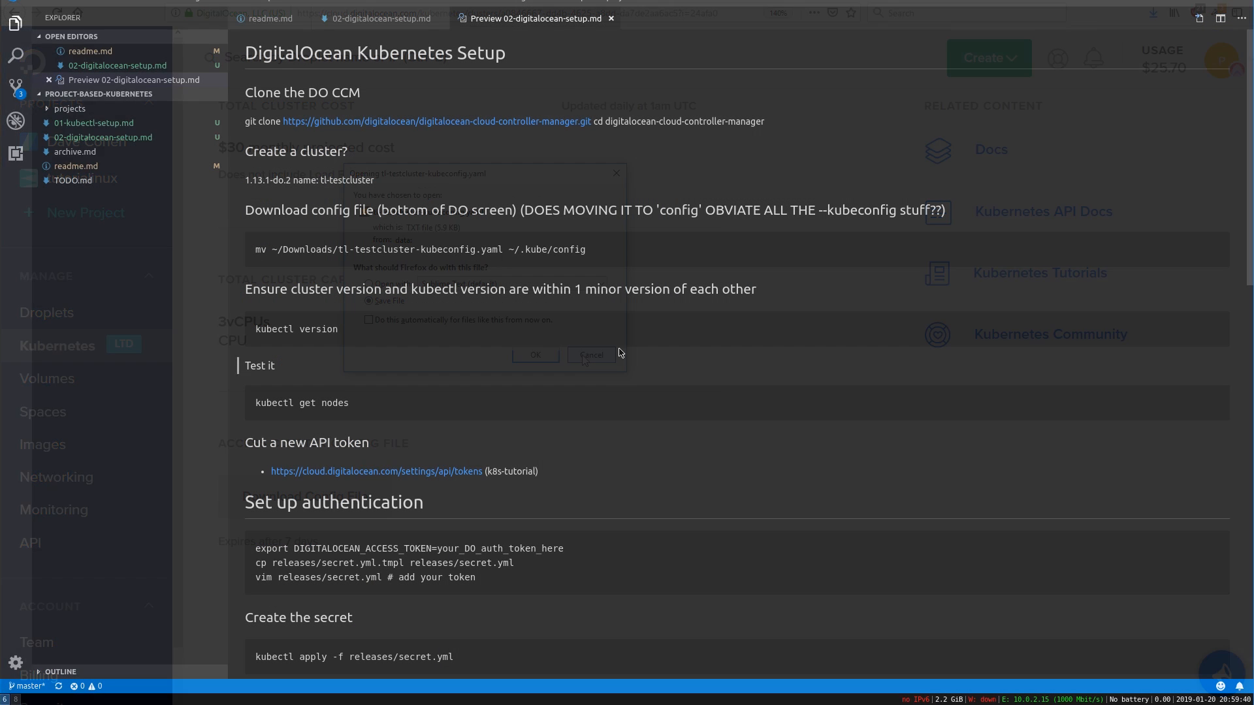
# Select the 'mv ~/Downloads/…kubeconfig.yaml ~/.kube/config' line in the setup notes
pyautogui.click(590, 354)
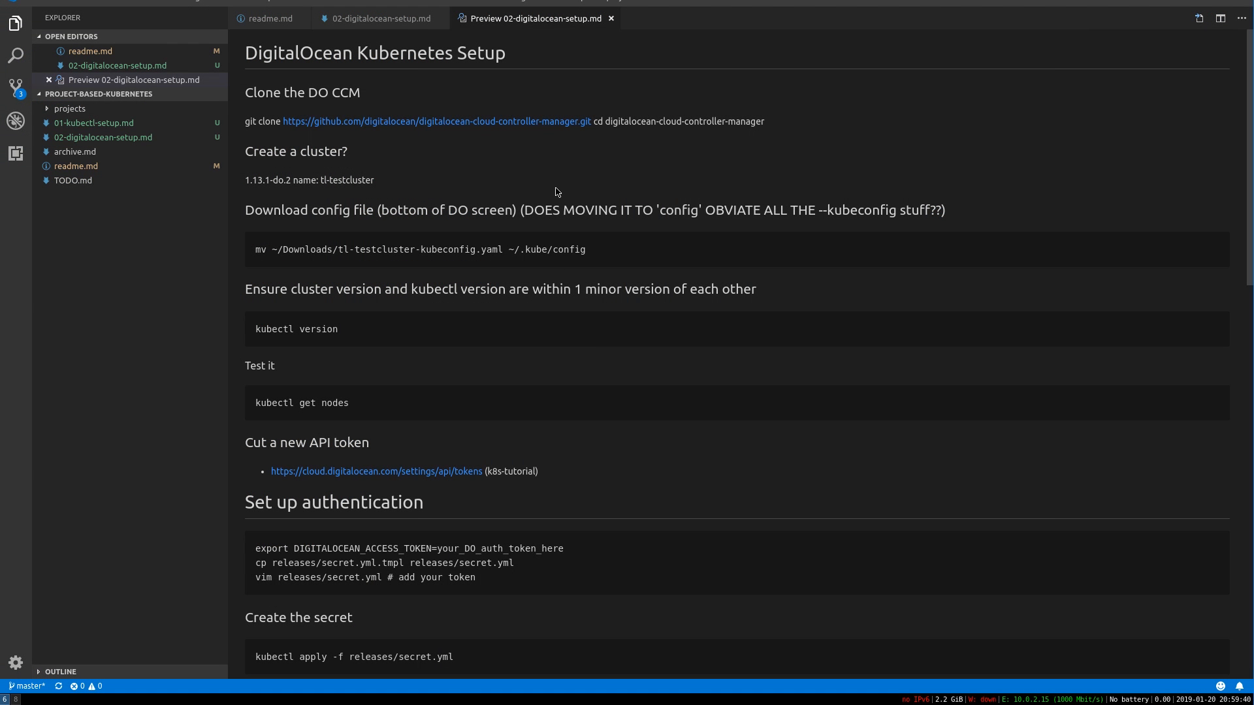
pyautogui.moveTo(592, 255)
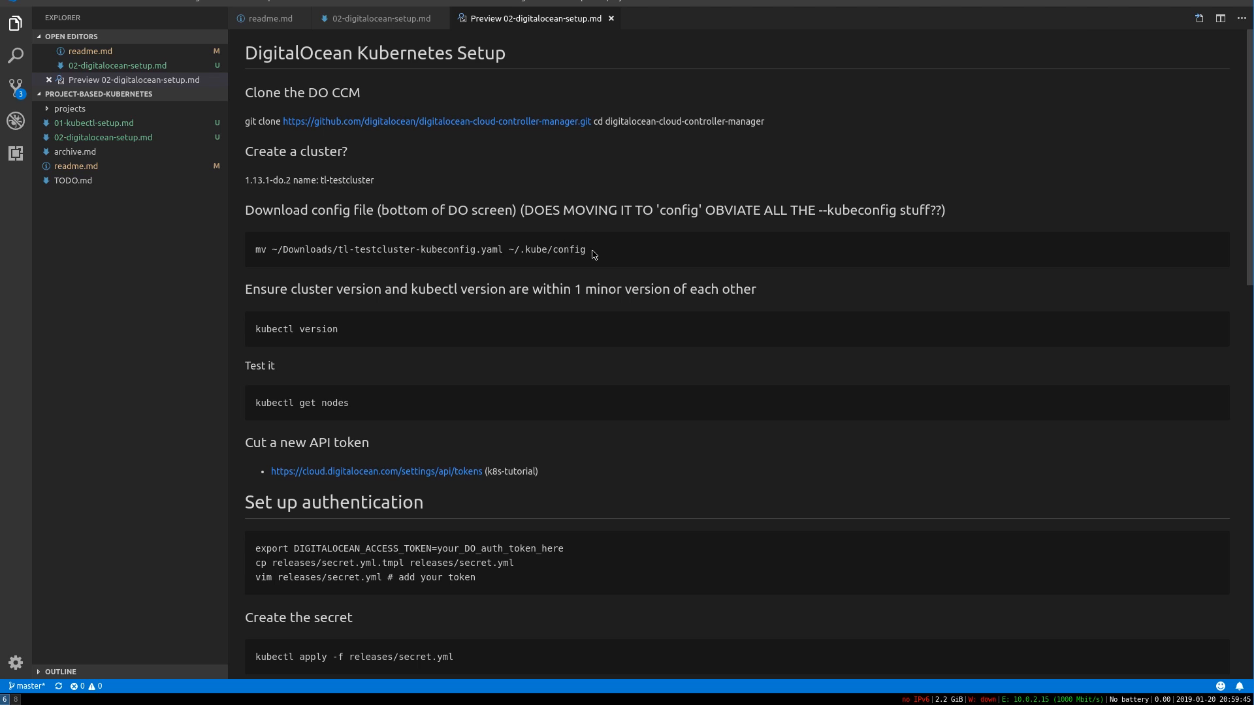
pyautogui.tripleClick(419, 248)
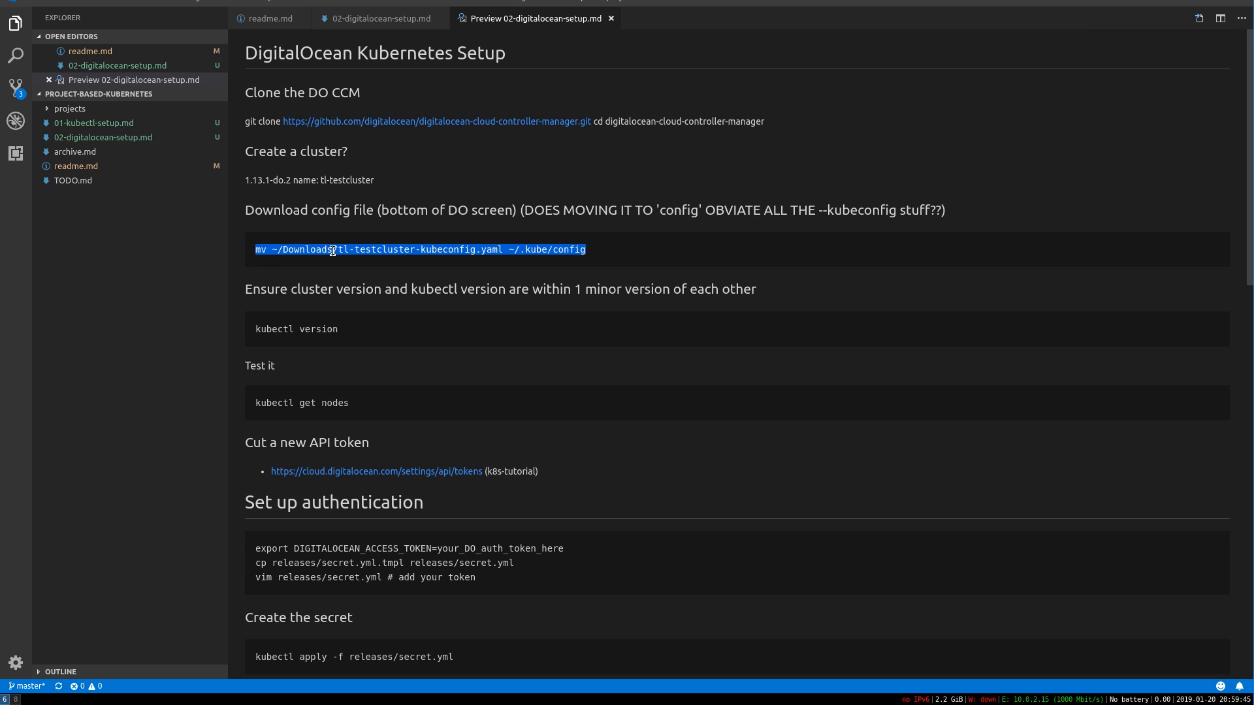
pyautogui.moveTo(413, 257)
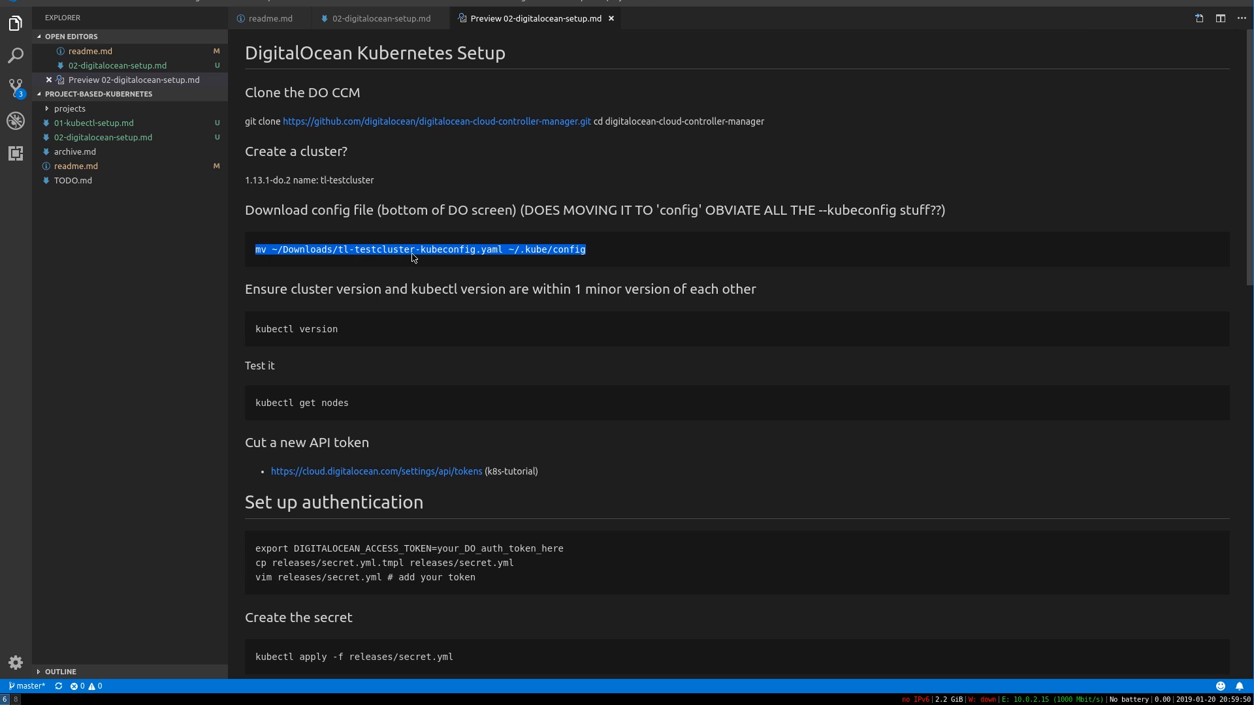
pyautogui.doubleClick(402, 249)
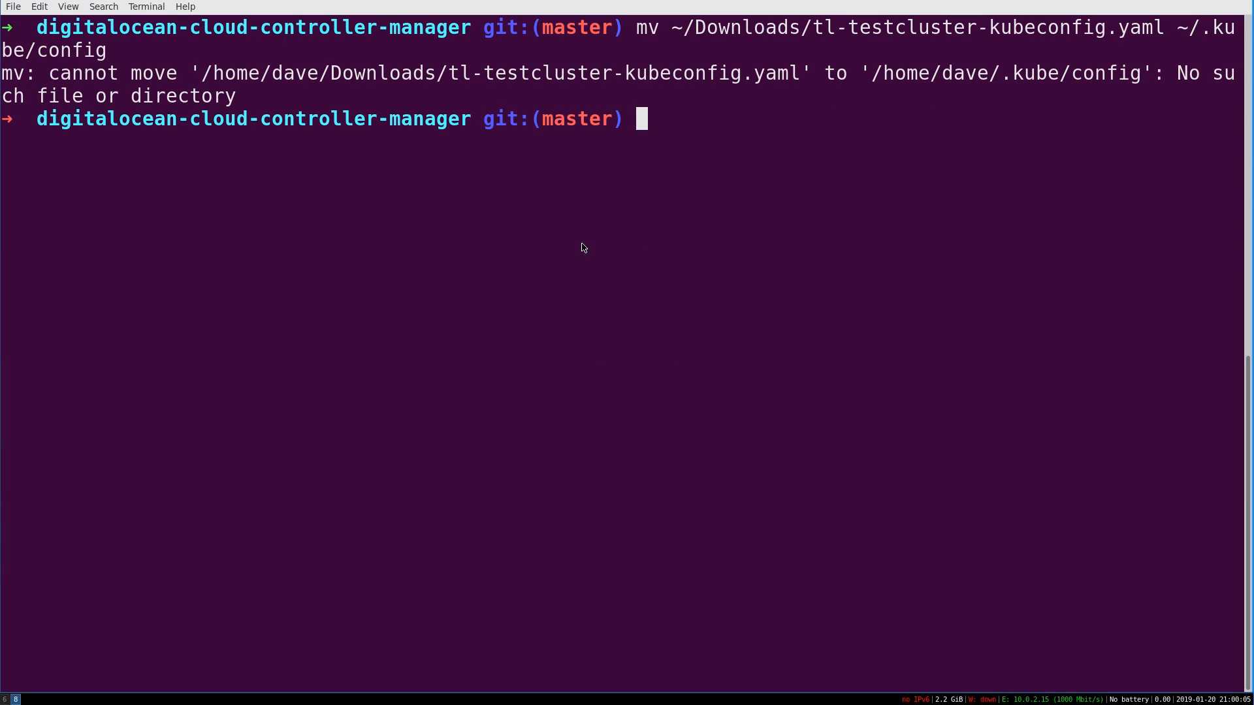
# Create ~/.kube with mkdir so the kubeconfig move succeeds, then begin a kubectl command
pyautogui.write('mkdir')
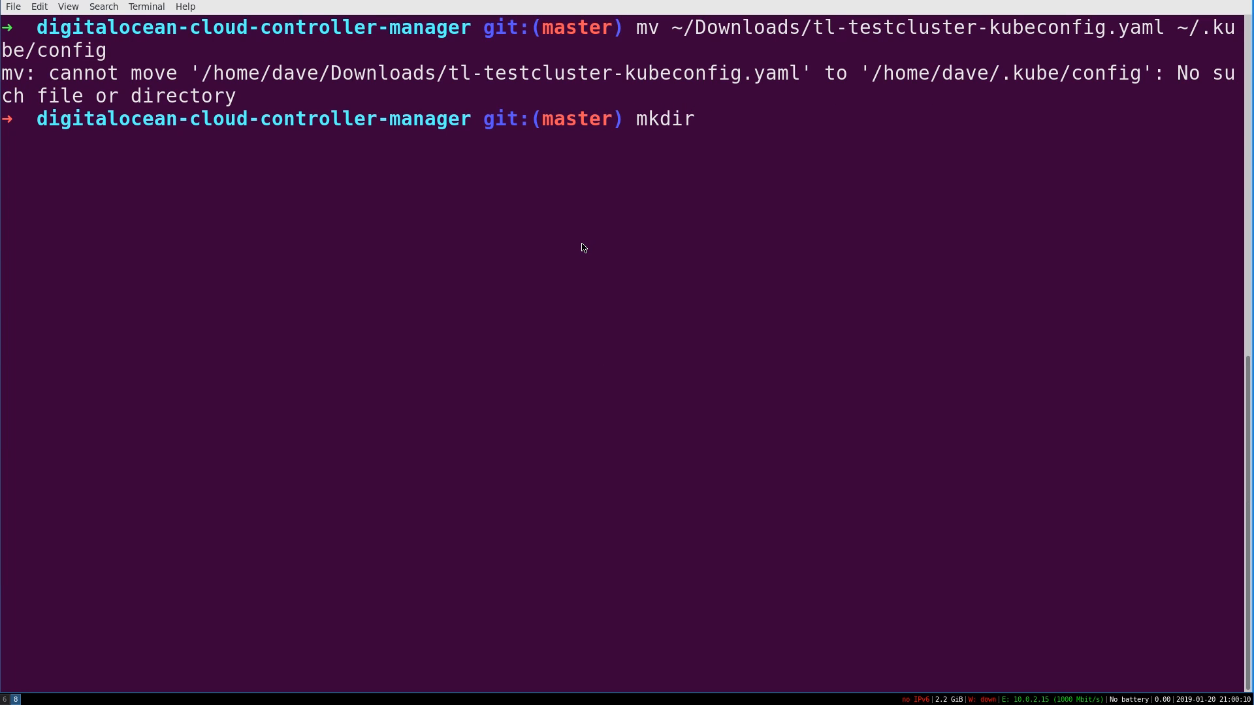
pyautogui.write('~/.kube')
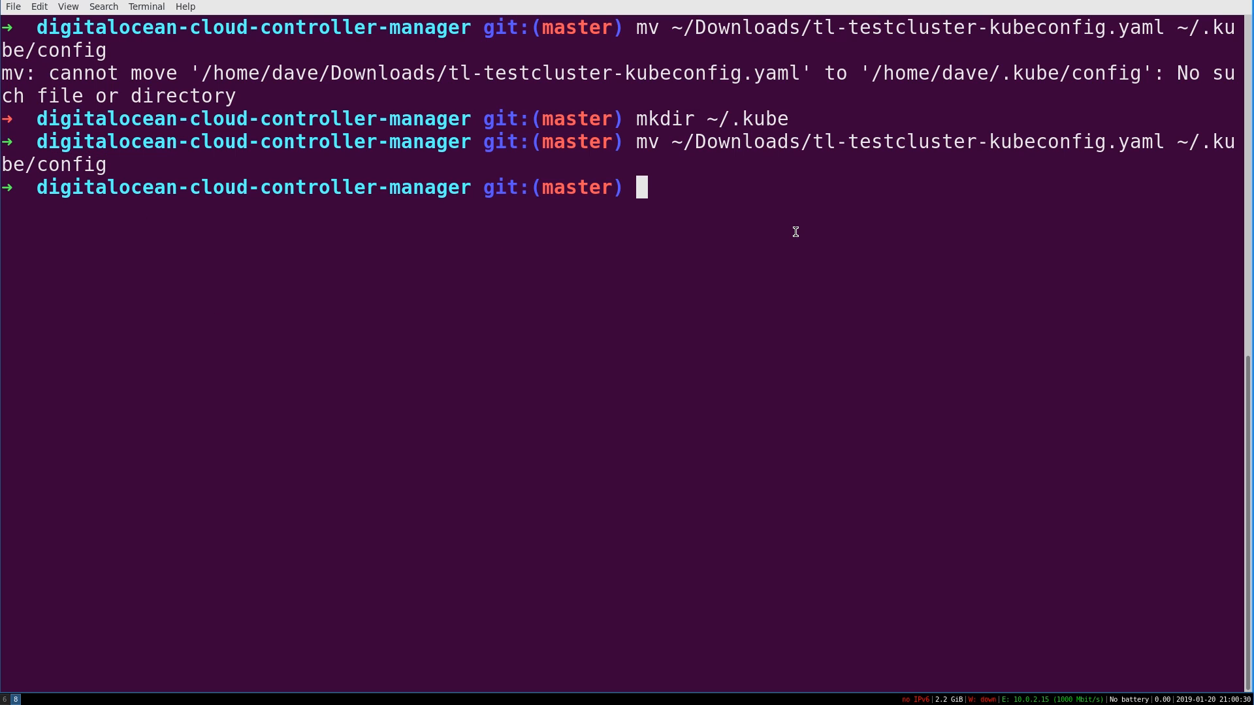
pyautogui.moveTo(745, 256)
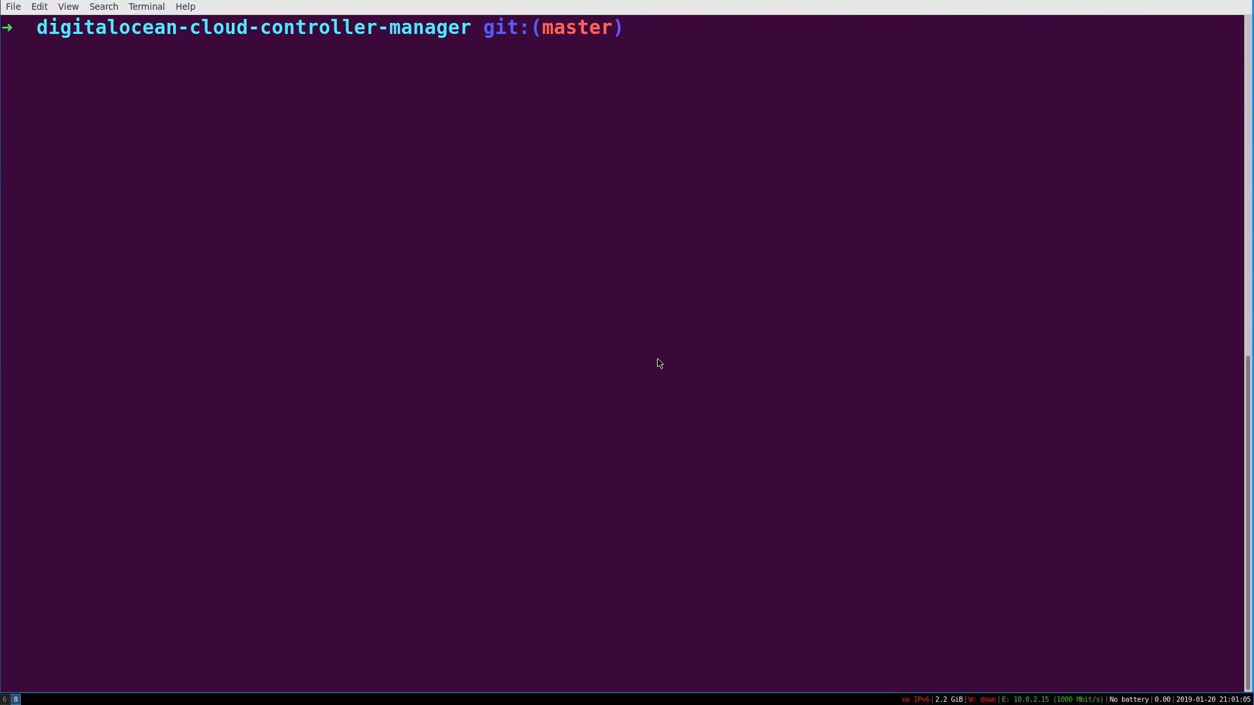
pyautogui.write('kubectl version')
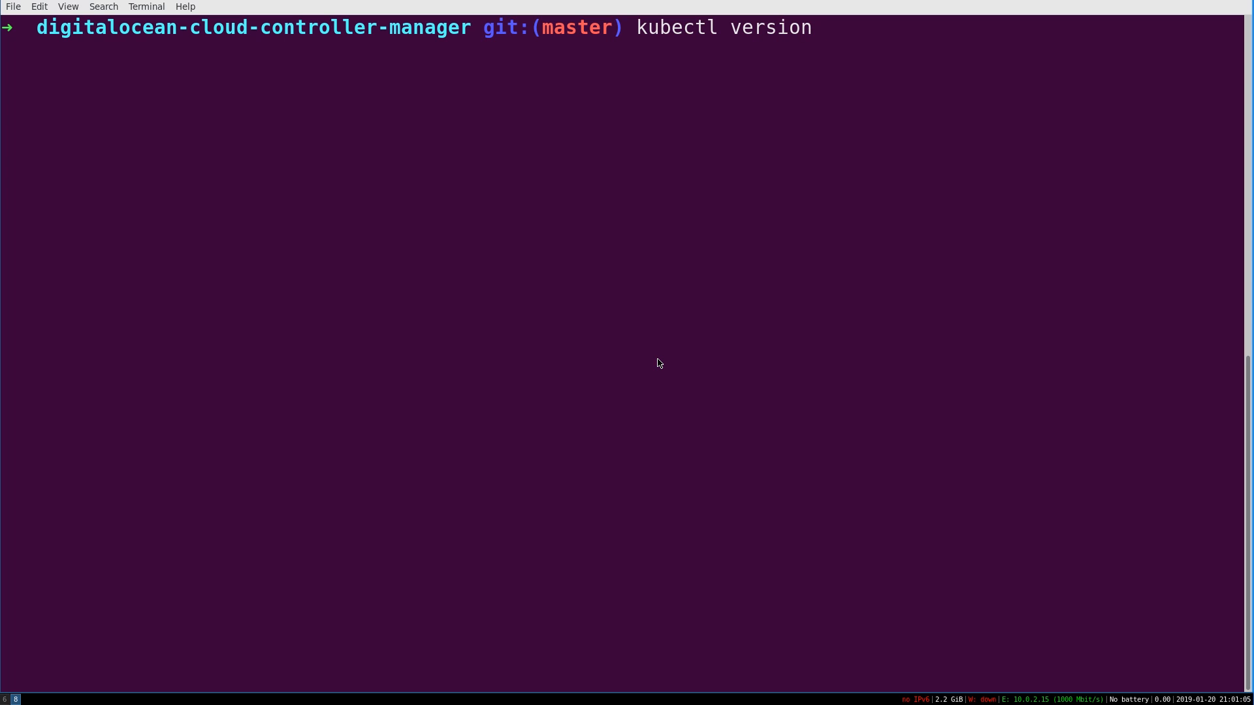
# Run kubectl version showing client v1.13.2 and server v1.13.1
pyautogui.press('Return')
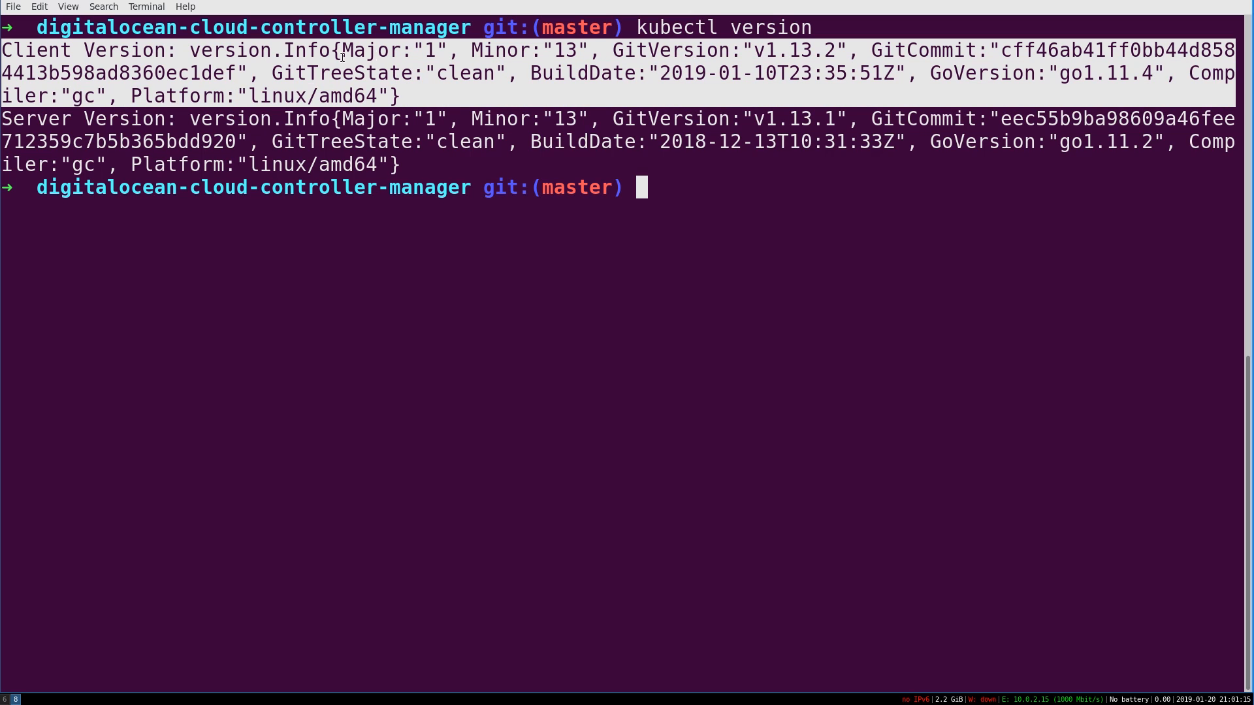
pyautogui.moveTo(418, 161)
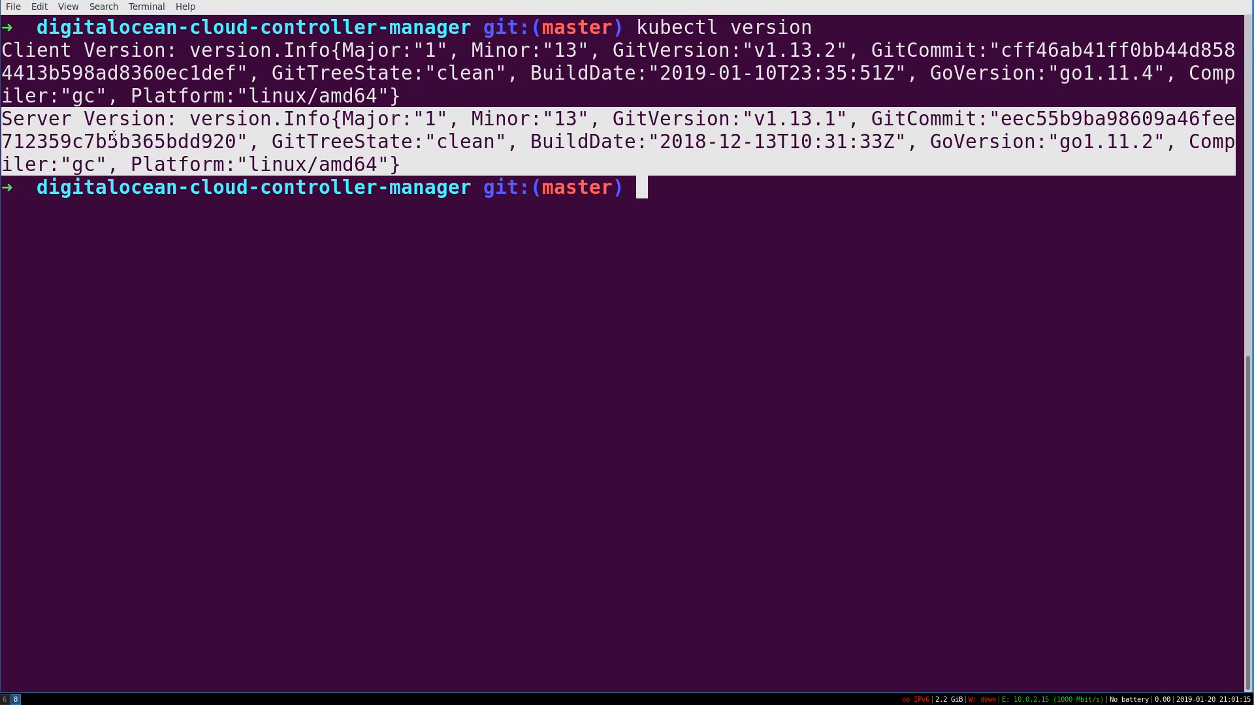
pyautogui.moveTo(487, 101)
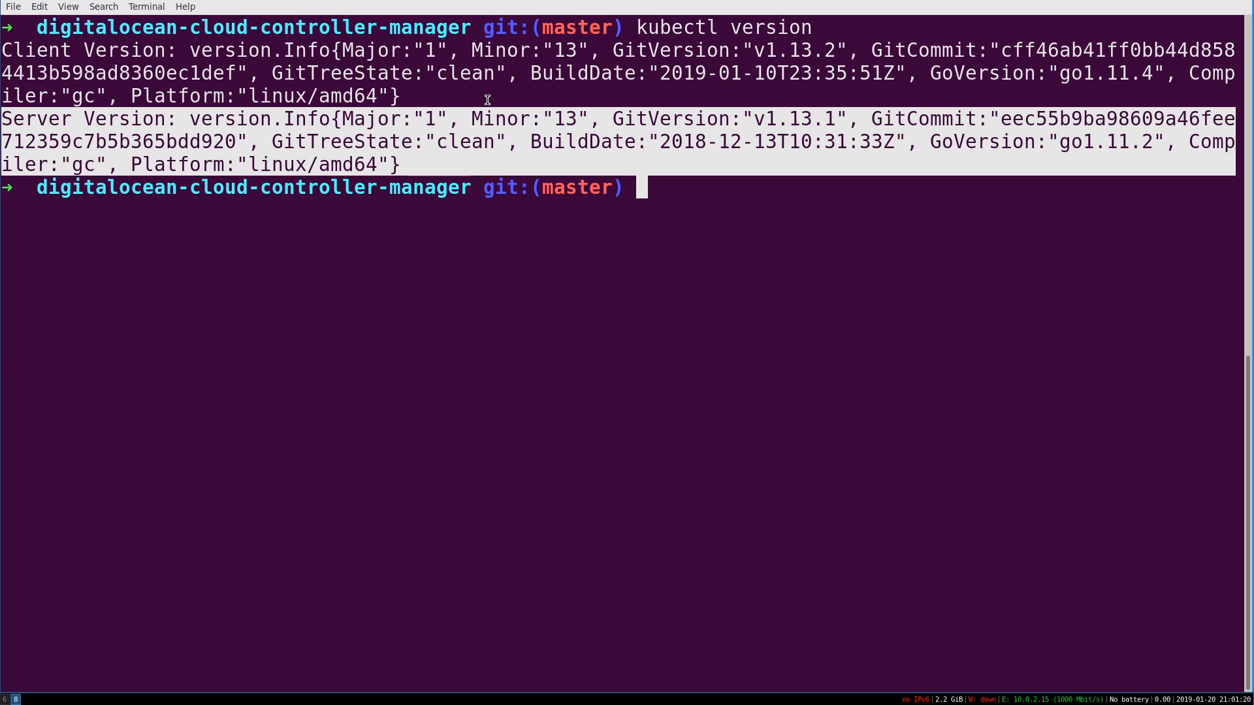
pyautogui.moveTo(483, 100)
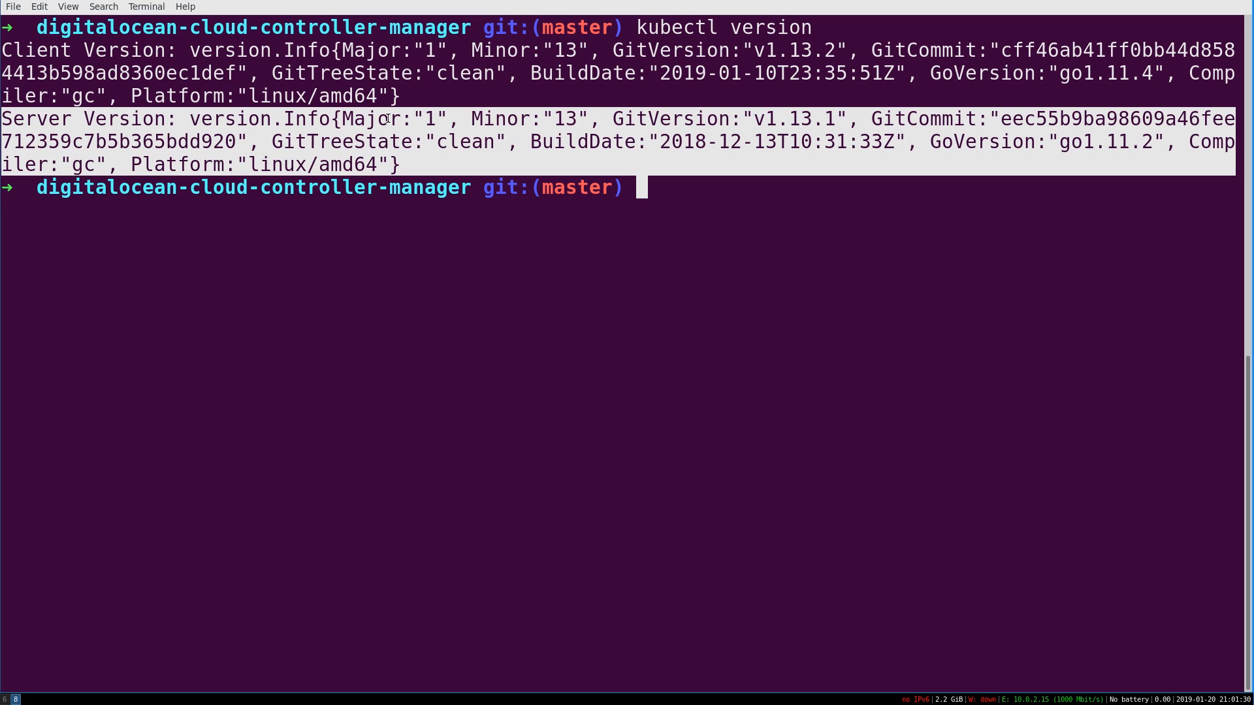
pyautogui.moveTo(464, 130)
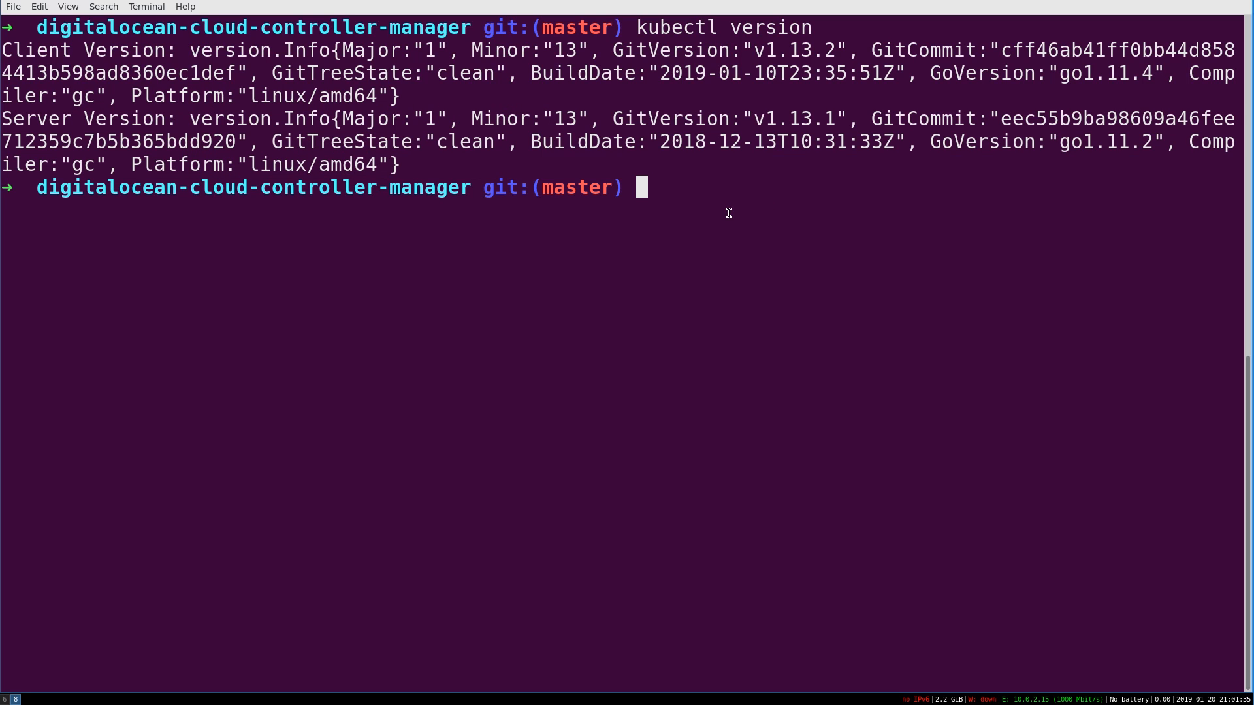
pyautogui.write('kubec')
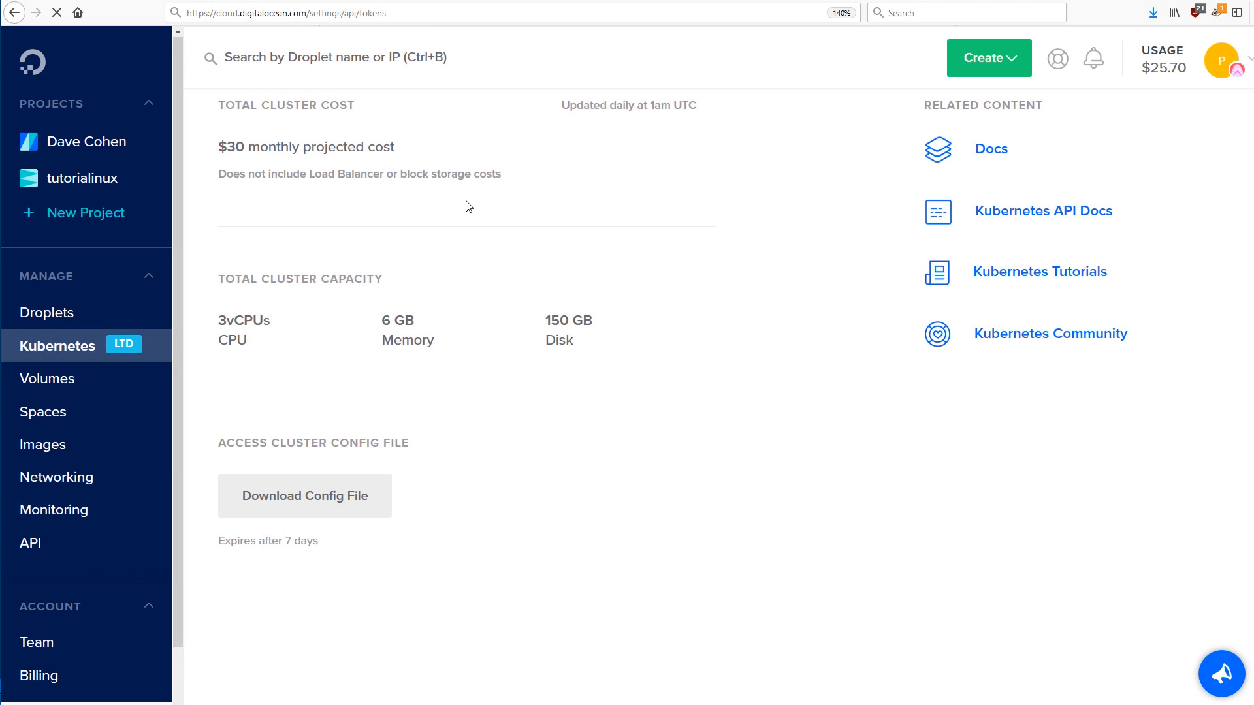
# Generate a read-write personal access token named youtube-tutorial from API > Tokens/Keys
pyautogui.click(30, 544)
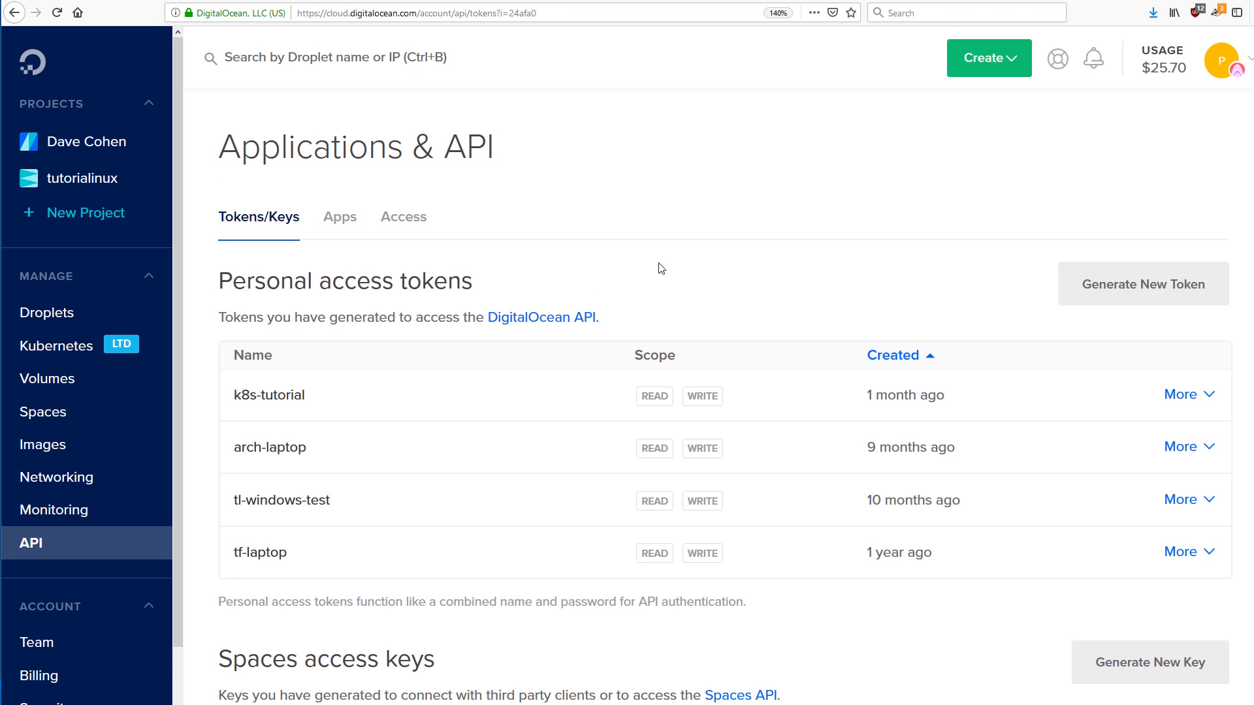
pyautogui.moveTo(703, 259)
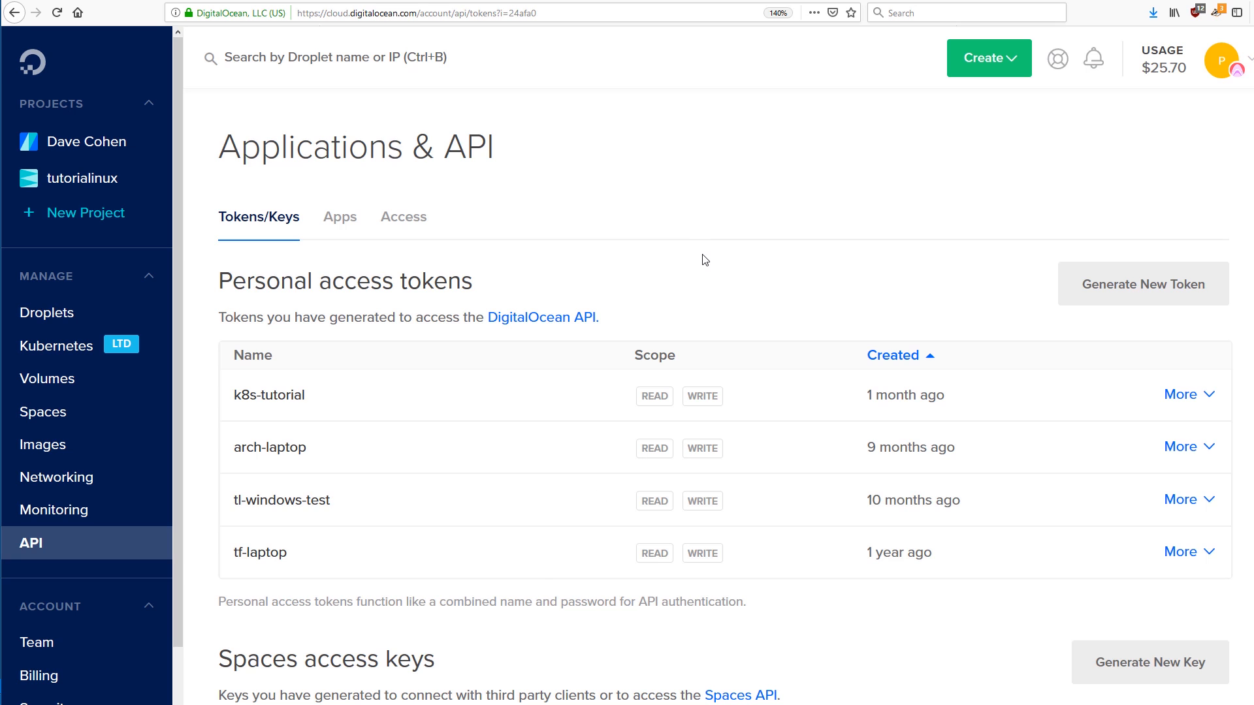
pyautogui.click(1143, 283)
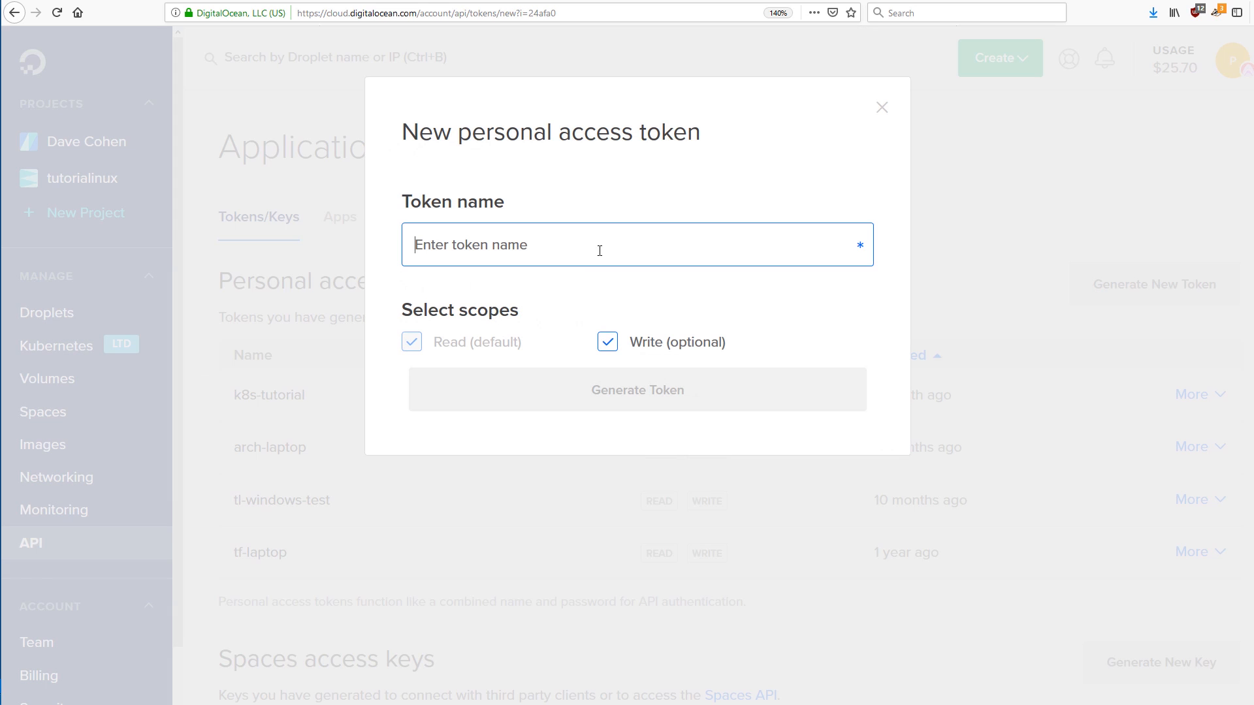
pyautogui.click(636, 390)
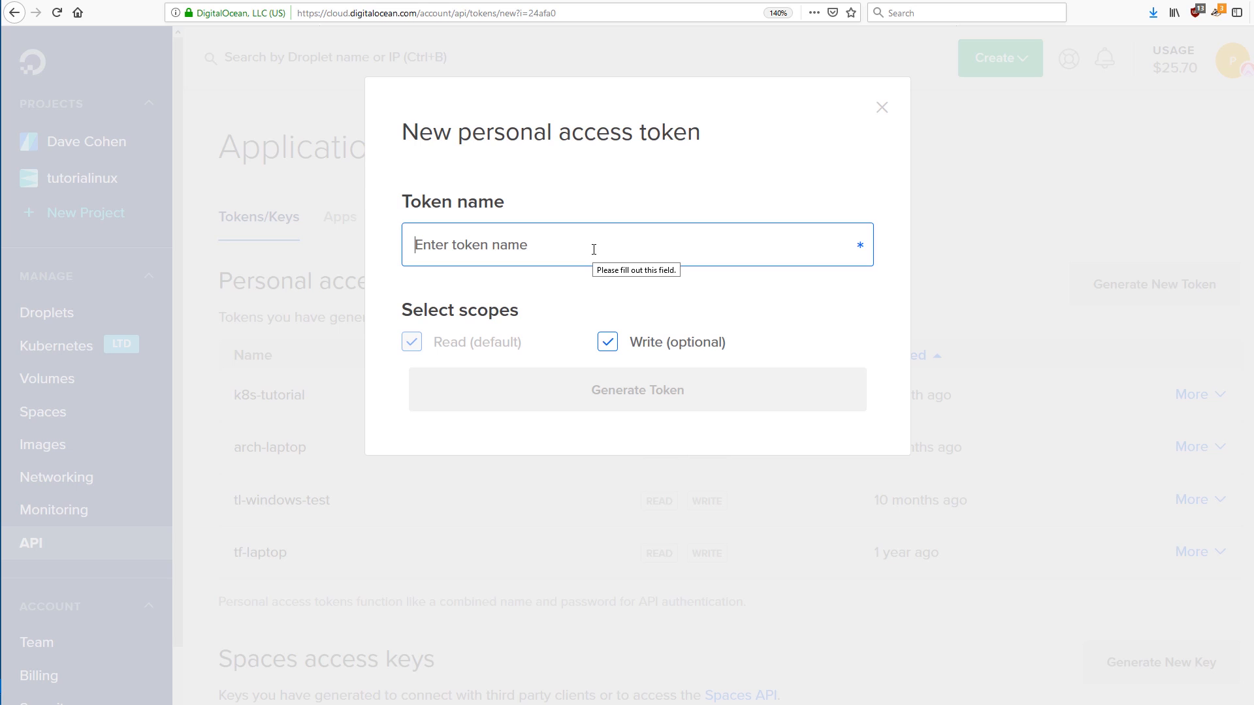
pyautogui.write('youtube-t')
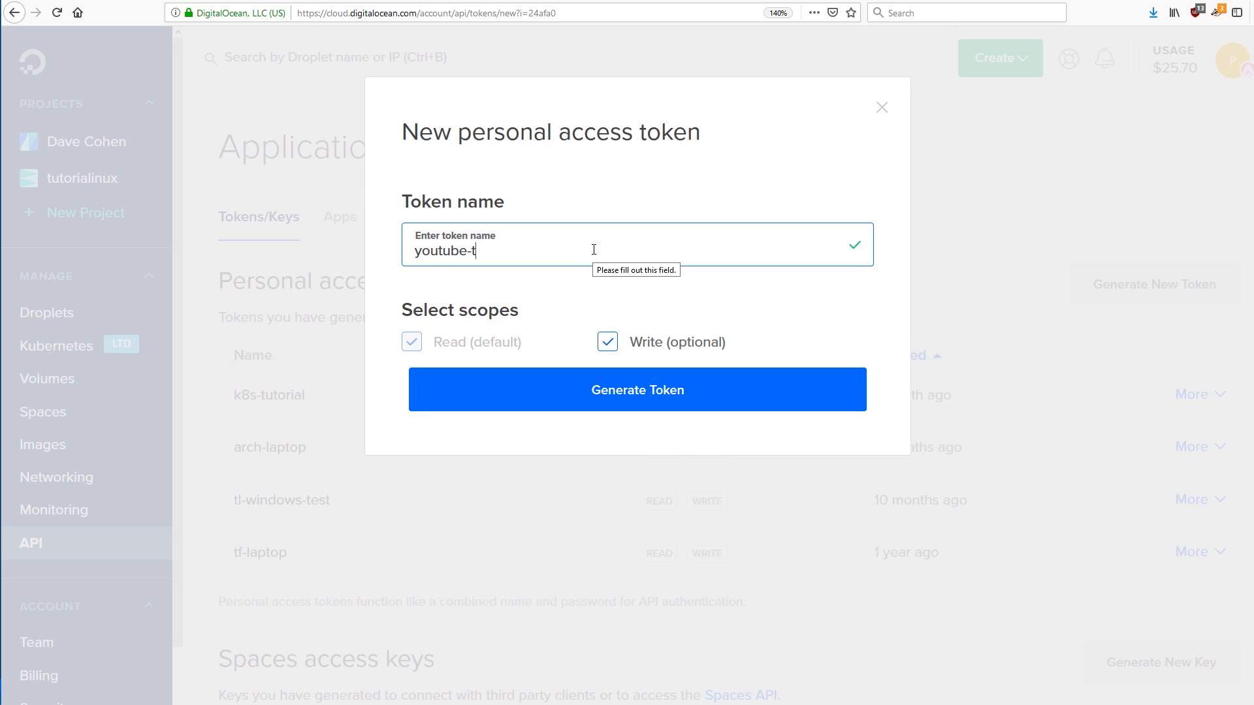
pyautogui.write('utorial')
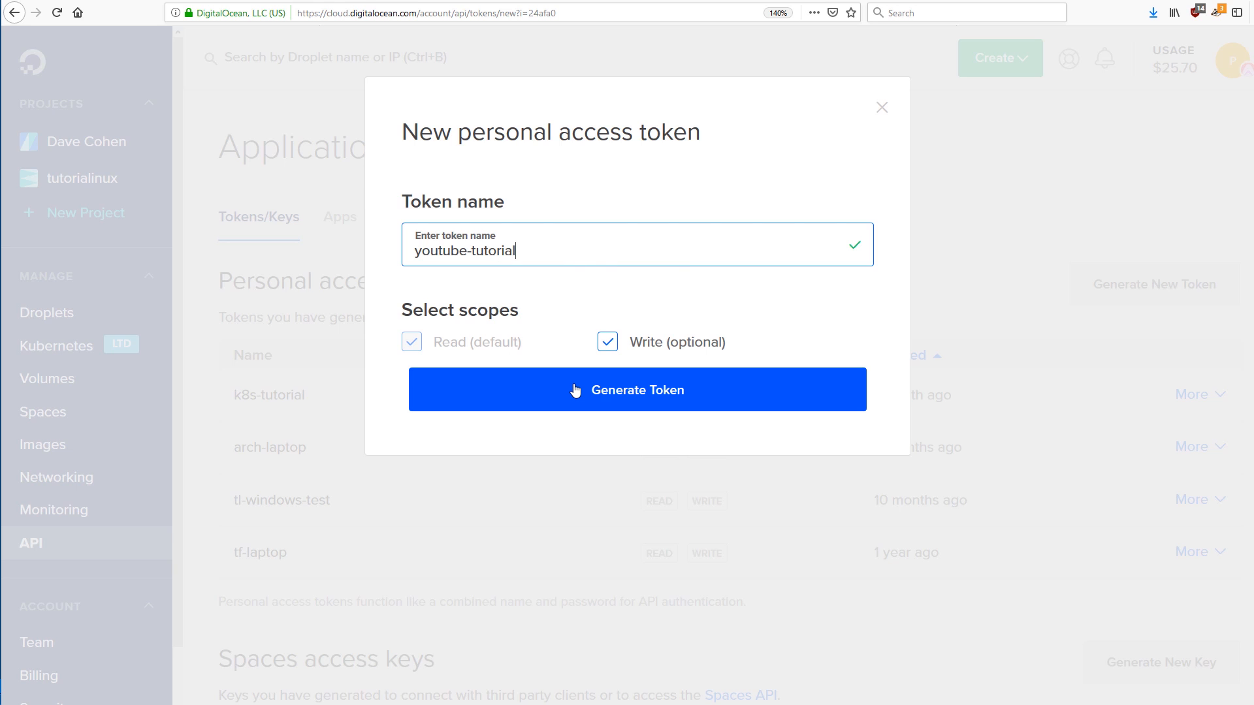
pyautogui.click(637, 390)
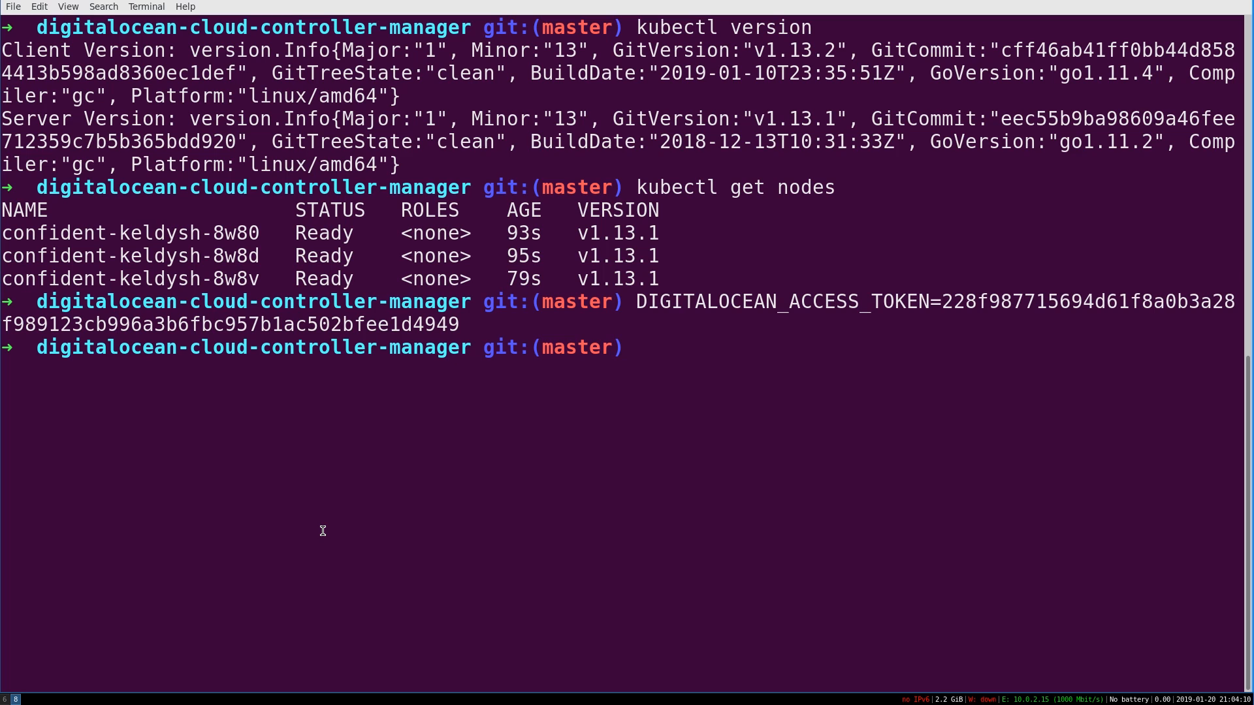
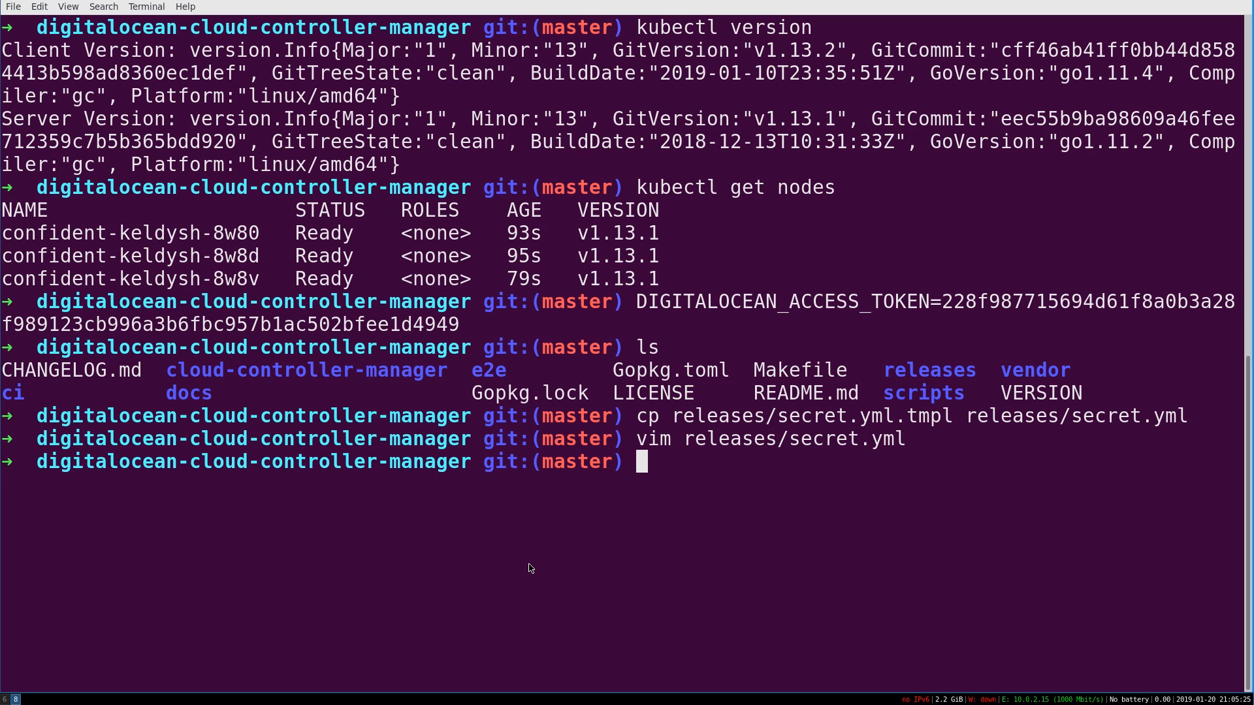
# Review the finished releases/secret.yml and its Secret kind before applying it
pyautogui.write('vim releases/secret.yml')
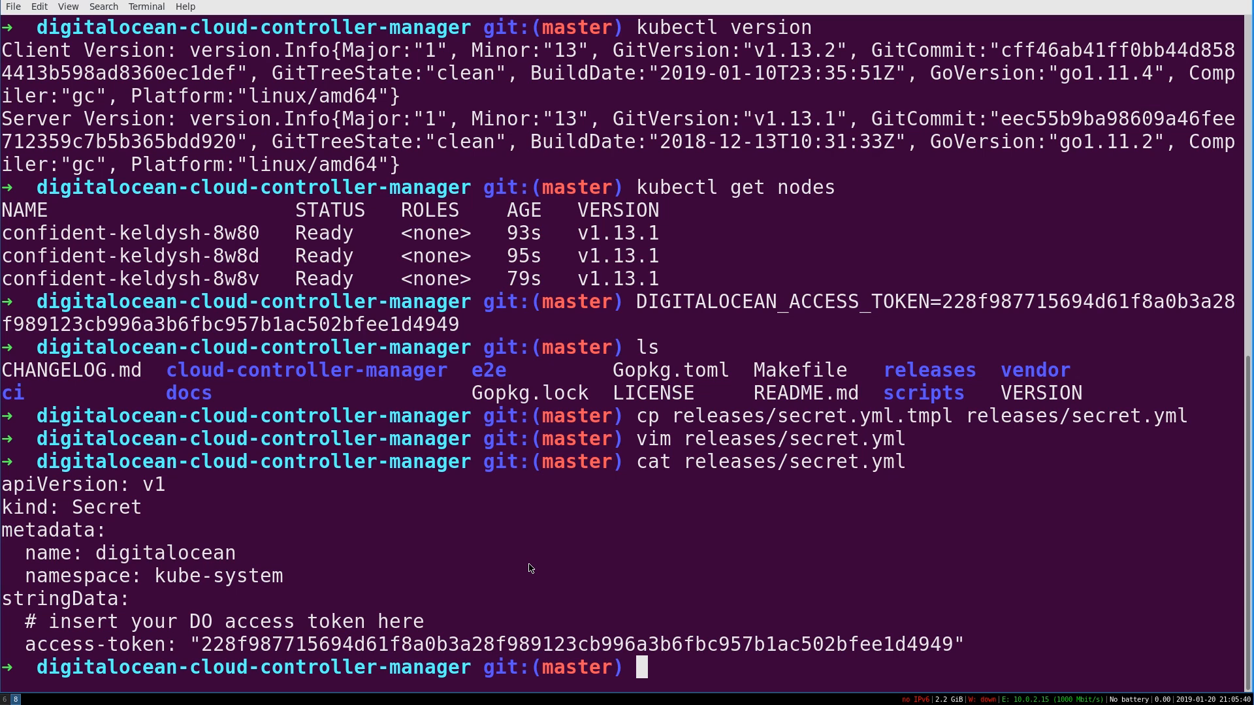
pyautogui.press('Return')
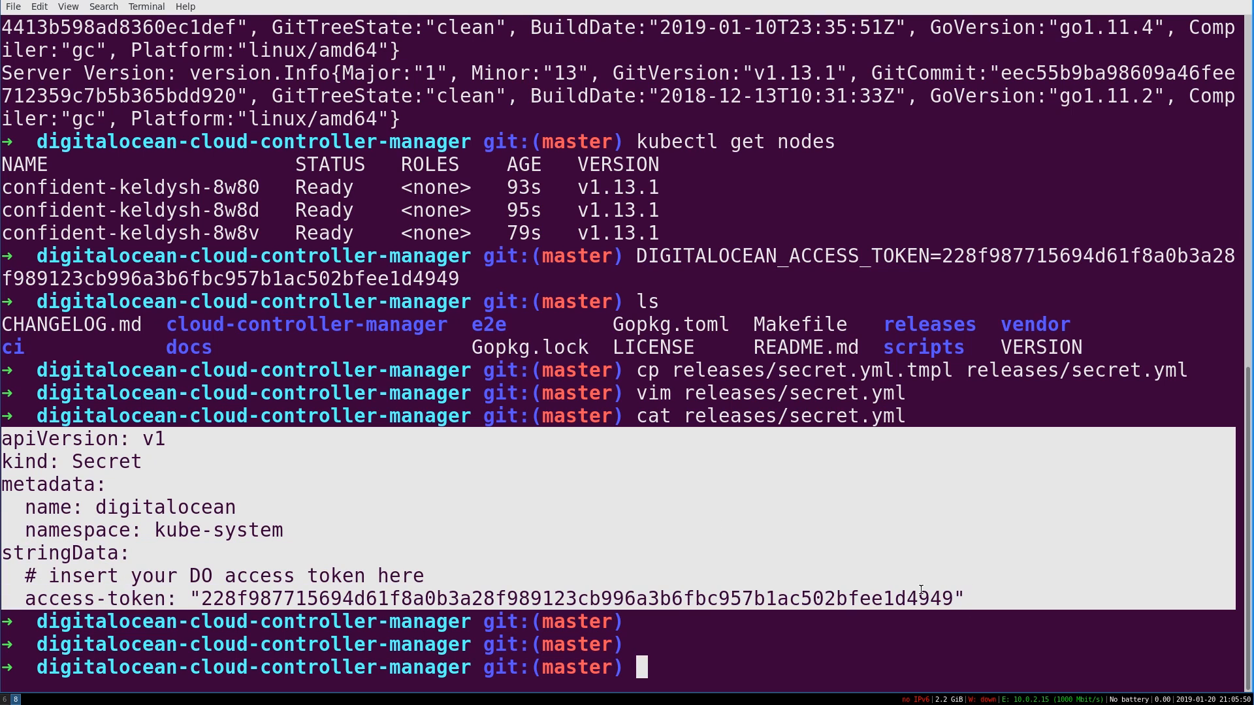
pyautogui.doubleClick(105, 461)
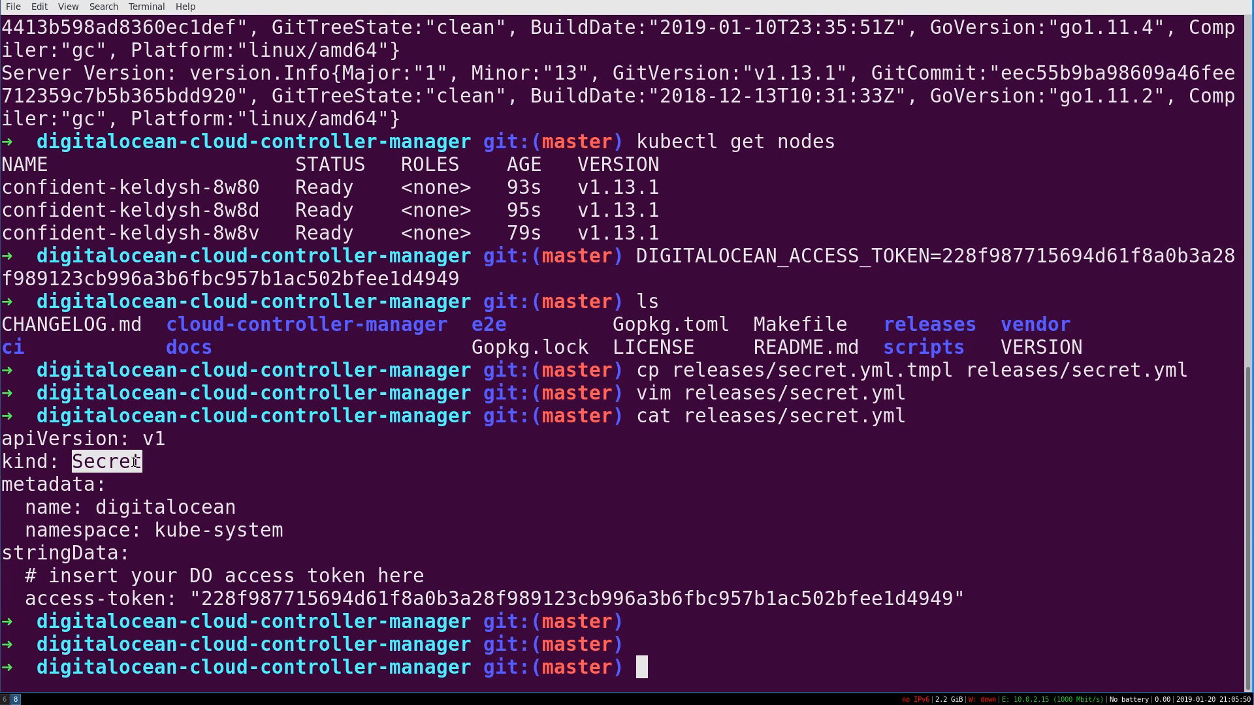
pyautogui.doubleClick(576, 597)
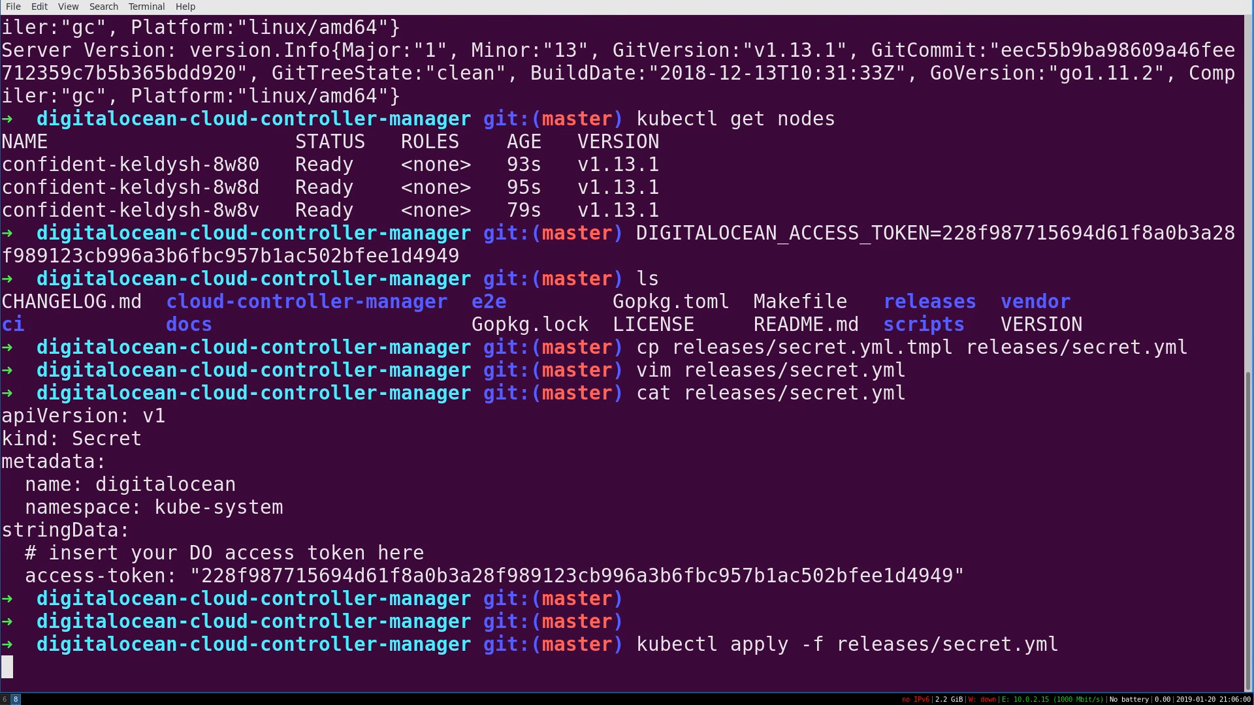
# List the cluster secrets with kubectl get secrets, noting digitalocean and default-token
pyautogui.write('k')
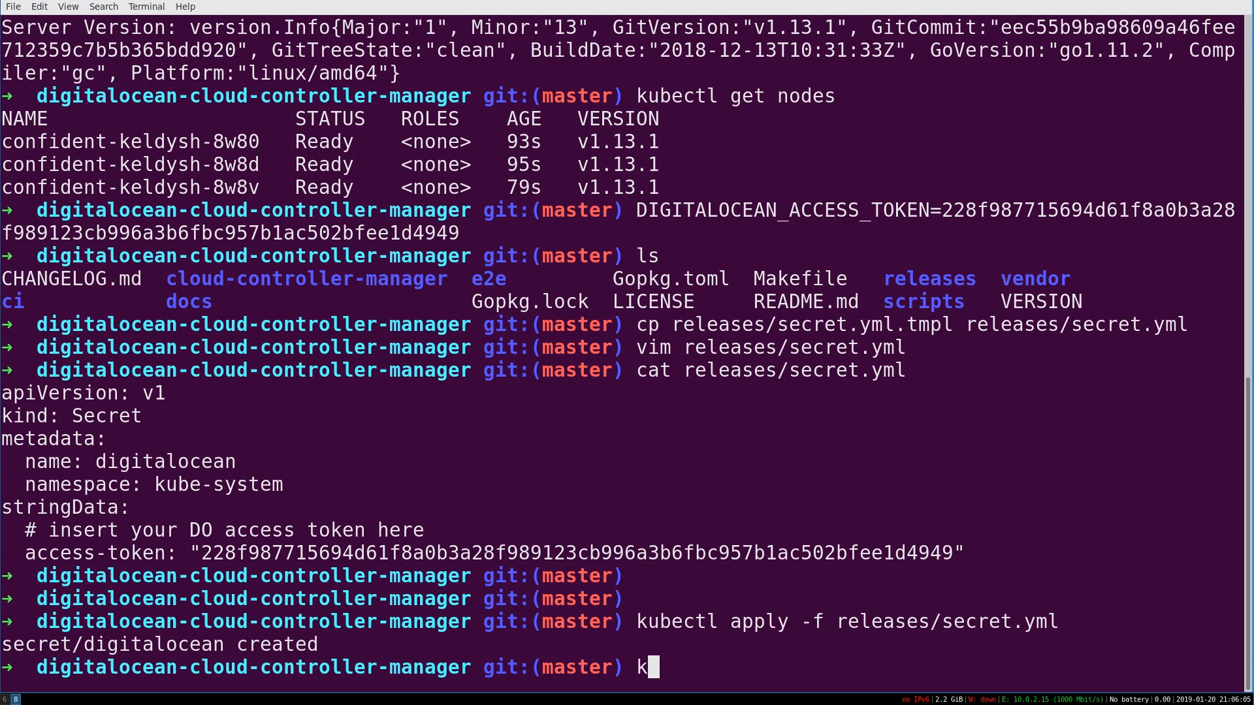
pyautogui.write('ubectl get secrets')
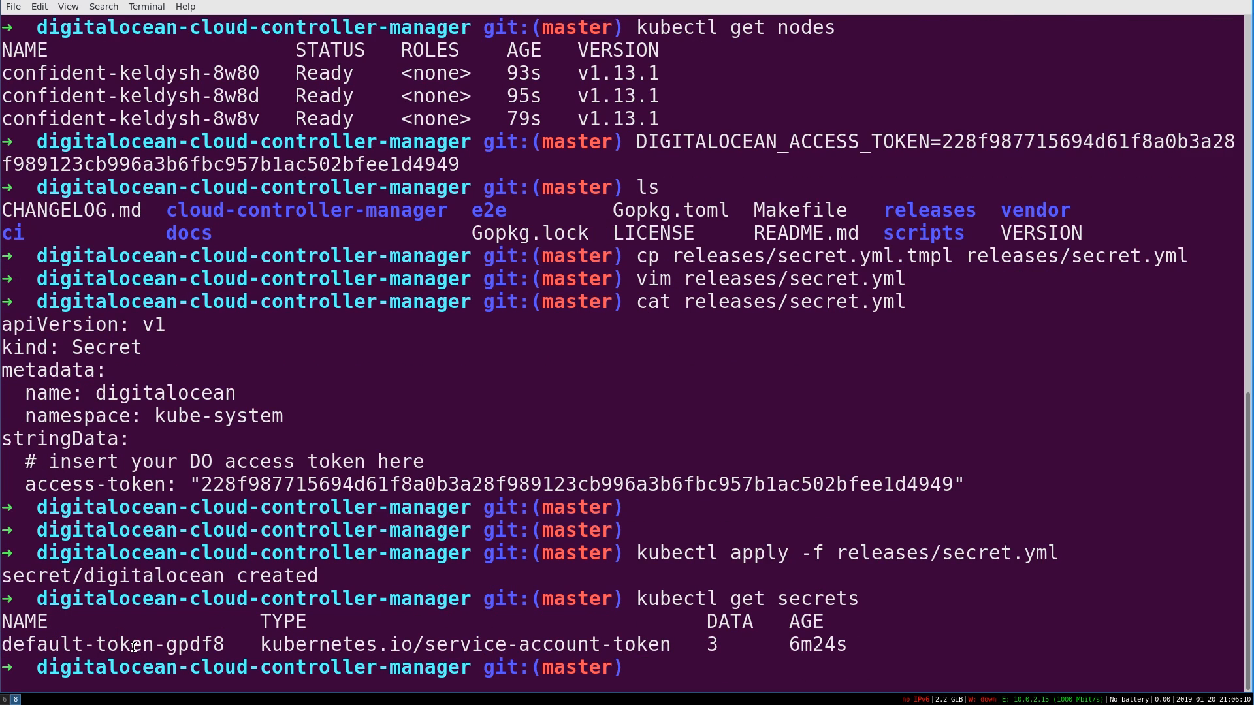
pyautogui.doubleClick(26, 644)
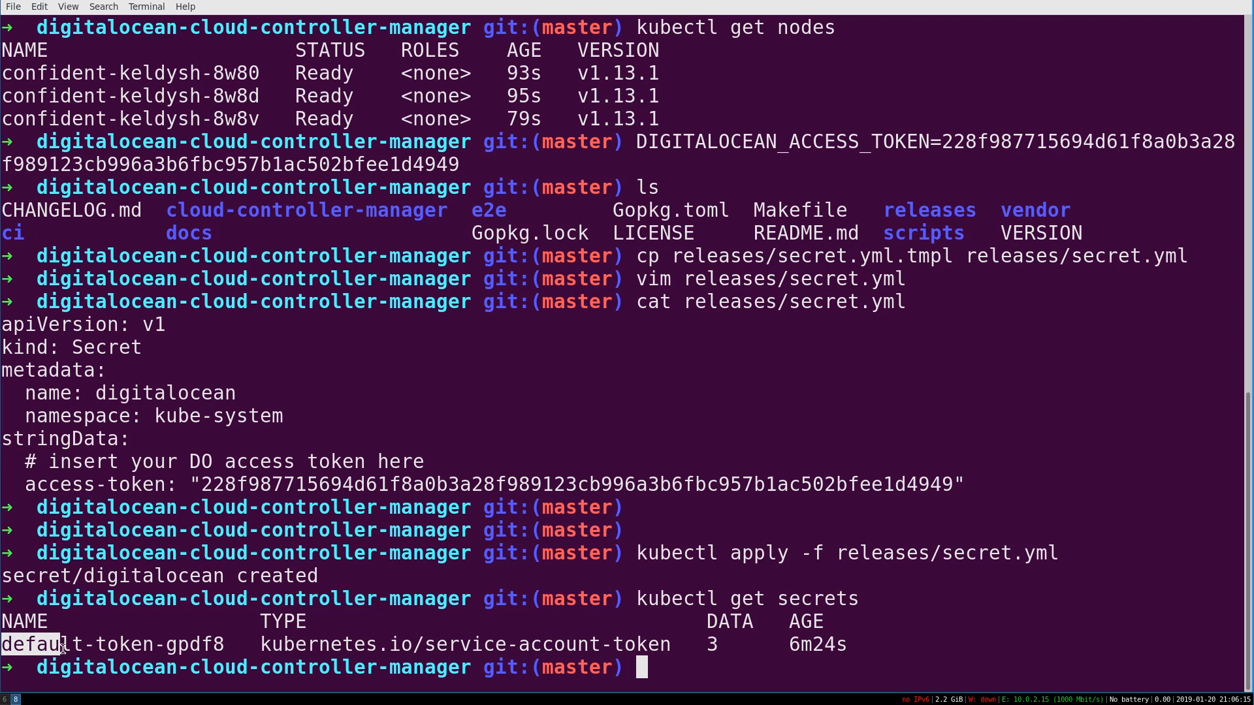
pyautogui.doubleClick(112, 643)
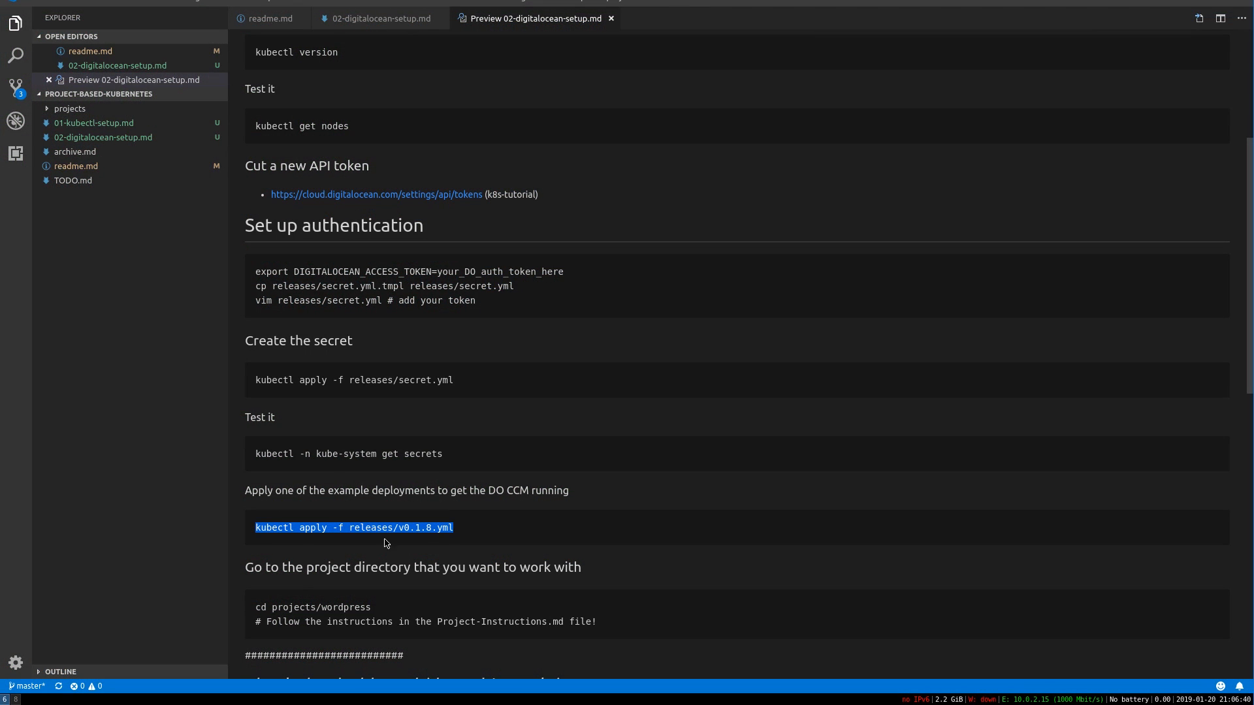
pyautogui.moveTo(373, 530)
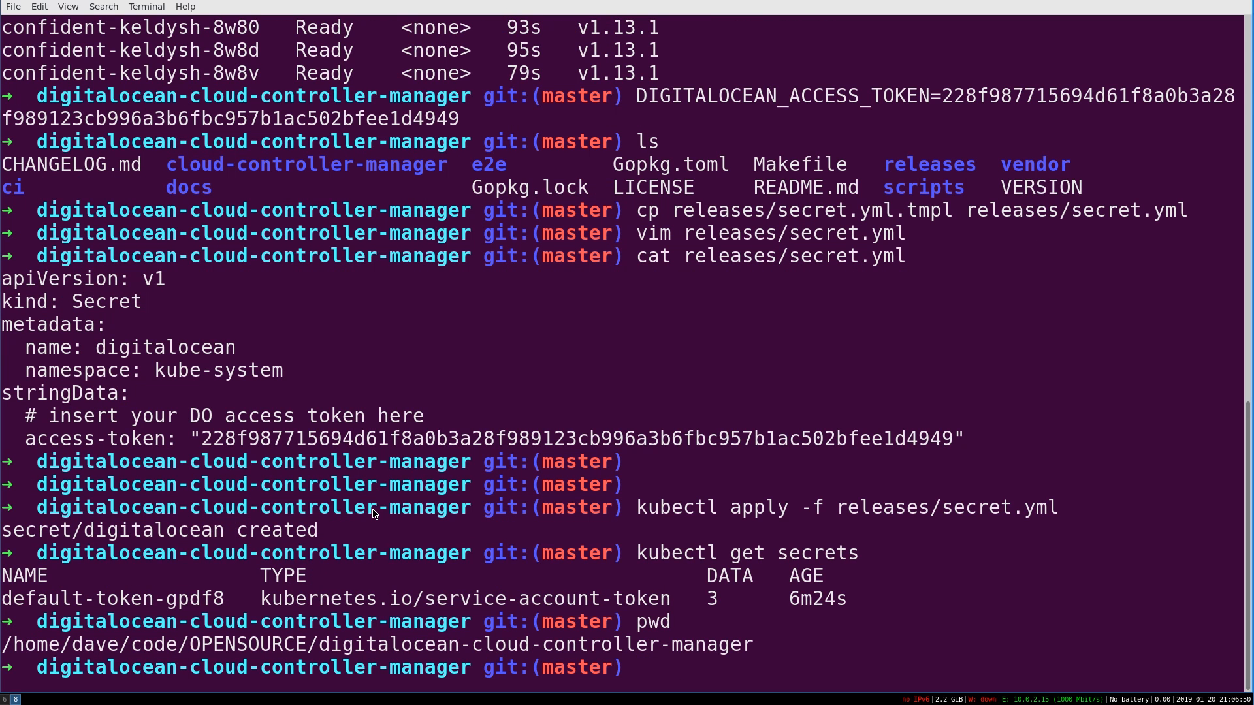
# Apply releases/v0.1.8.yml with kubectl and highlight the newly created cloud-controller-manager deployment
pyautogui.write('kubectl apply -f releases/v0.1.8.yml')
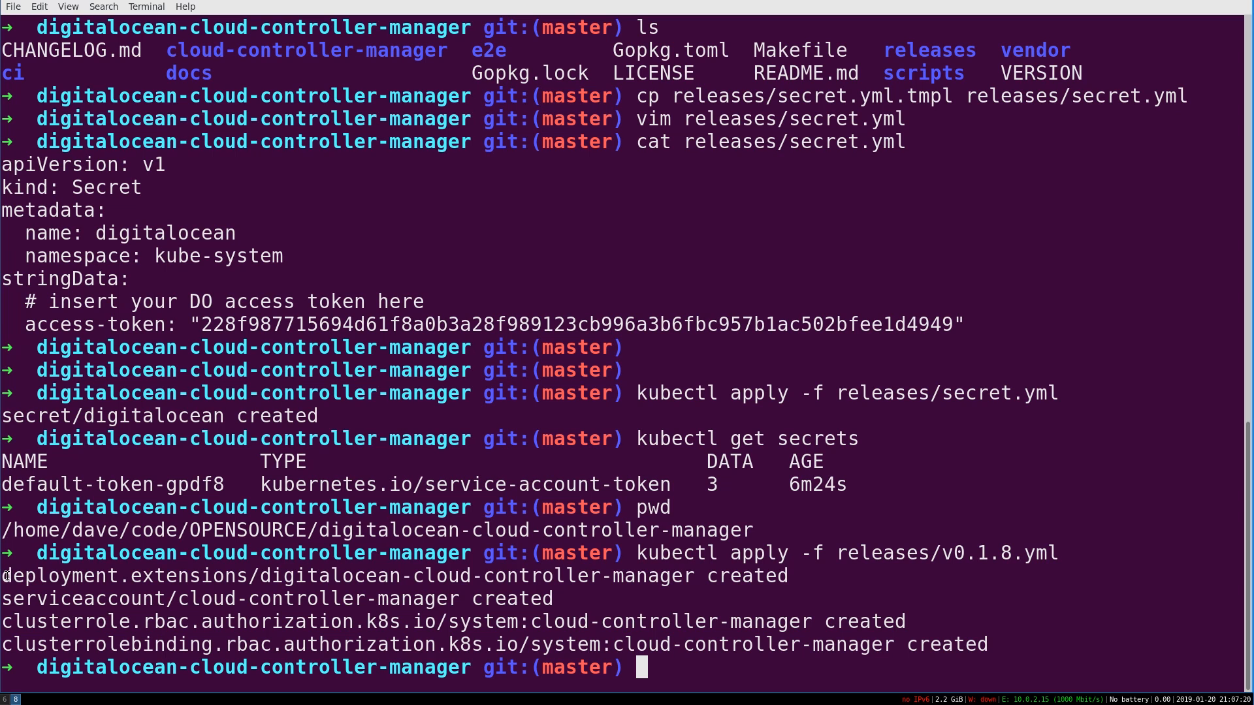
pyautogui.doubleClick(59, 575)
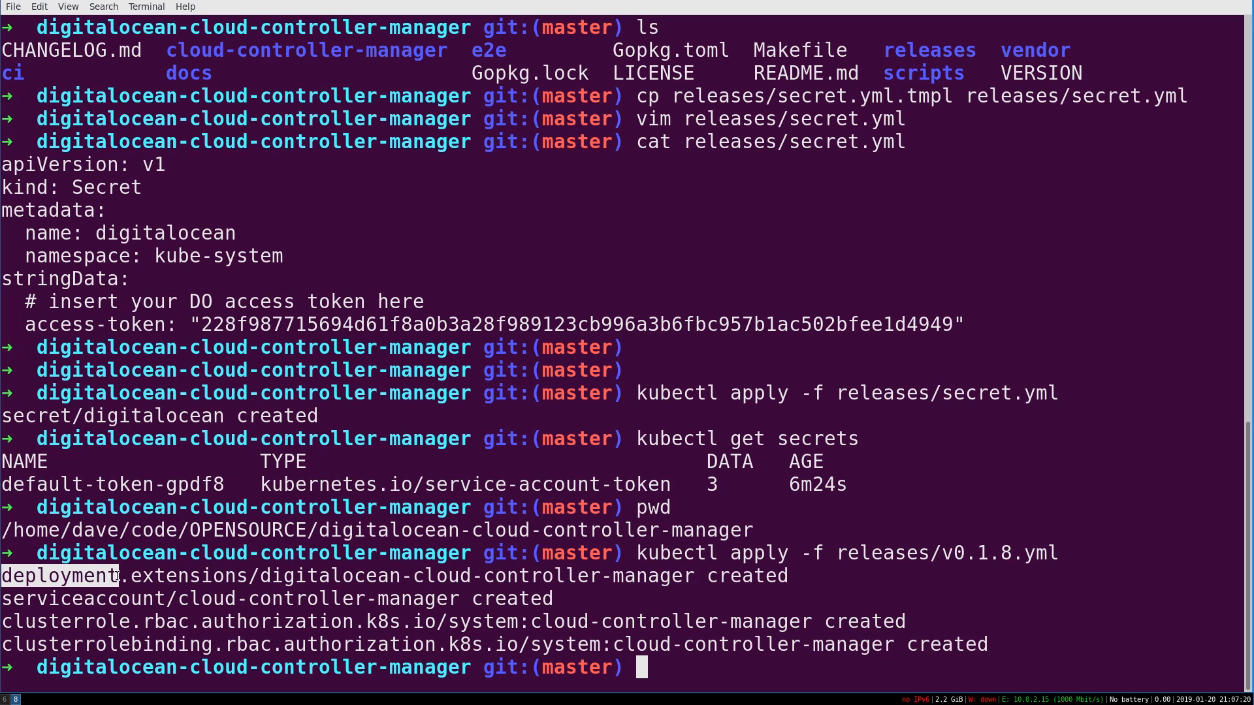
pyautogui.doubleClick(320, 575)
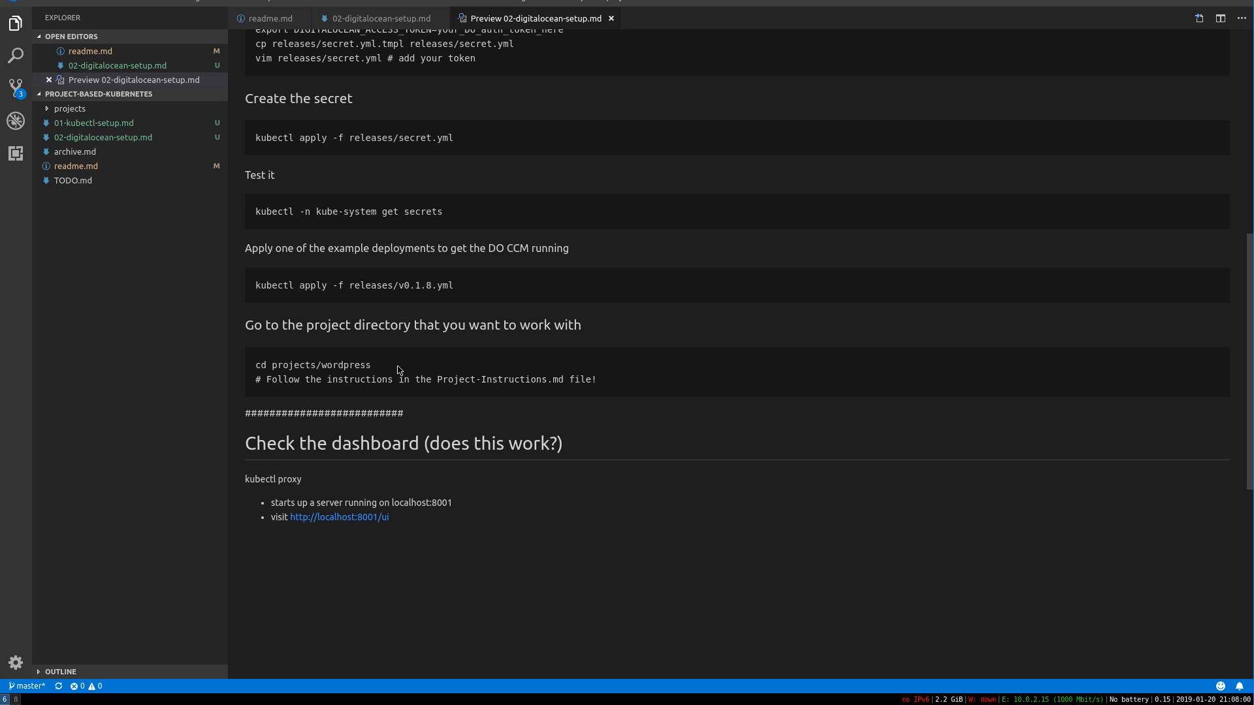
pyautogui.moveTo(268, 366)
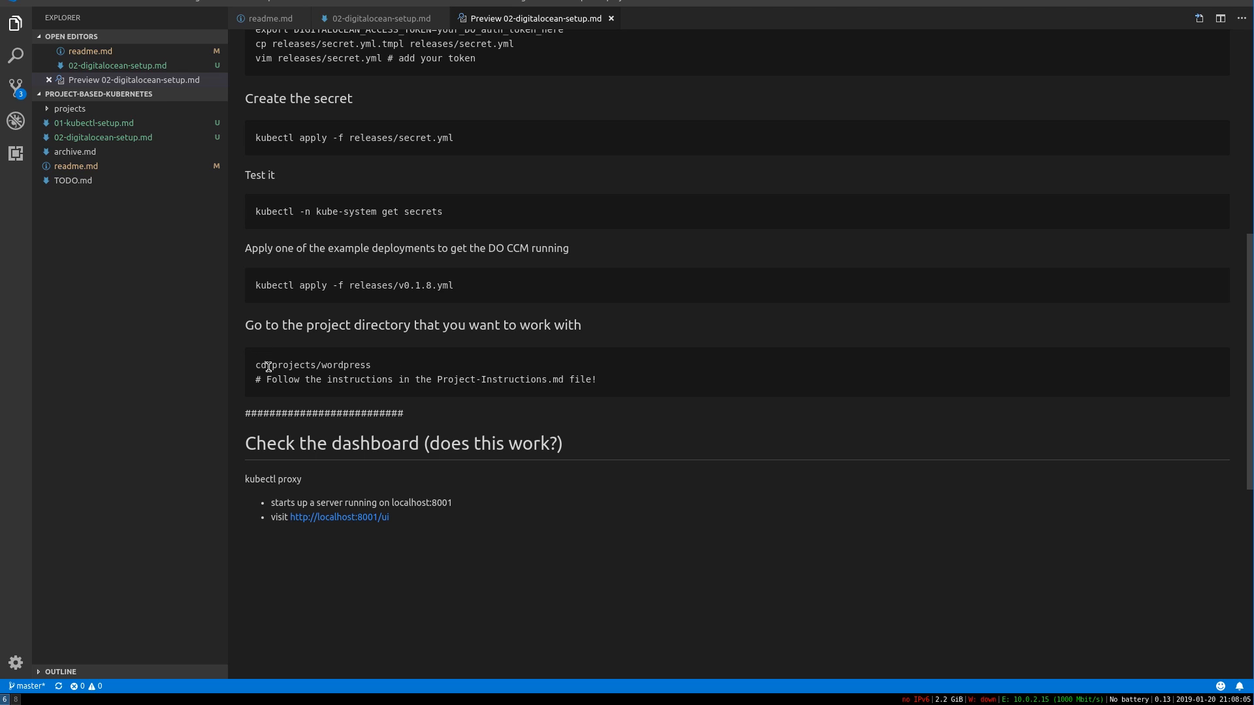
# Reveal DO-loadbalancer.yaml under projects > wordpress > manifests and view the wordpress-lb service
pyautogui.click(70, 109)
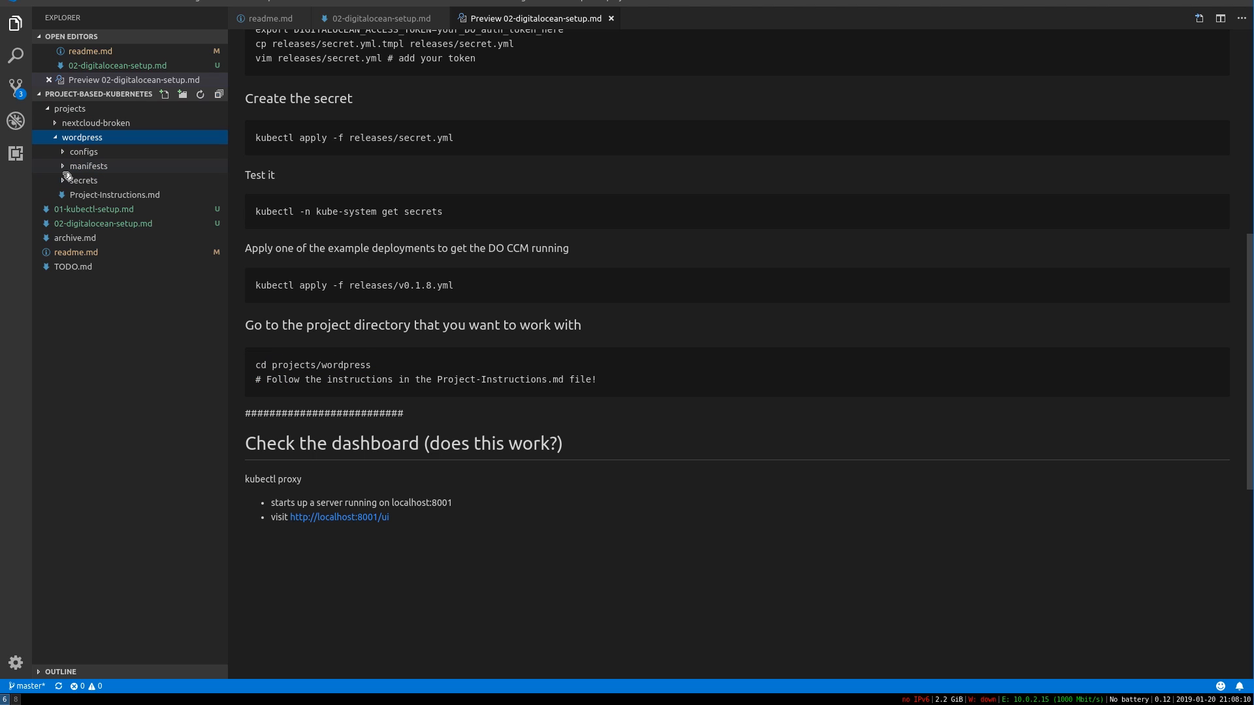
pyautogui.click(88, 166)
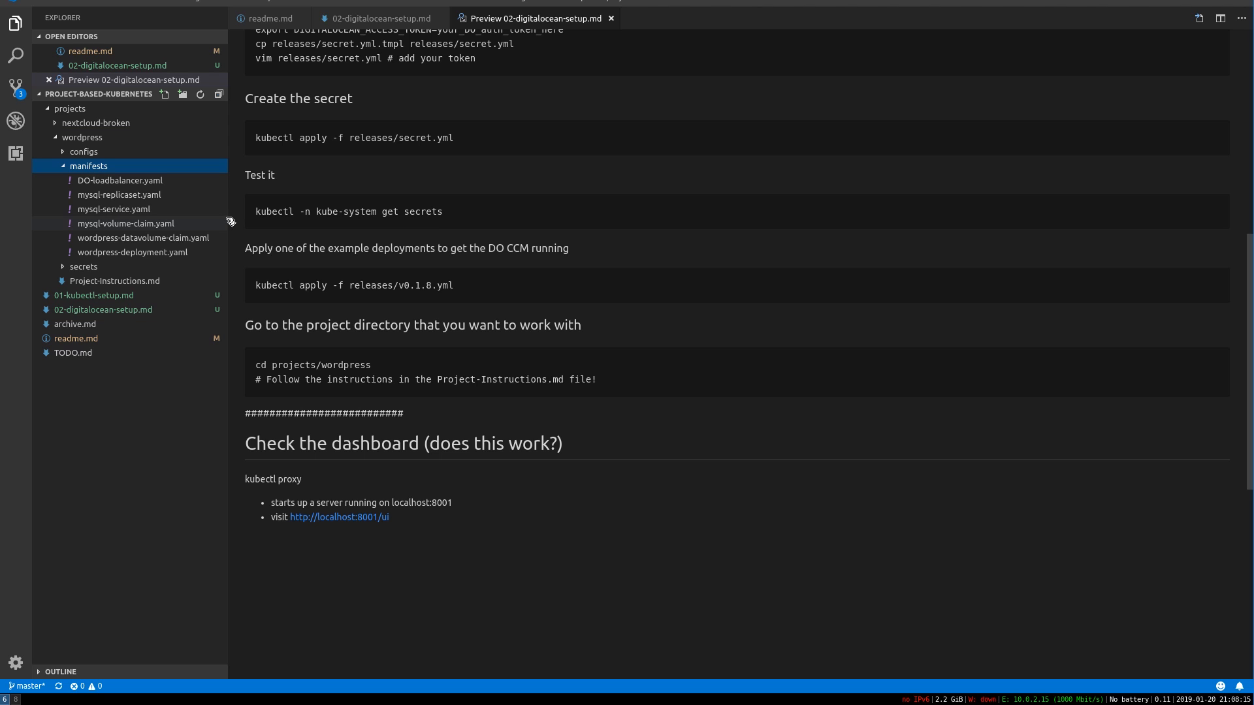
pyautogui.click(120, 180)
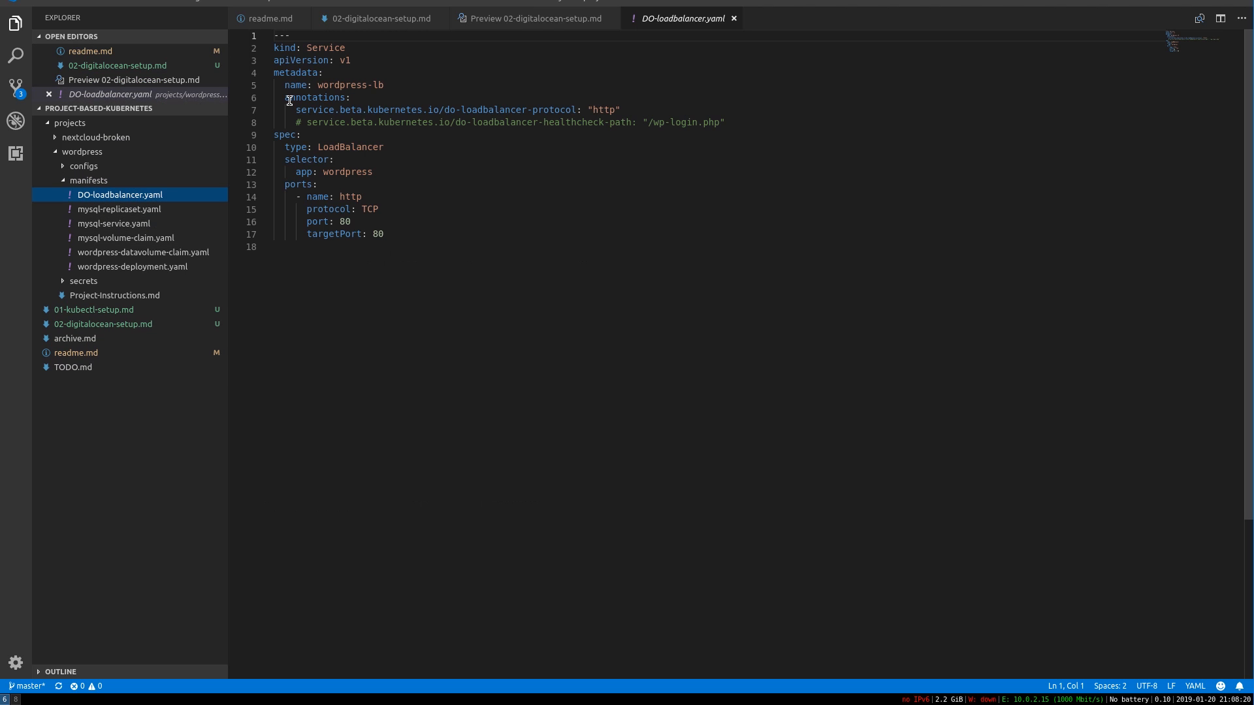
# Highlight the service's annotations block, then return to the setup notes preview
pyautogui.moveTo(287, 96); pyautogui.dragTo(724, 121)
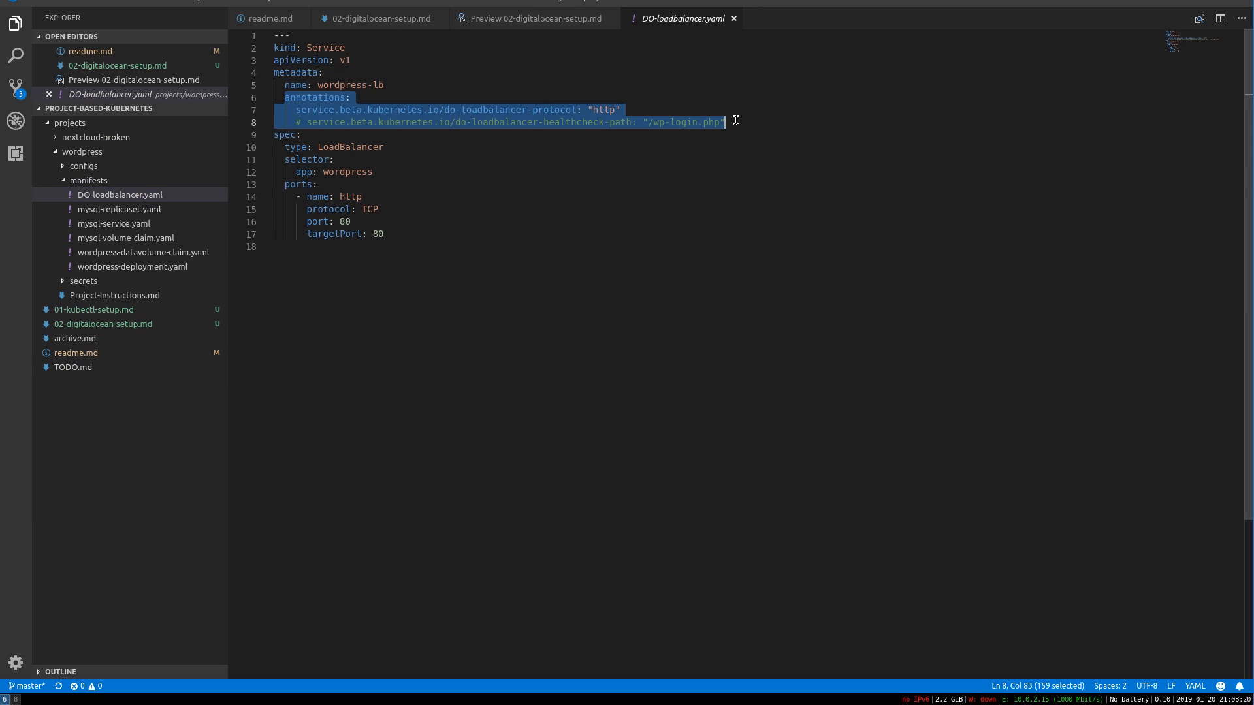
pyautogui.click(582, 164)
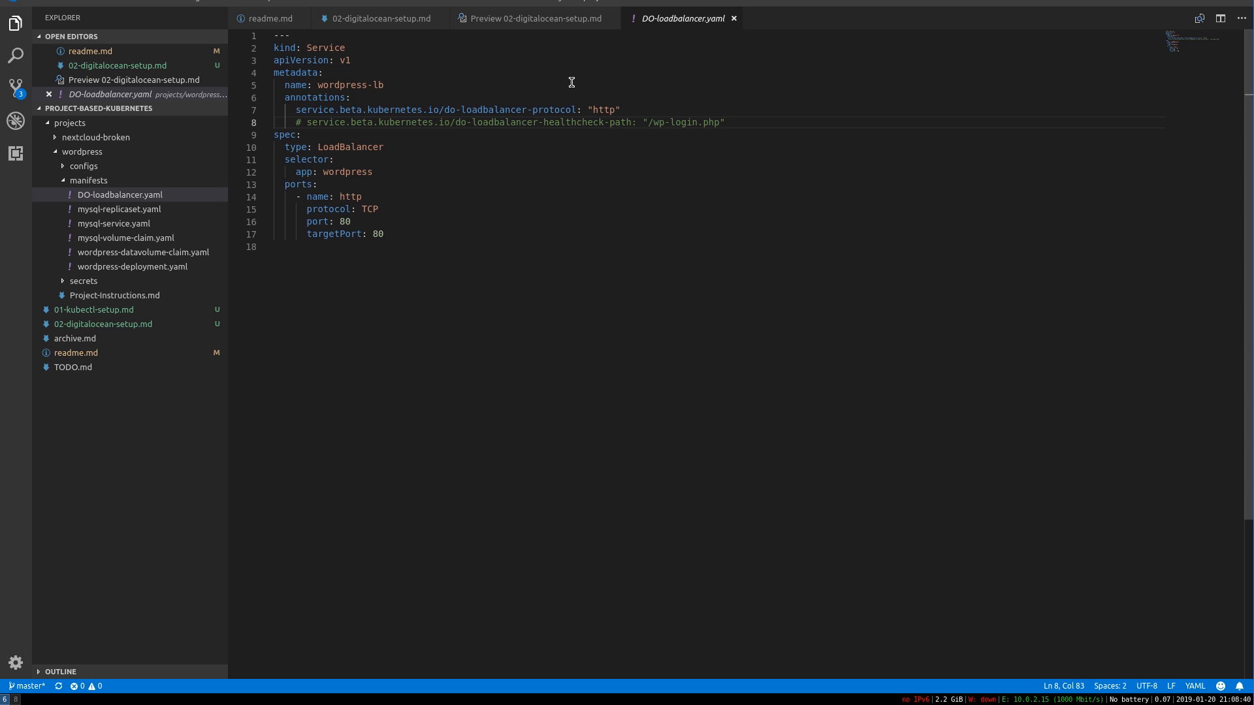
pyautogui.moveTo(566, 188)
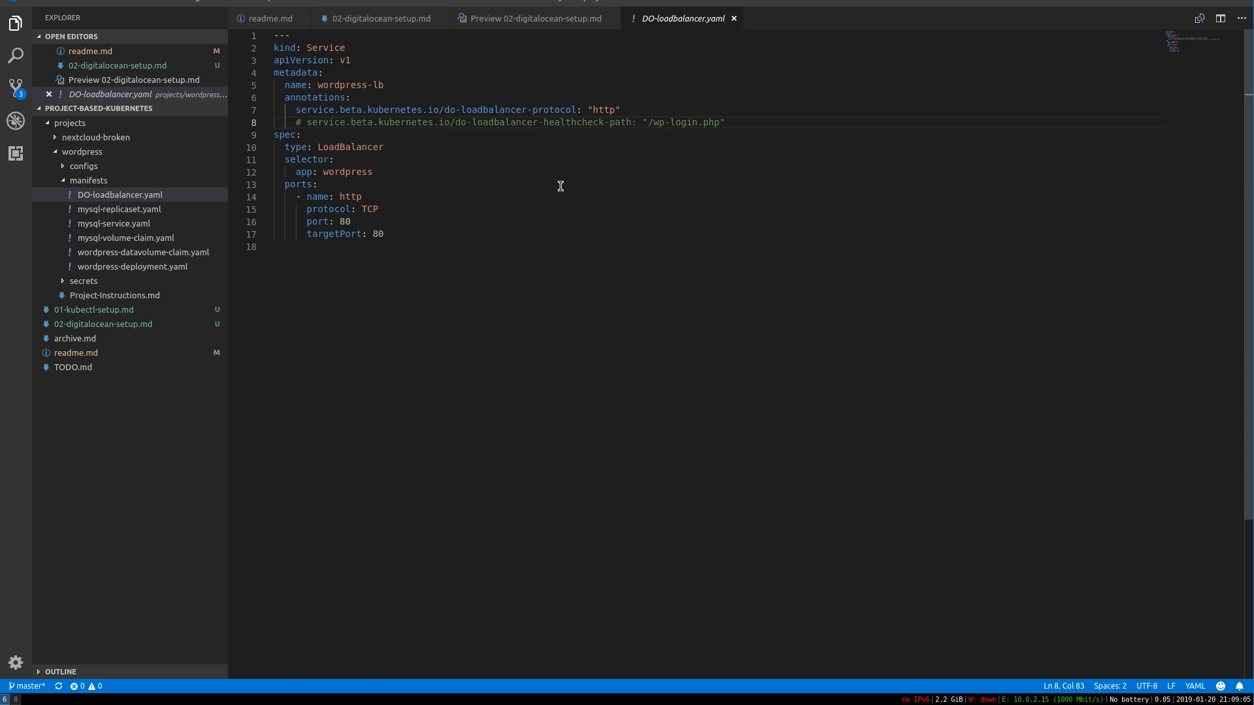
pyautogui.click(533, 17)
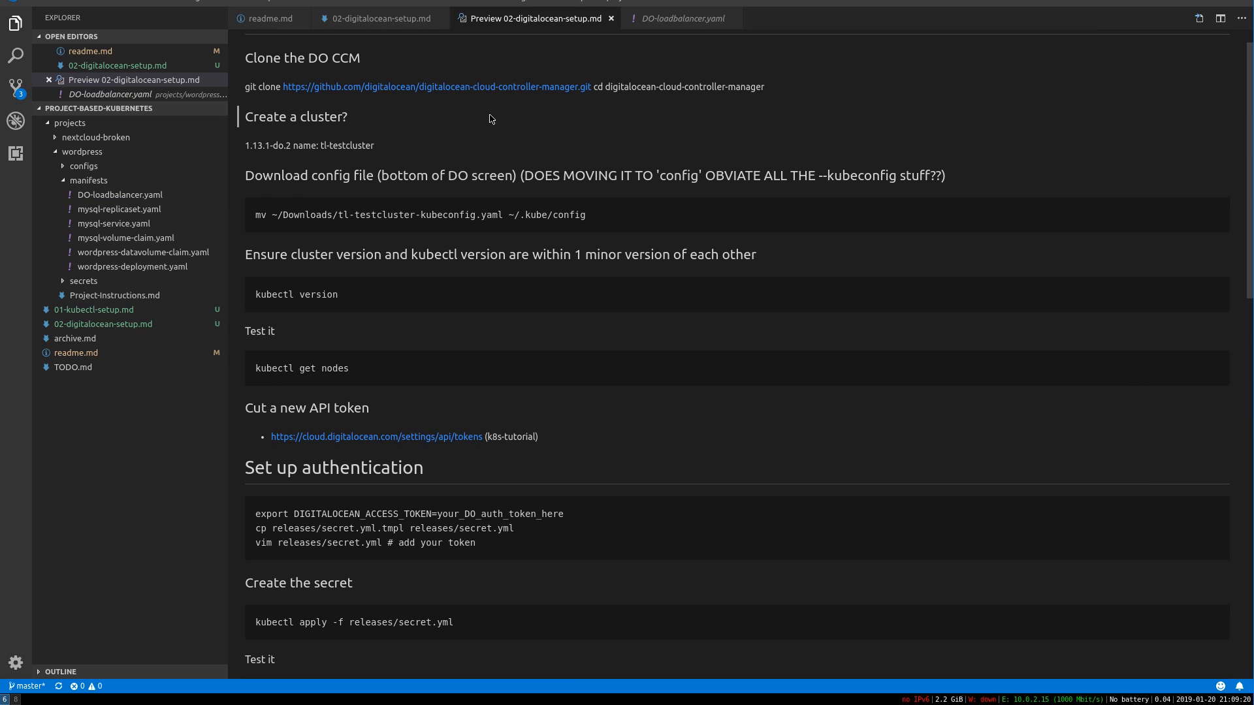
# Scroll the setup notes preview down to the example deployments apply section
pyautogui.scroll(-3)
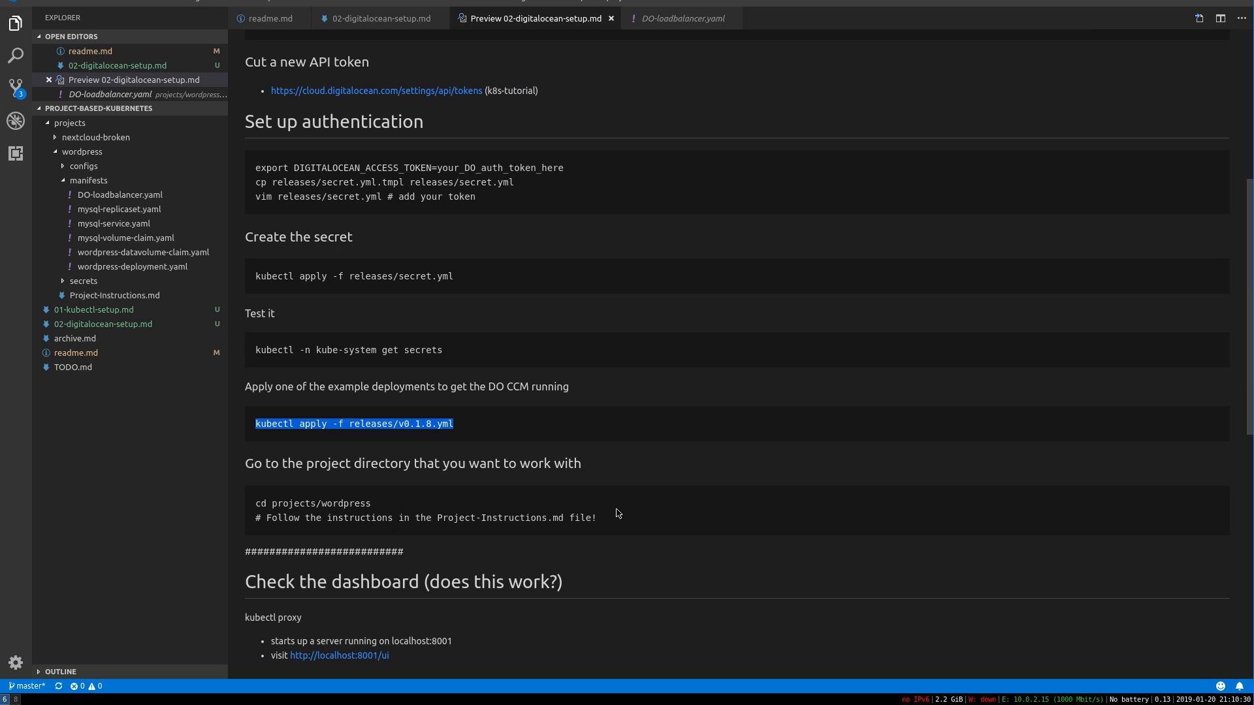
pyautogui.moveTo(604, 517)
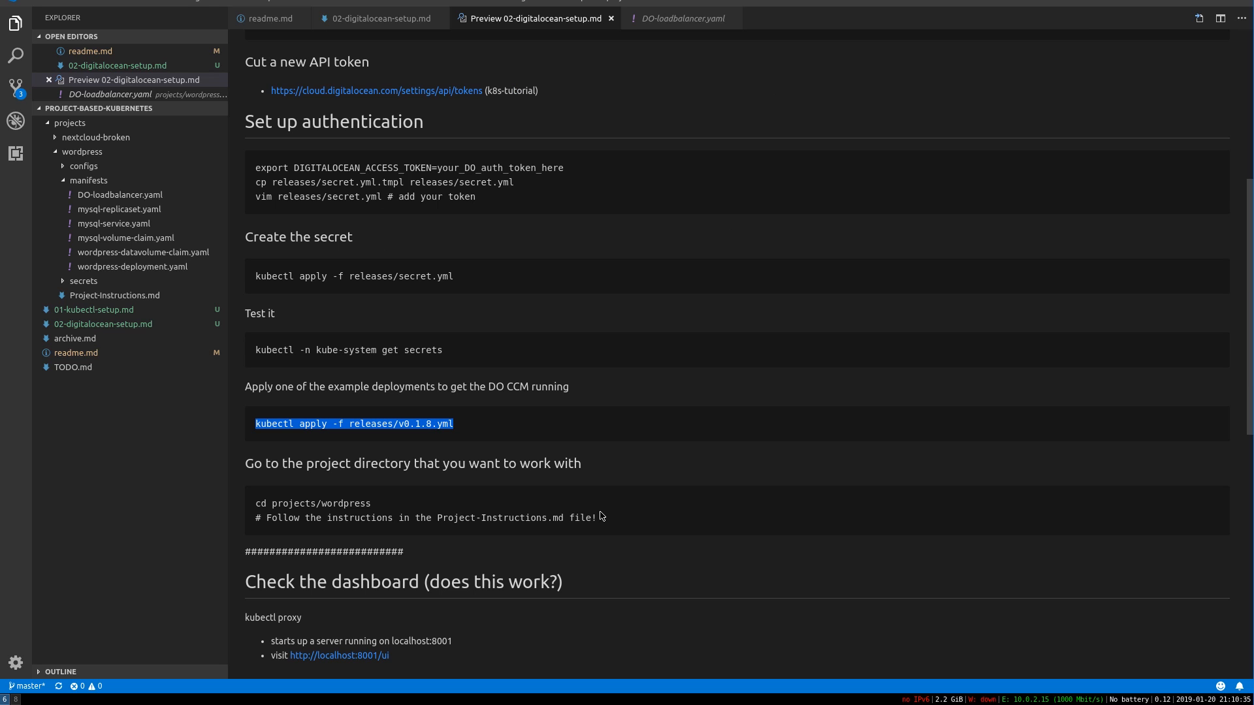
pyautogui.moveTo(610, 512)
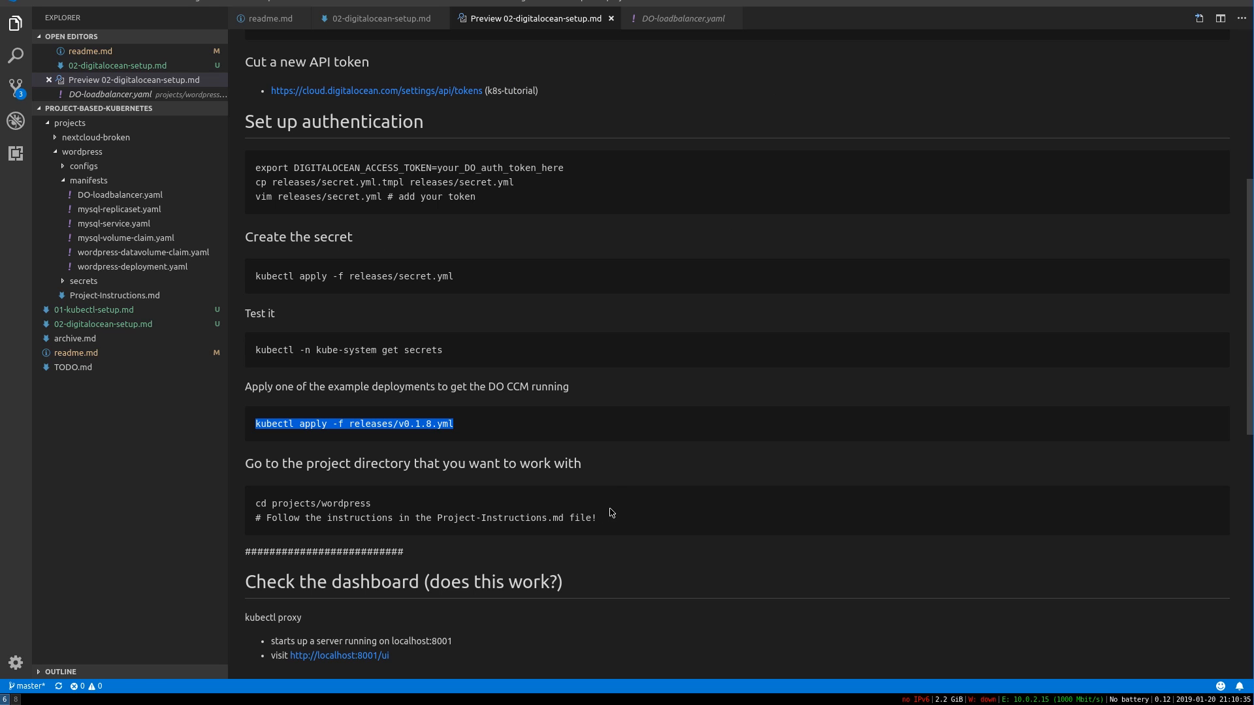